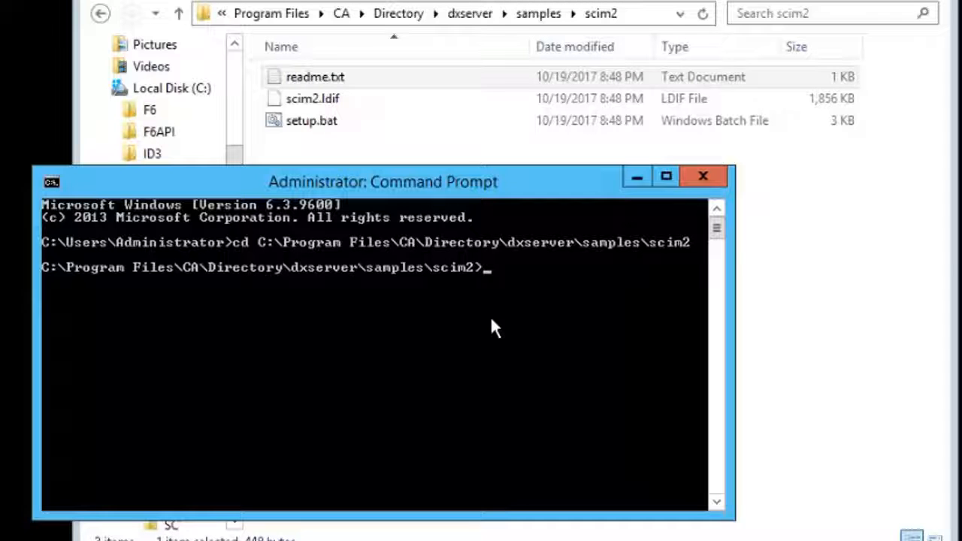
# Step: Run setup.bat from the scim2 samples folder in Command Prompt
pyautogui.write('setup.bat')
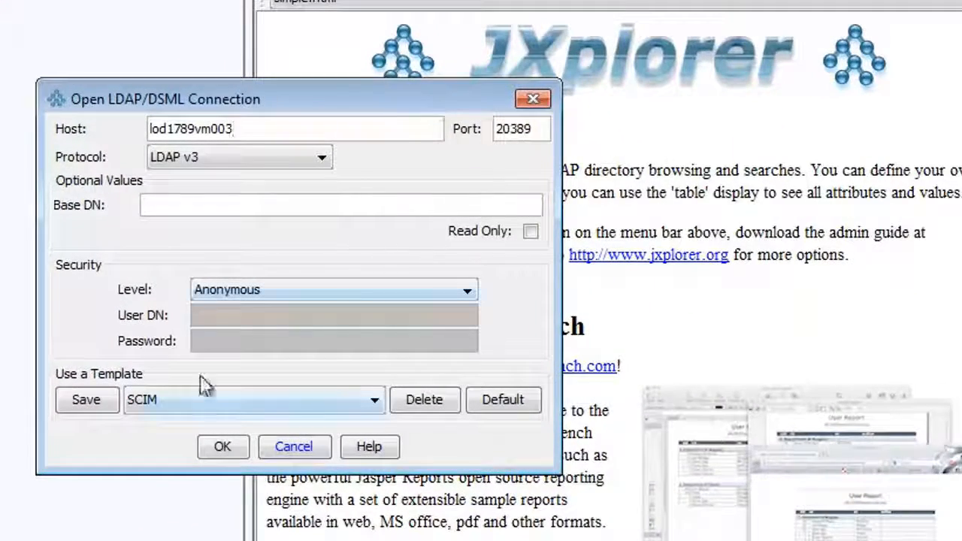
pyautogui.moveTo(223, 446)
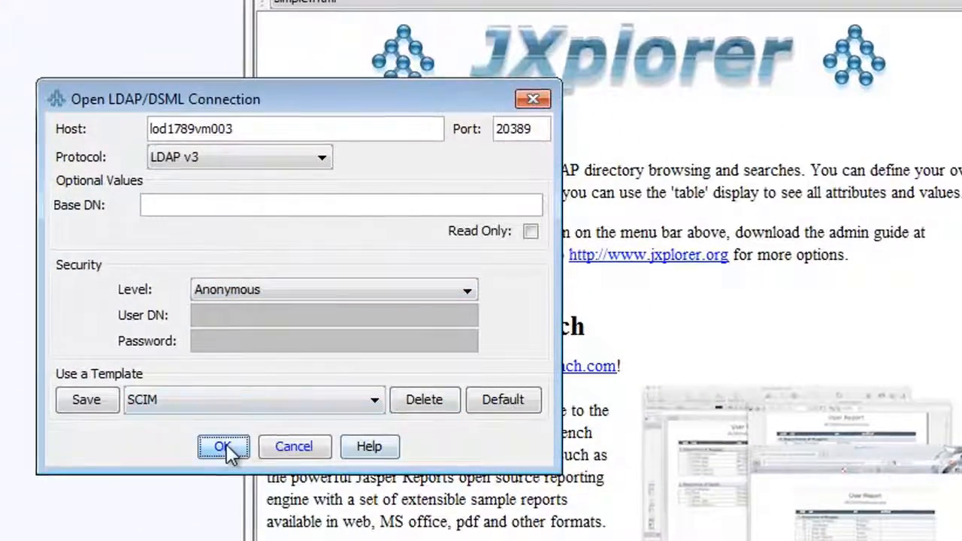
# Step: Connect JXplorer with the SCIM template and expand scimdemo > Corporate to list its people
pyautogui.click(223, 446)
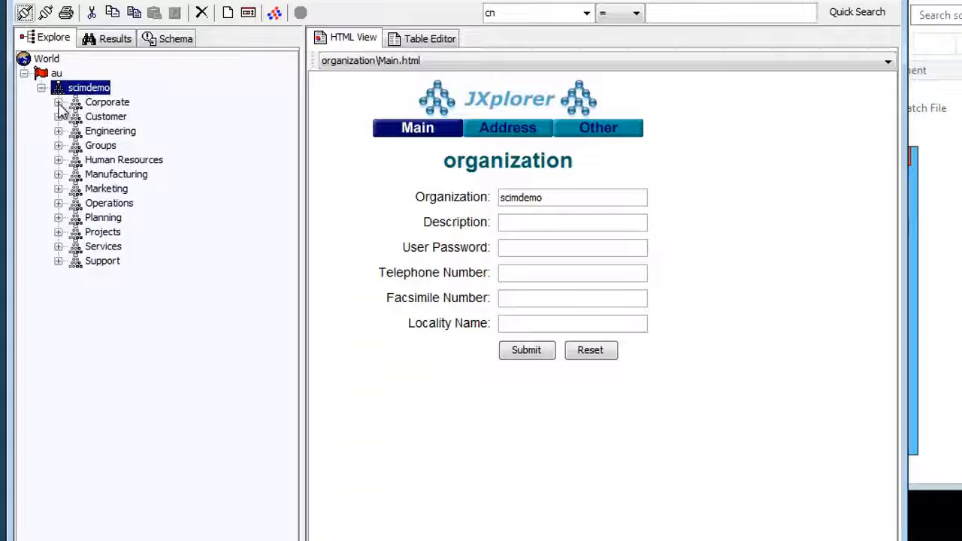
pyautogui.click(58, 102)
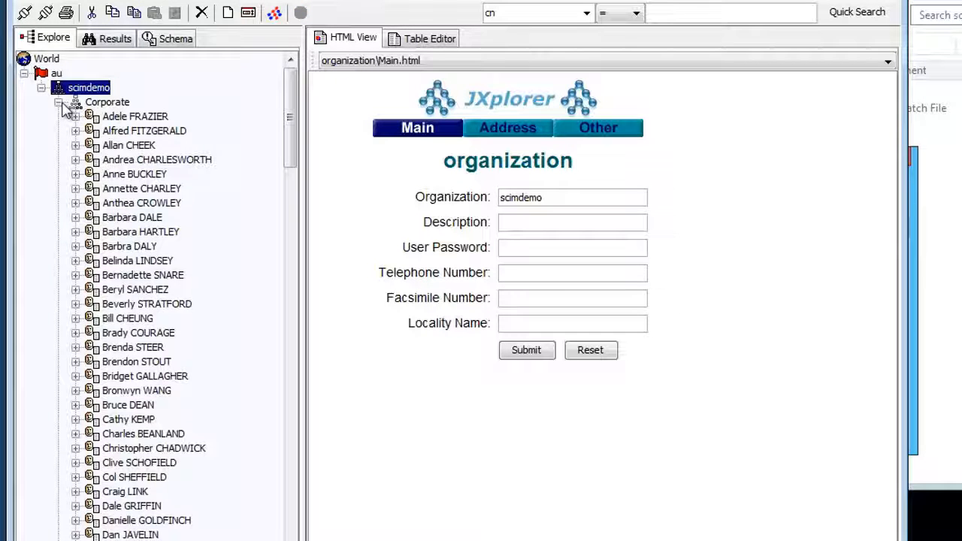
pyautogui.click(59, 102)
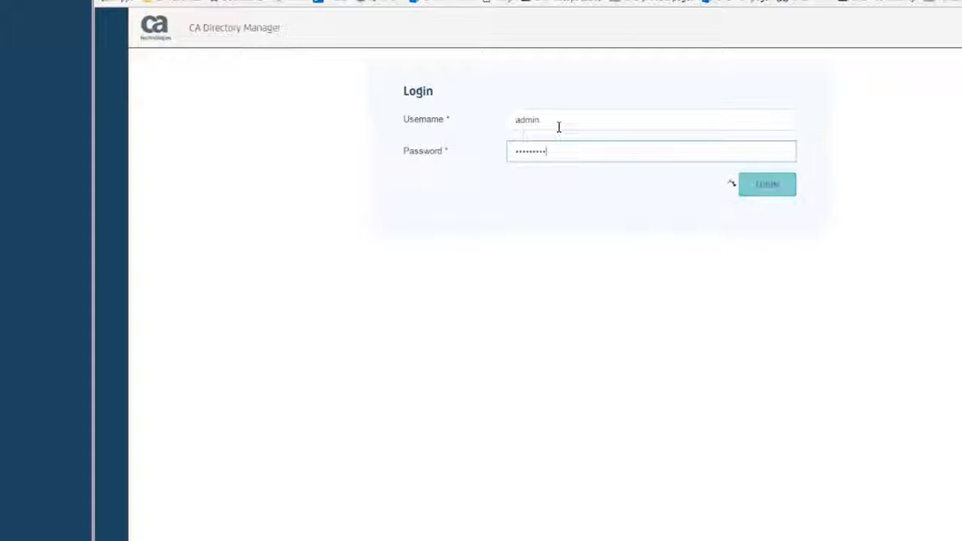
# Step: Log in as admin and begin adding a host to the scim test environment
pyautogui.click(767, 183)
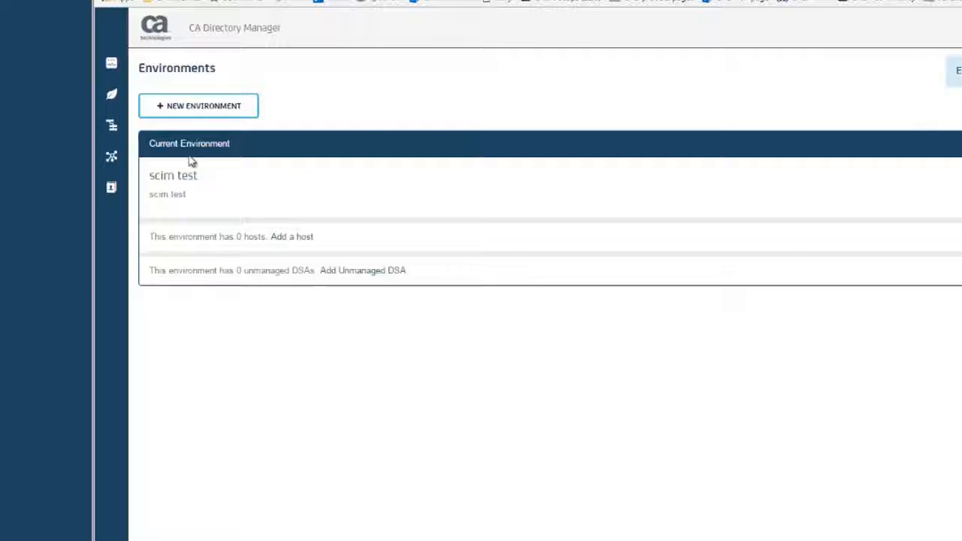
pyautogui.moveTo(320, 204)
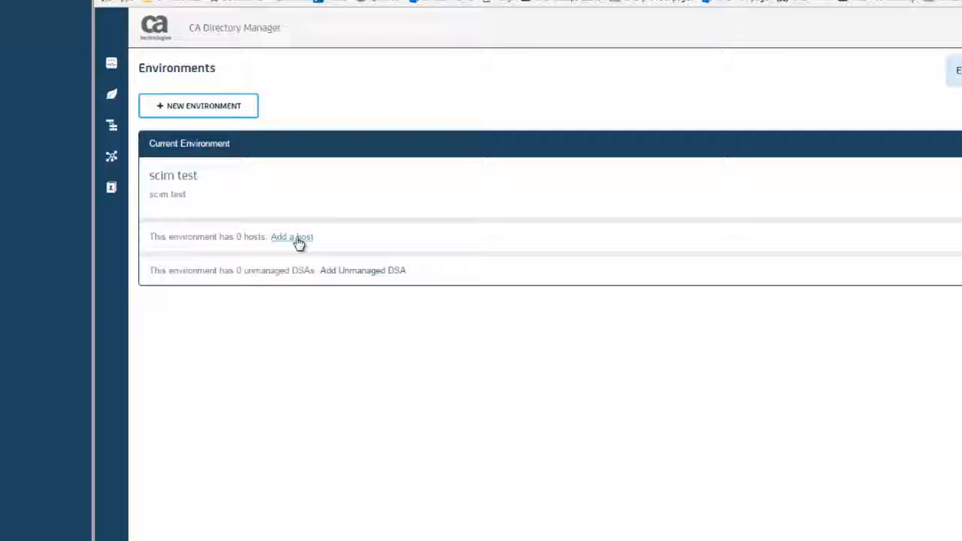
pyautogui.click(292, 238)
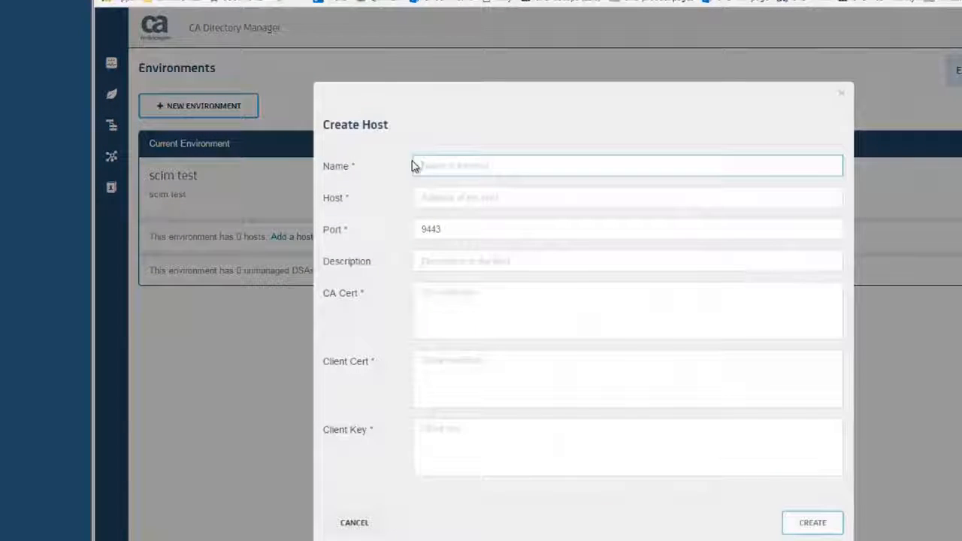
pyautogui.click(628, 165)
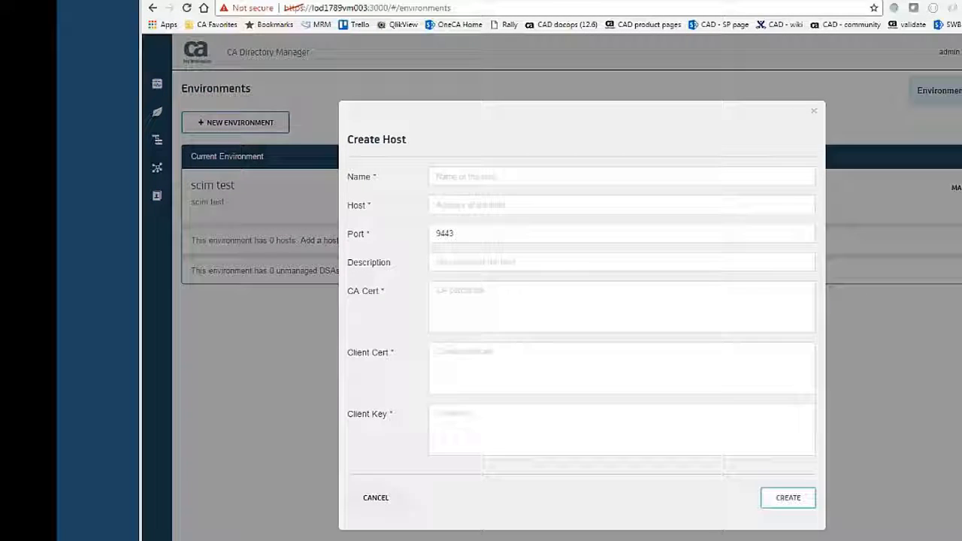
# Step: Name the host 'scim host' at address lod1789 and paste its certificate from ca.pem
pyautogui.click(622, 176)
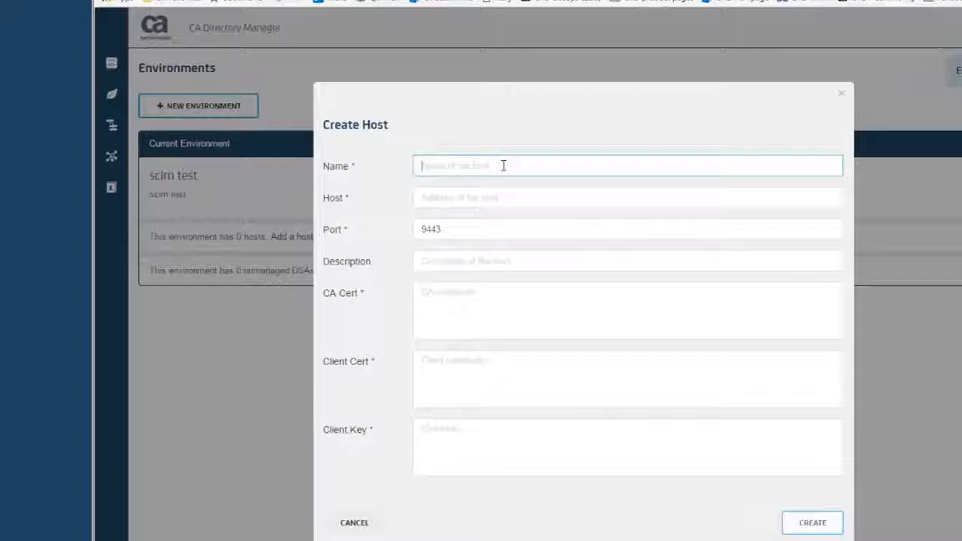
pyautogui.write('scim host')
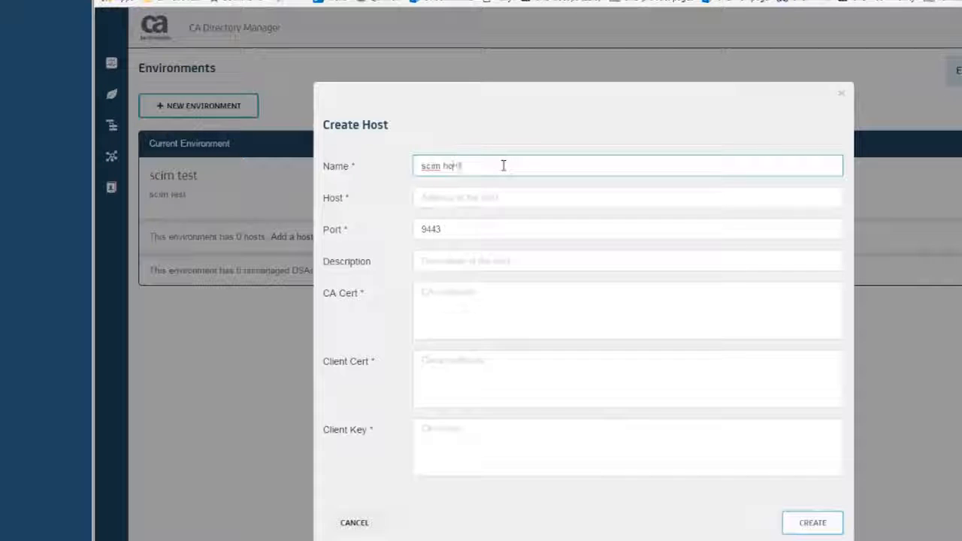
pyautogui.click(628, 199)
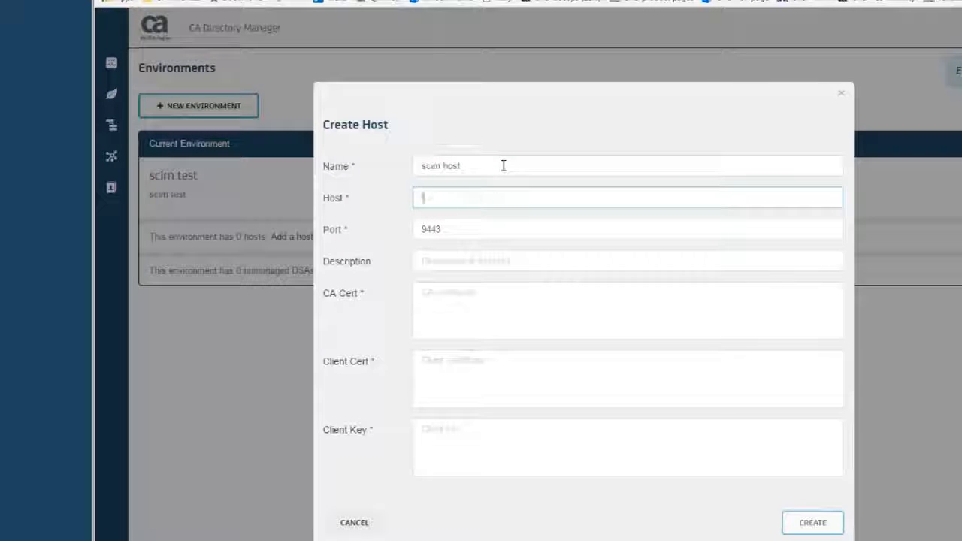
pyautogui.write('lod1789')
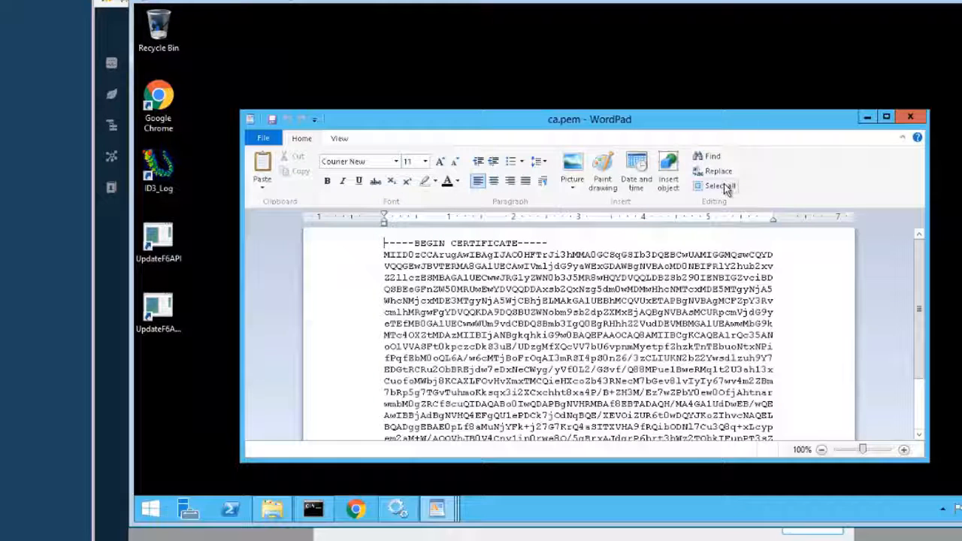
pyautogui.click(718, 186)
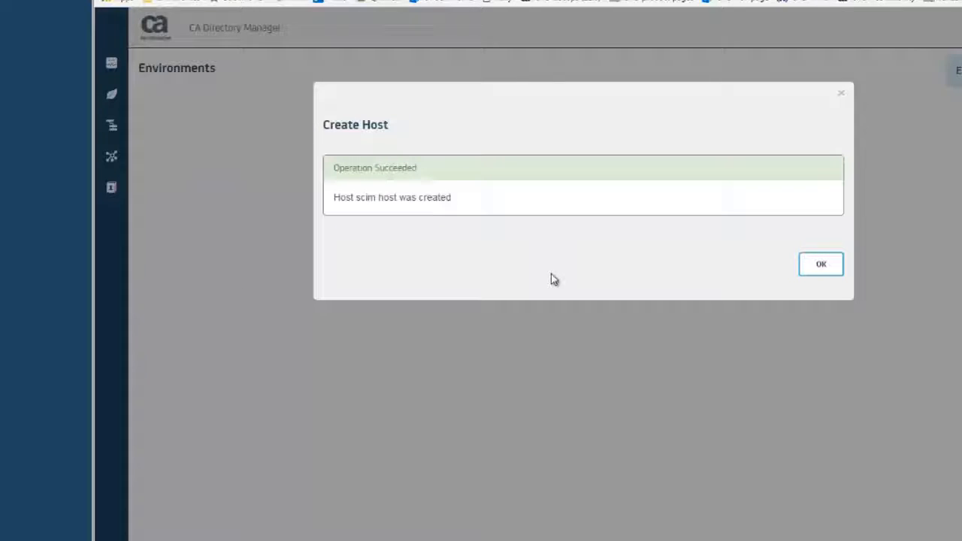
# Step: Acknowledge the host creation and bring up the SCIM Schemas list via the Directory Information Tree
pyautogui.click(821, 265)
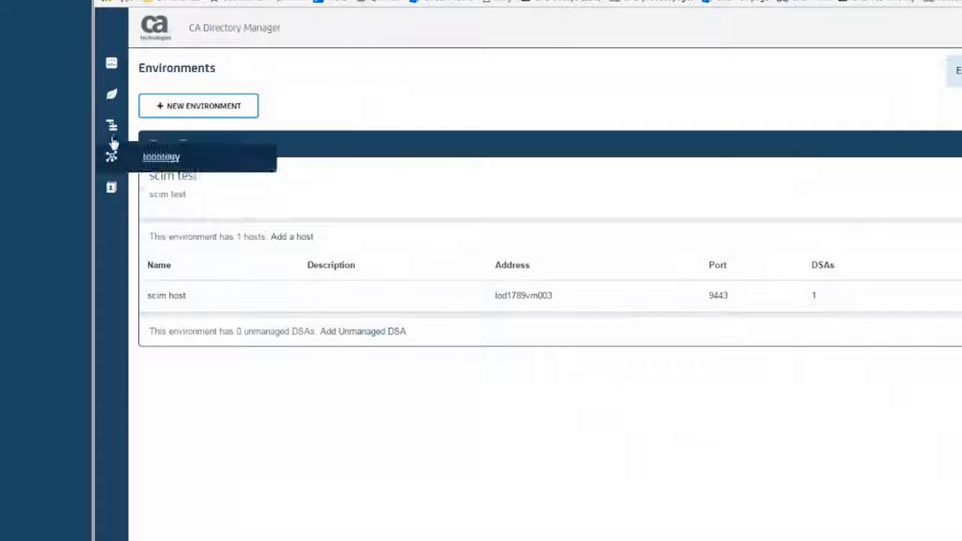
pyautogui.click(111, 126)
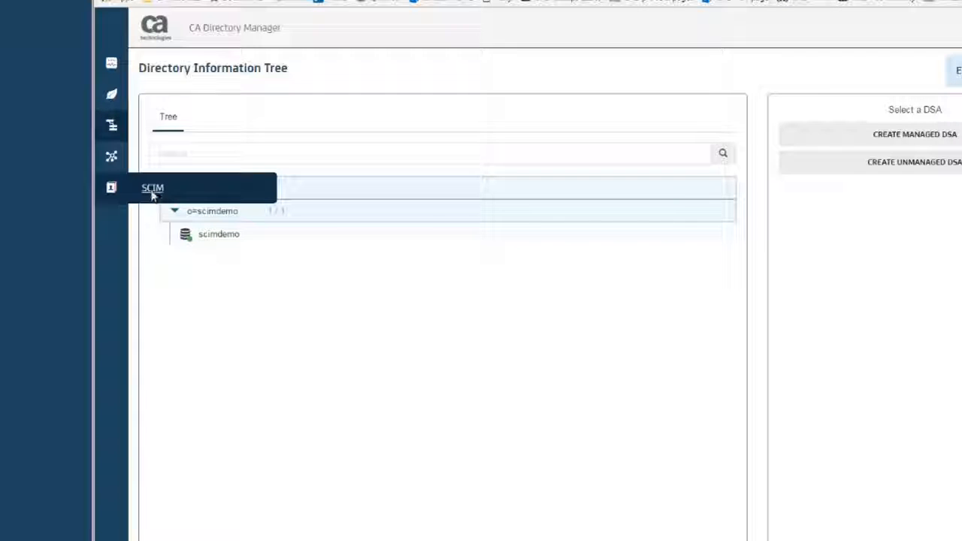
pyautogui.click(154, 186)
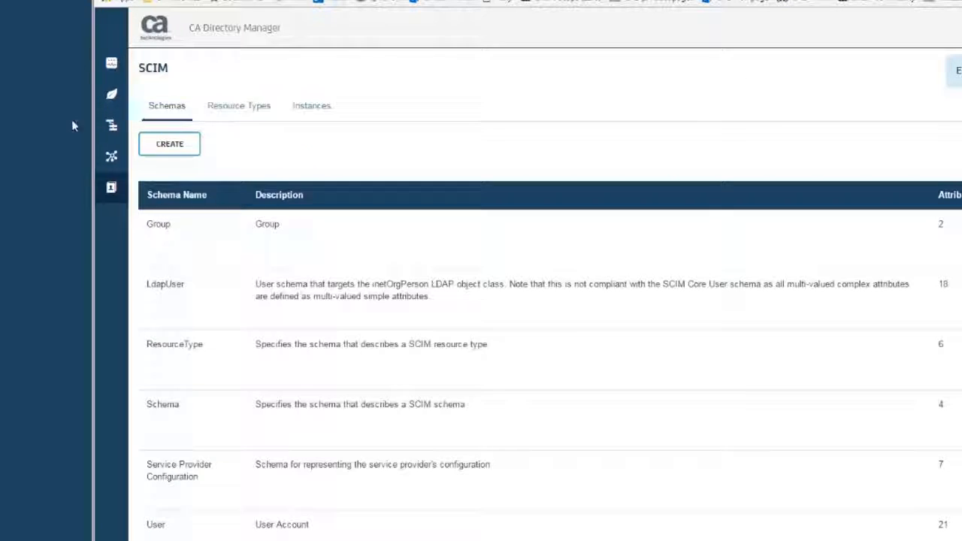
pyautogui.moveTo(328, 153)
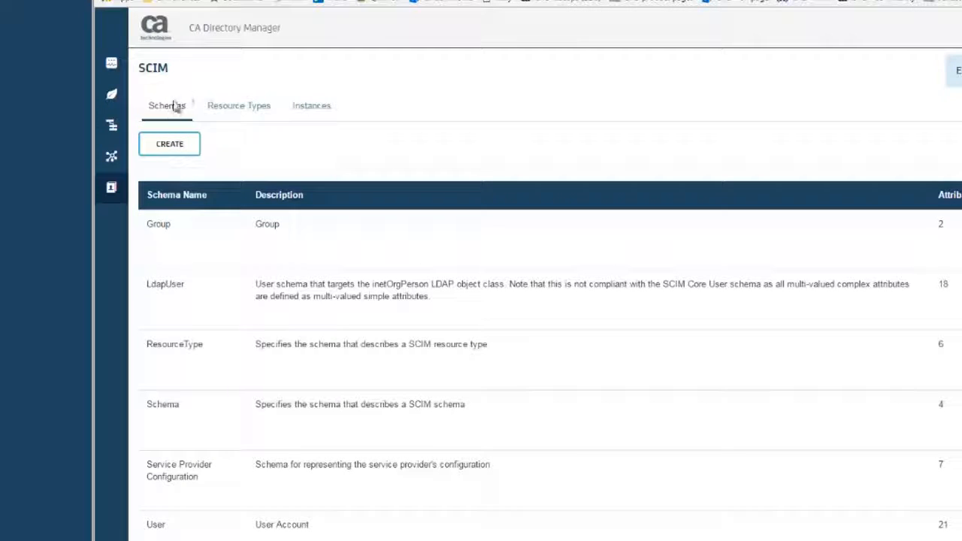
pyautogui.moveTo(238, 529)
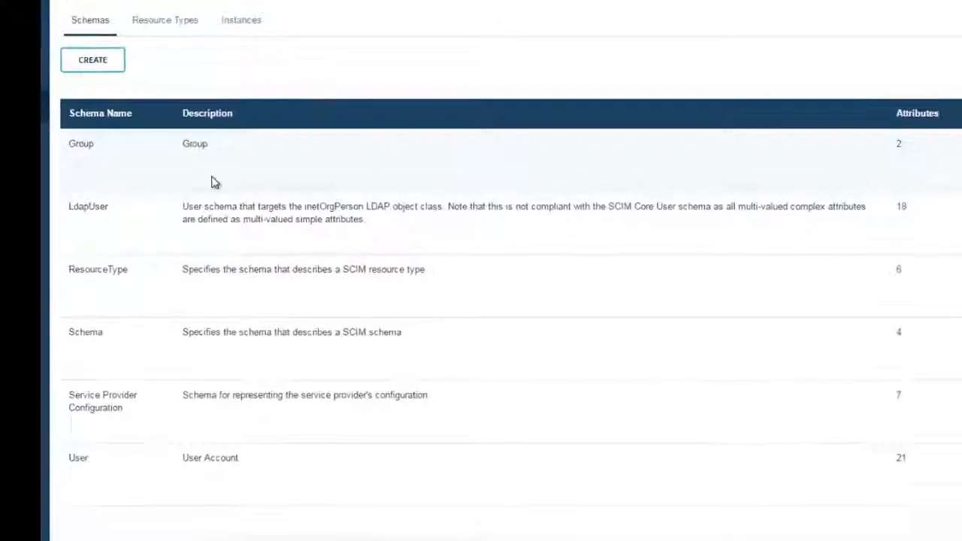
pyautogui.scroll(-3)
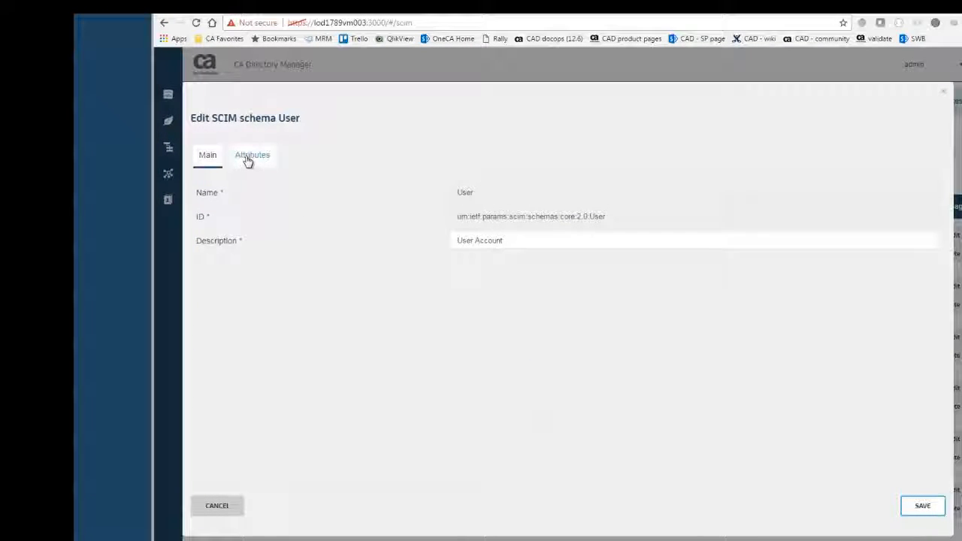
pyautogui.click(253, 155)
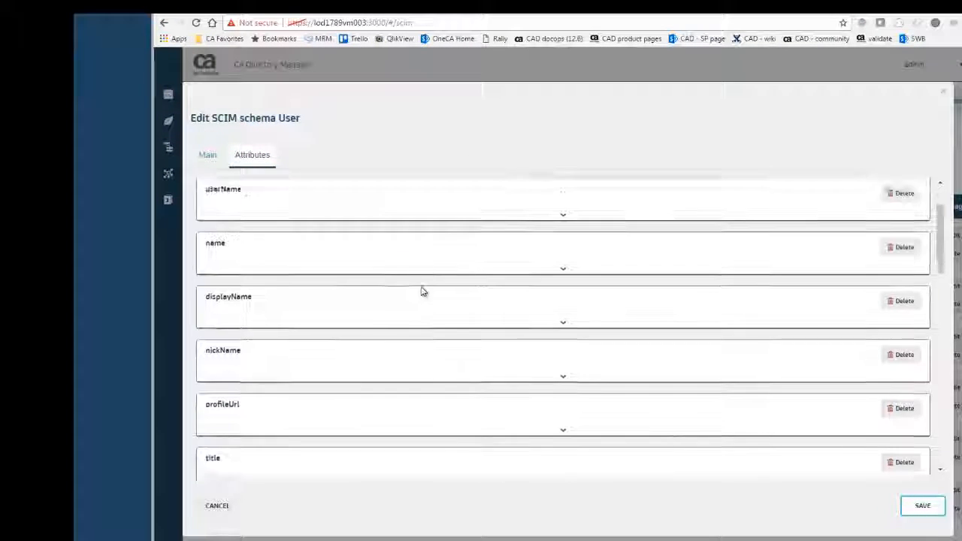
pyautogui.scroll(-3)
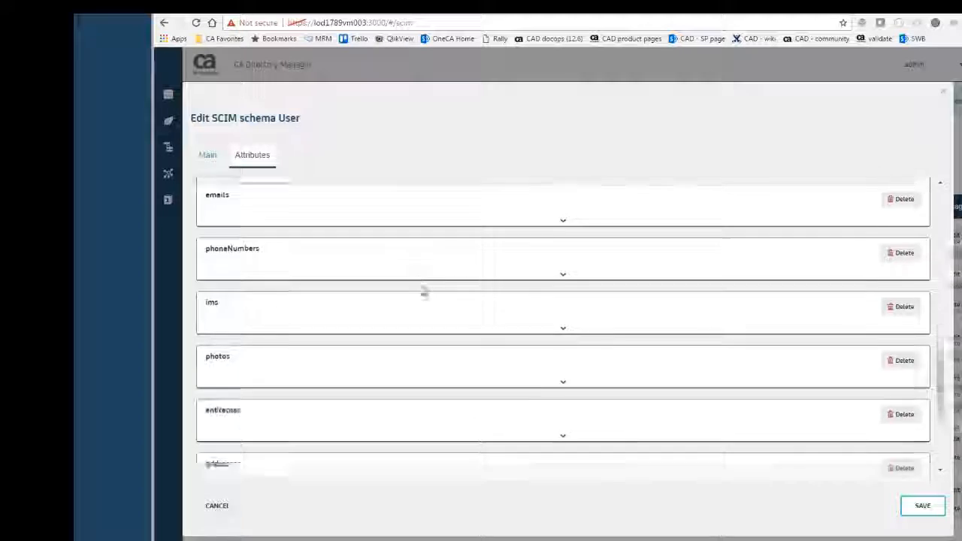
pyautogui.scroll(3)
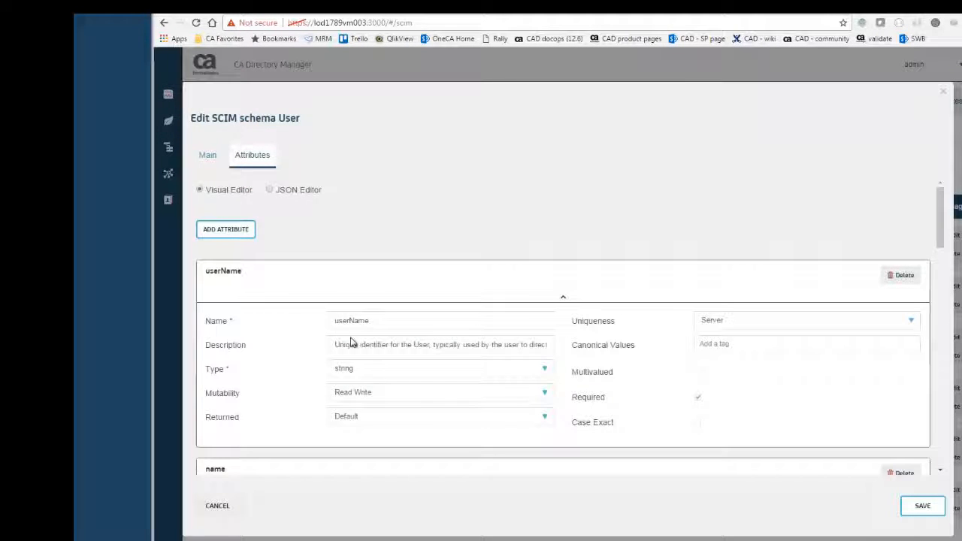
pyautogui.moveTo(348, 400)
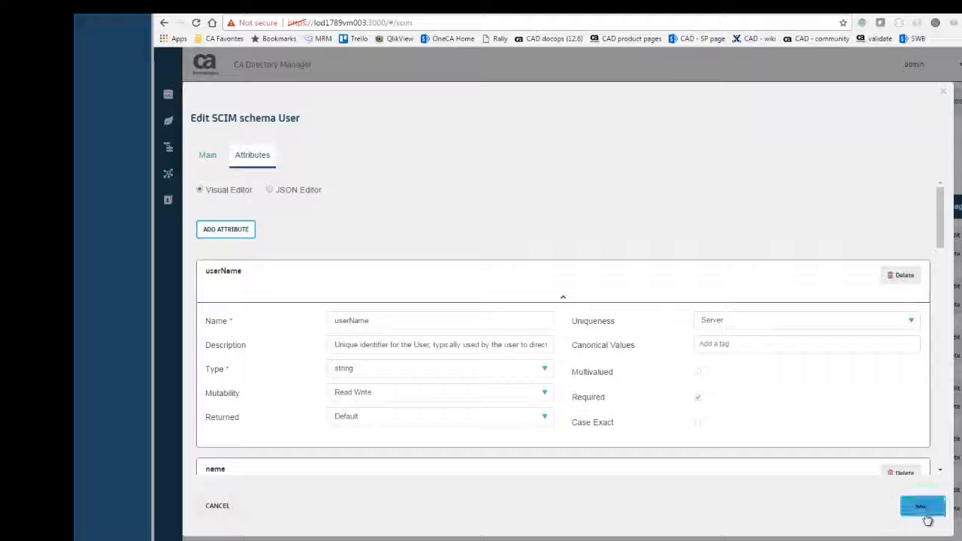
pyautogui.click(923, 505)
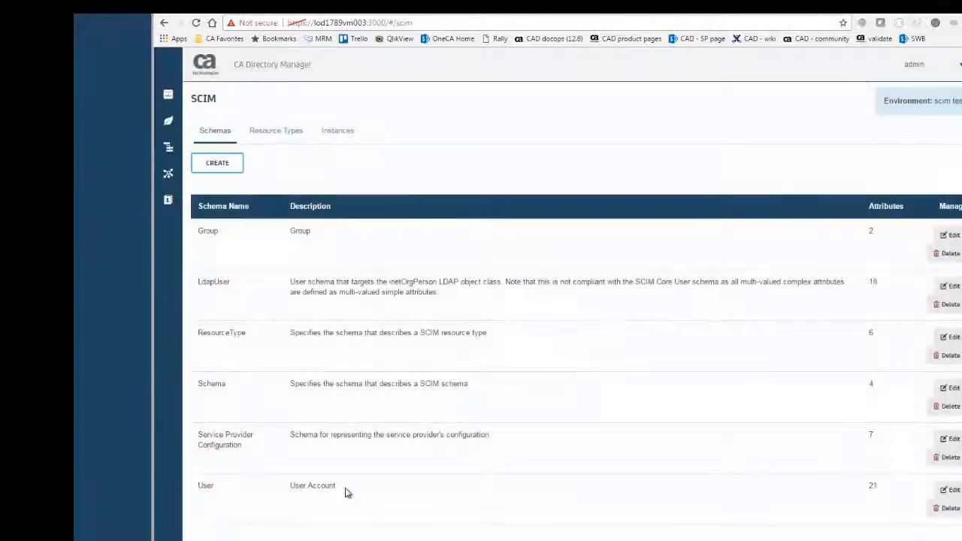
pyautogui.moveTo(272, 225)
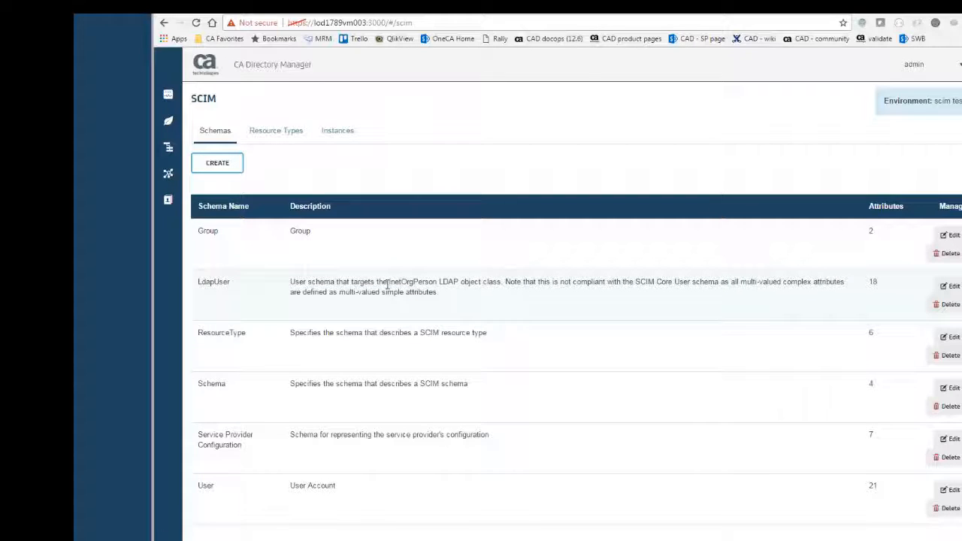
pyautogui.moveTo(539, 296)
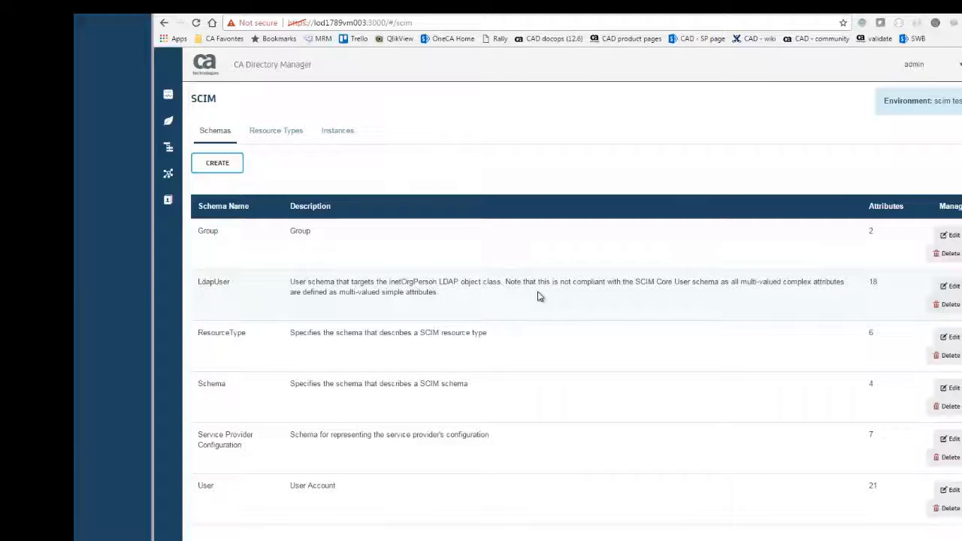
pyautogui.moveTo(638, 291)
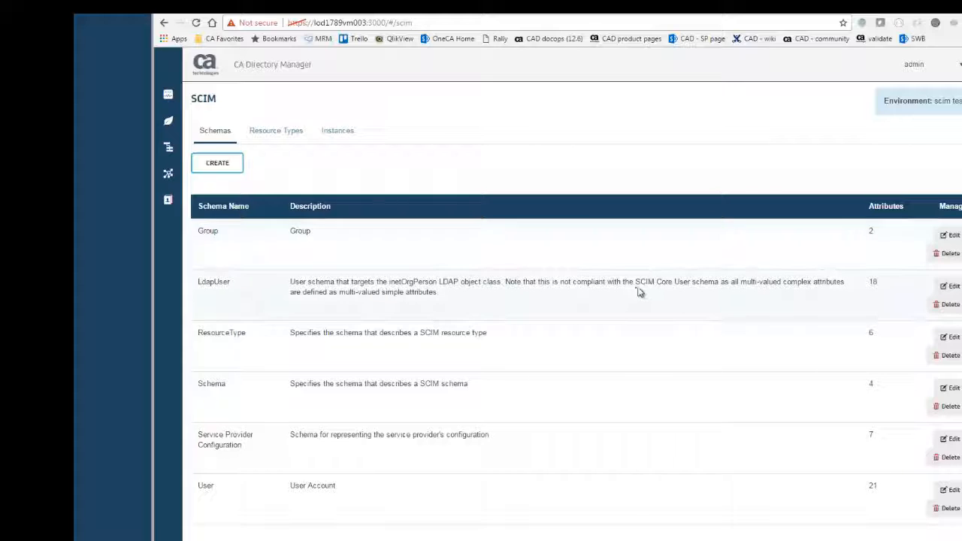
pyautogui.moveTo(480, 442)
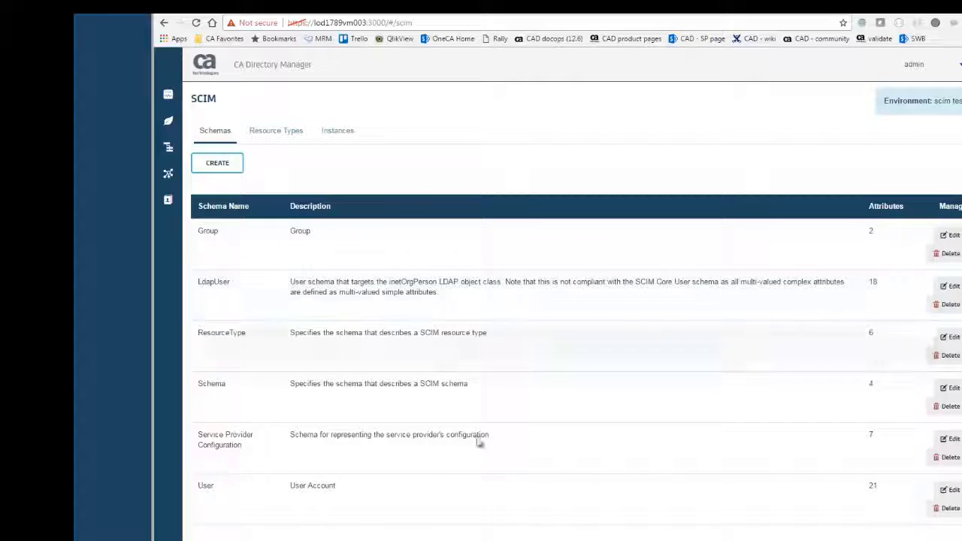
pyautogui.moveTo(355, 500)
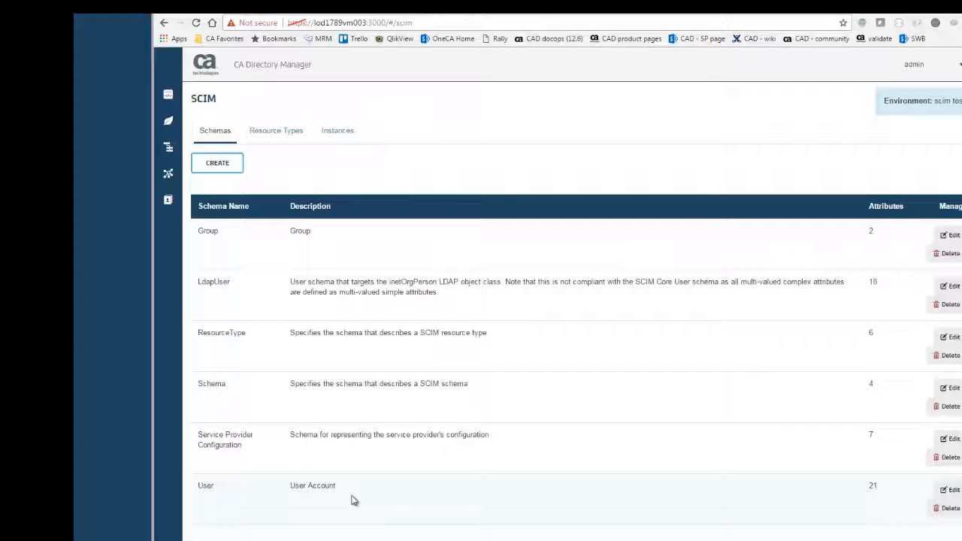
pyautogui.moveTo(352, 493)
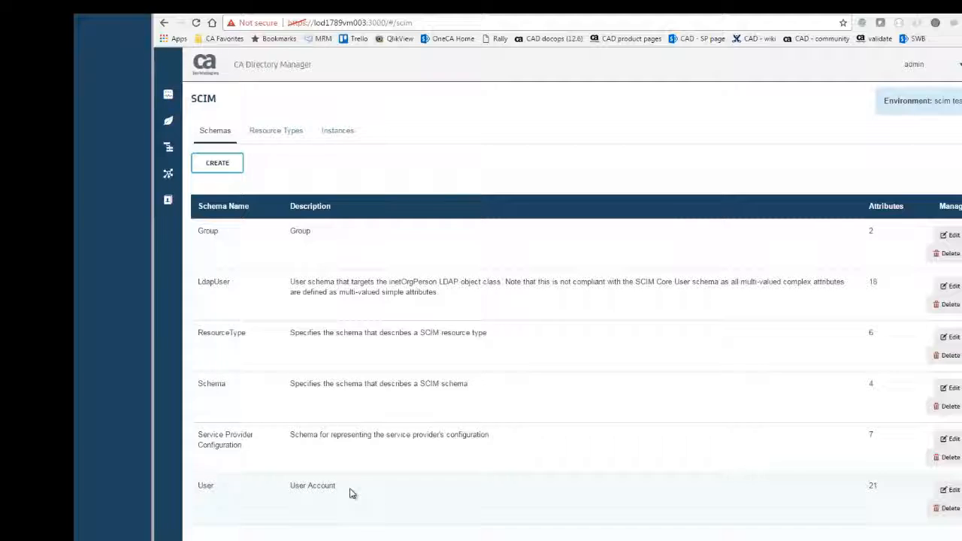
pyautogui.moveTo(358, 264)
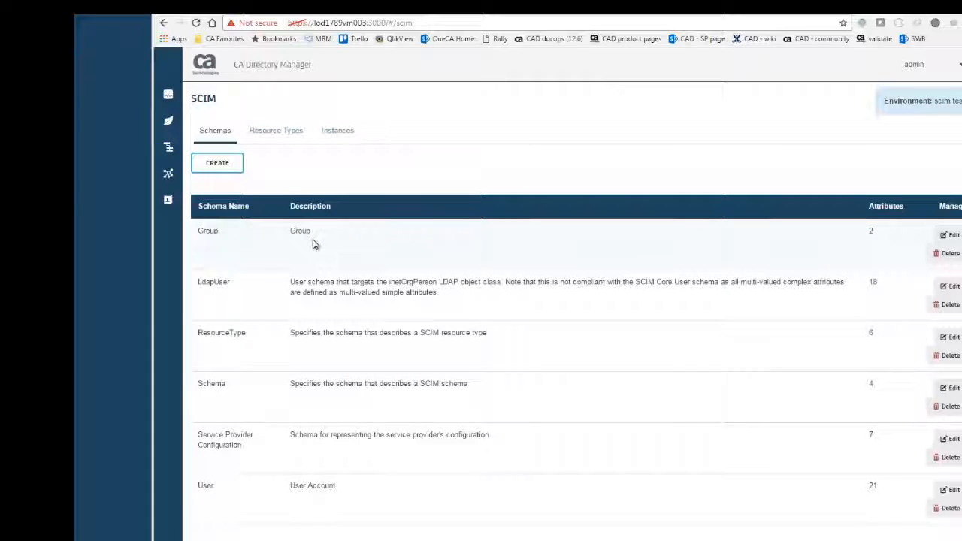
pyautogui.moveTo(278, 149)
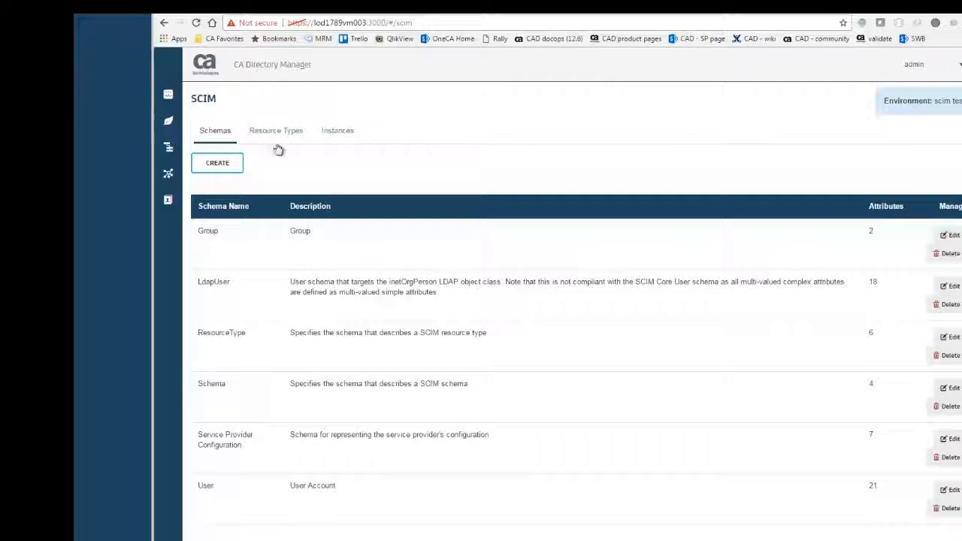
# Step: Start a user resource type at /users with parent ou=Corporate,o=scimdemo,c=au and the core User schema
pyautogui.click(277, 129)
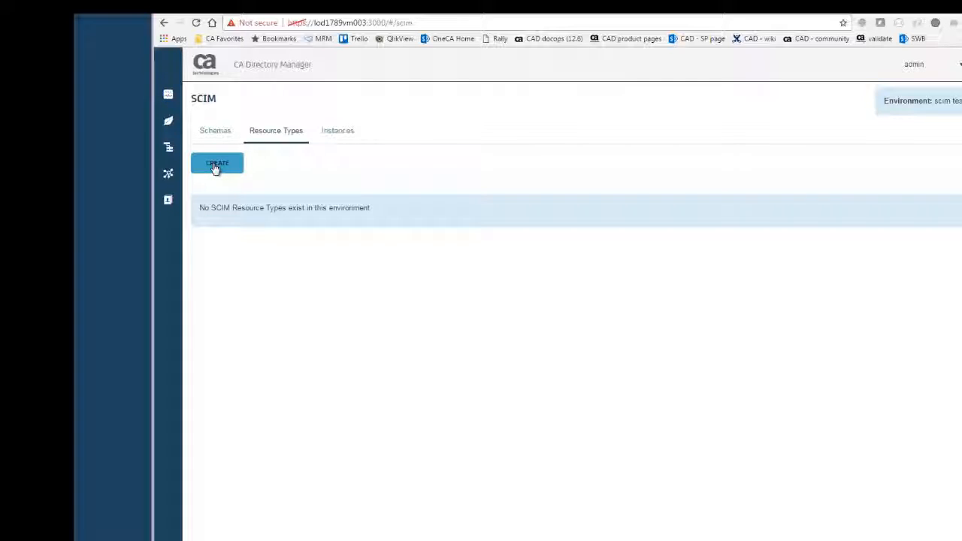
pyautogui.click(216, 163)
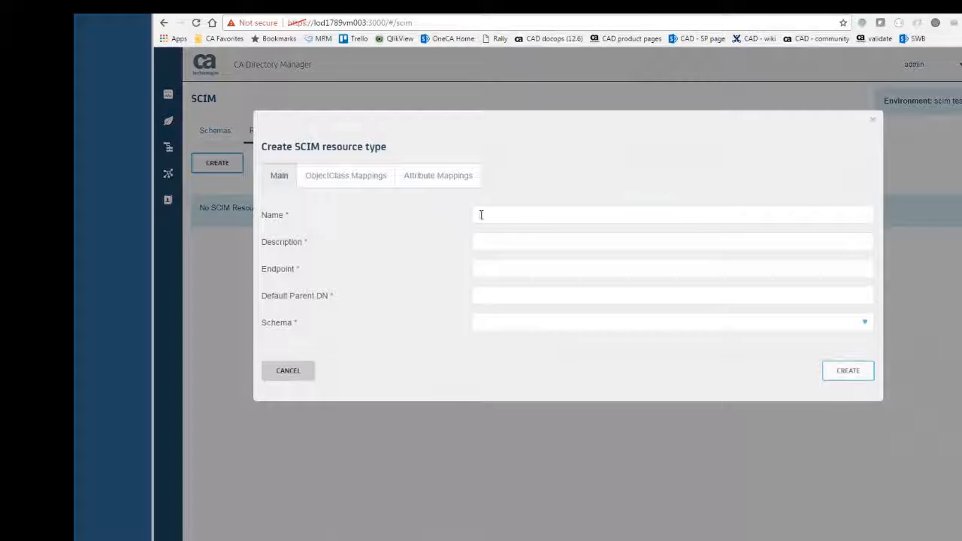
pyautogui.click(672, 215)
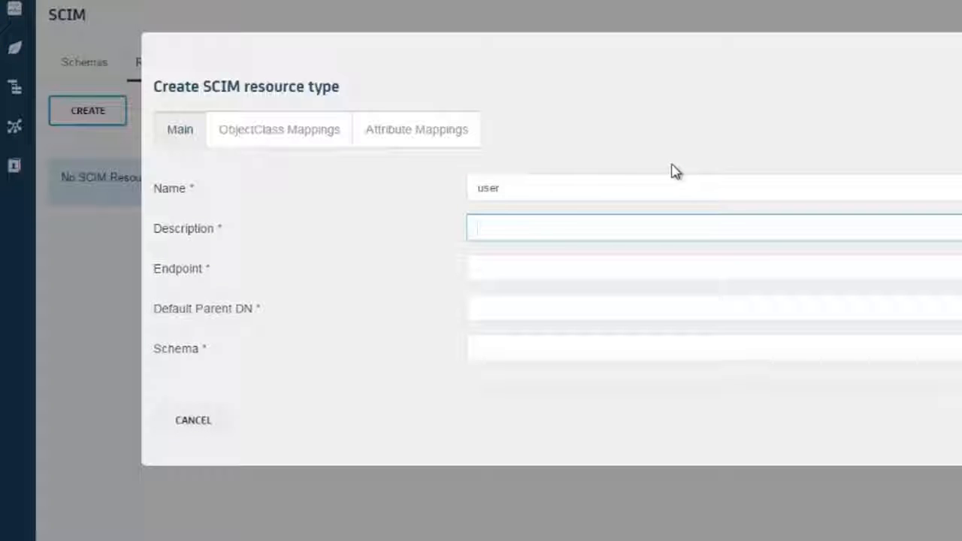
pyautogui.write('retrieving user data')
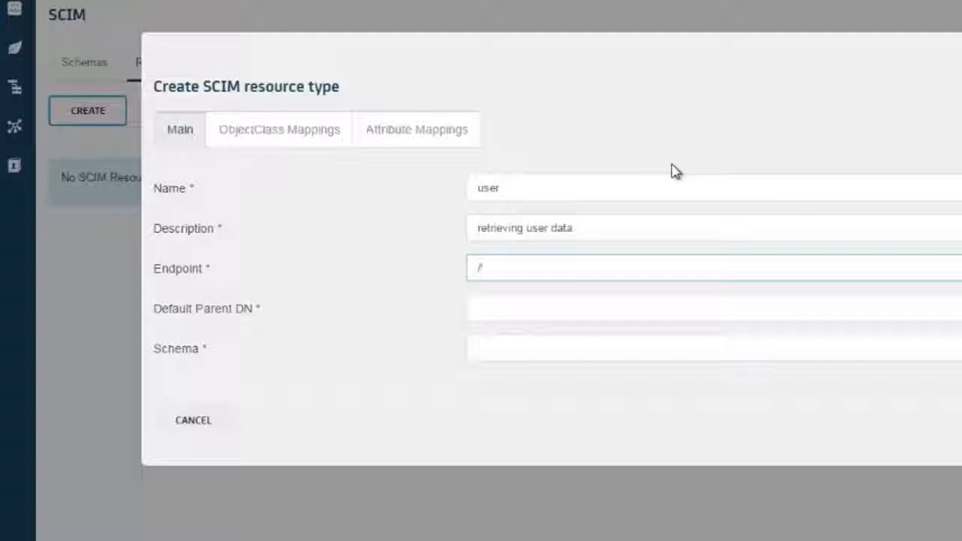
pyautogui.write('users')
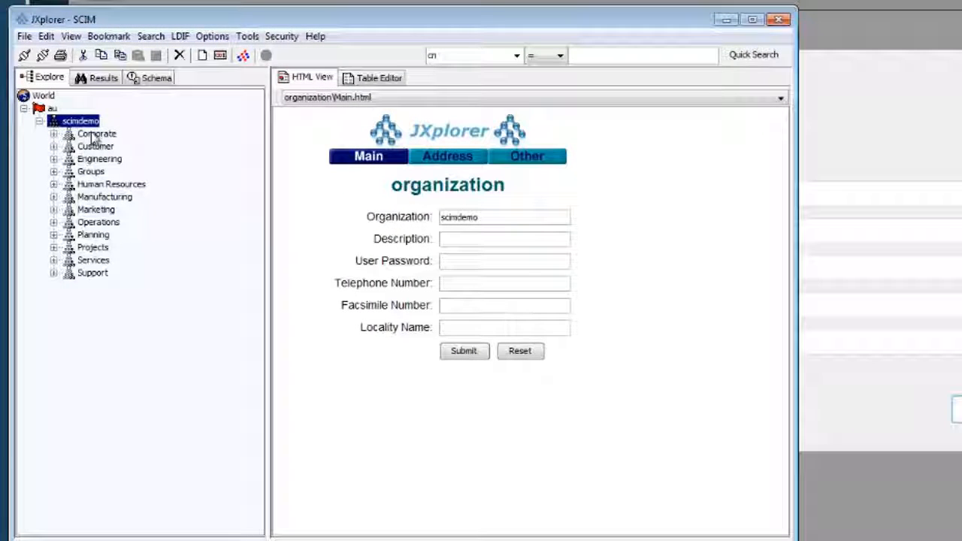
pyautogui.rightClick(96, 132)
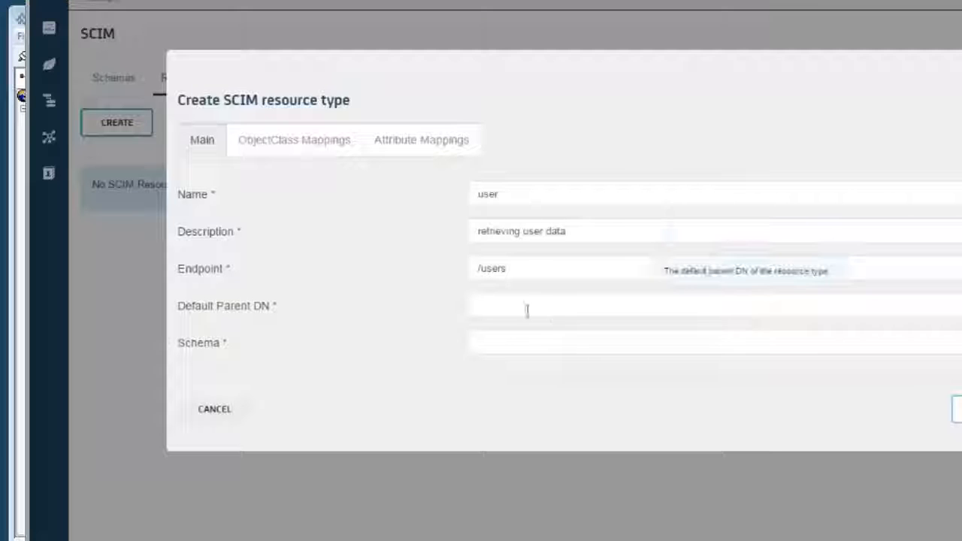
pyautogui.write('ou=Corporate,o=scimdemo,c=au')
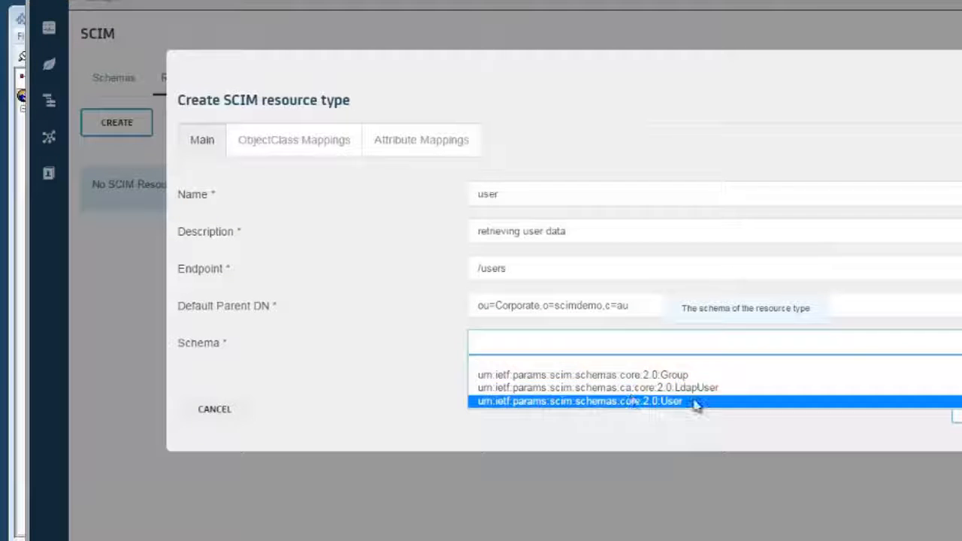
pyautogui.click(577, 400)
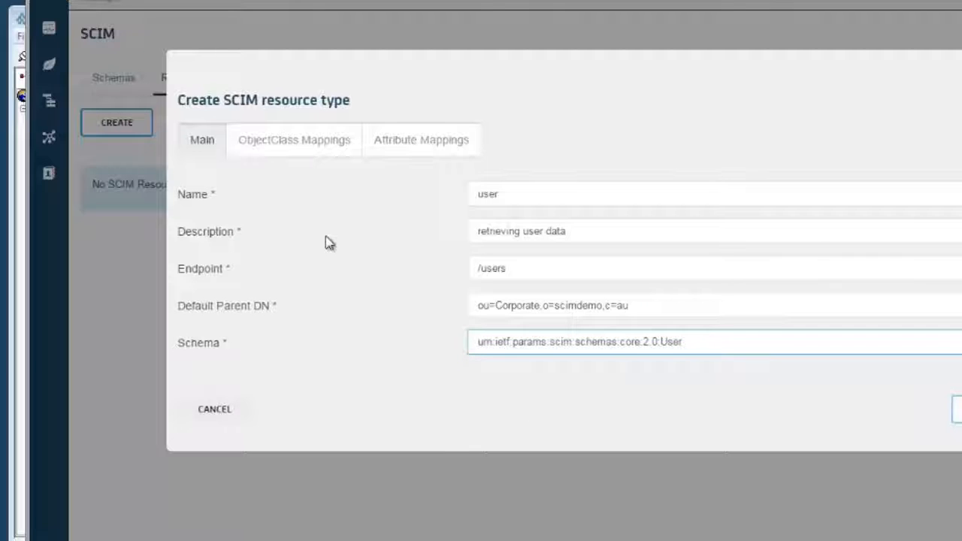
# Step: Map it to host scim host, DSA scimdemo, structural class inetOrPerson, cn naming and caScim2User auxiliary class
pyautogui.click(295, 140)
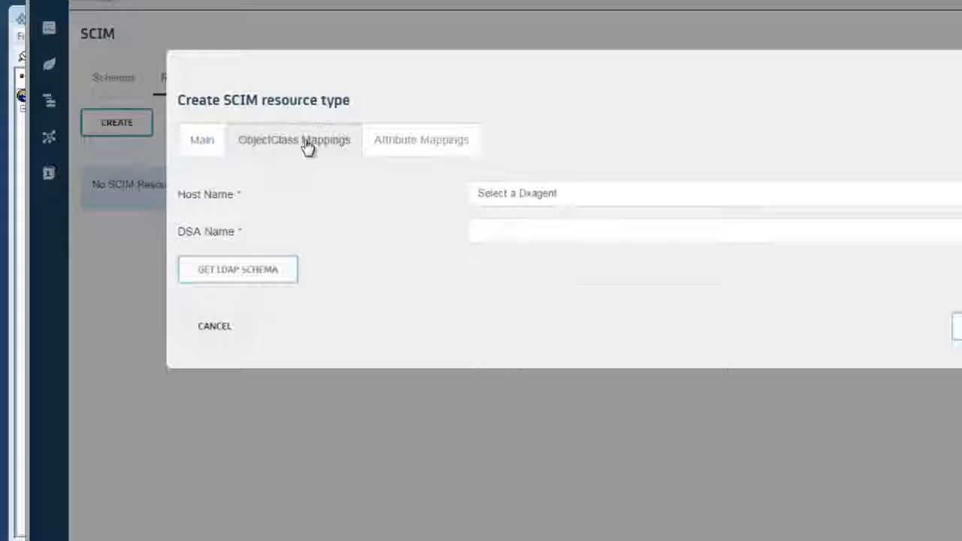
pyautogui.write('scim host')
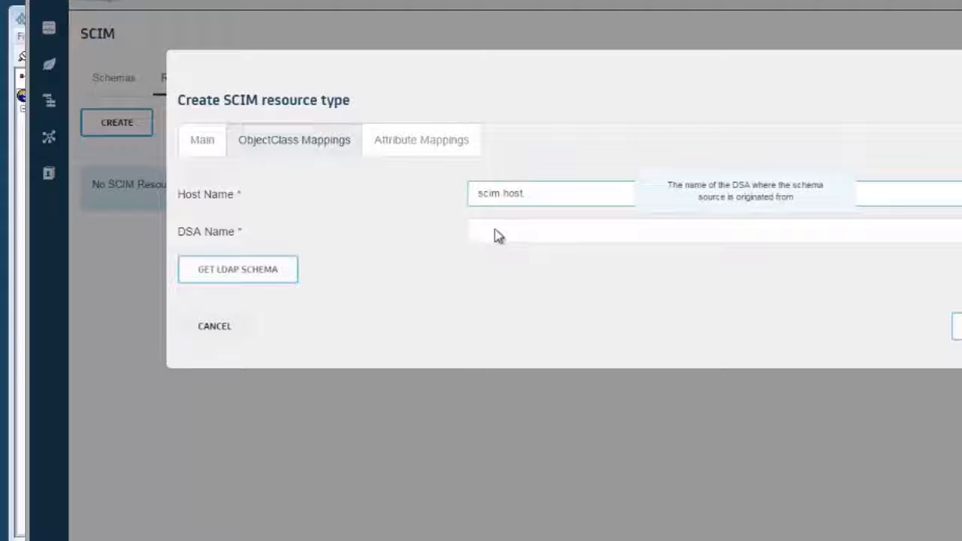
pyautogui.write('scimdemo')
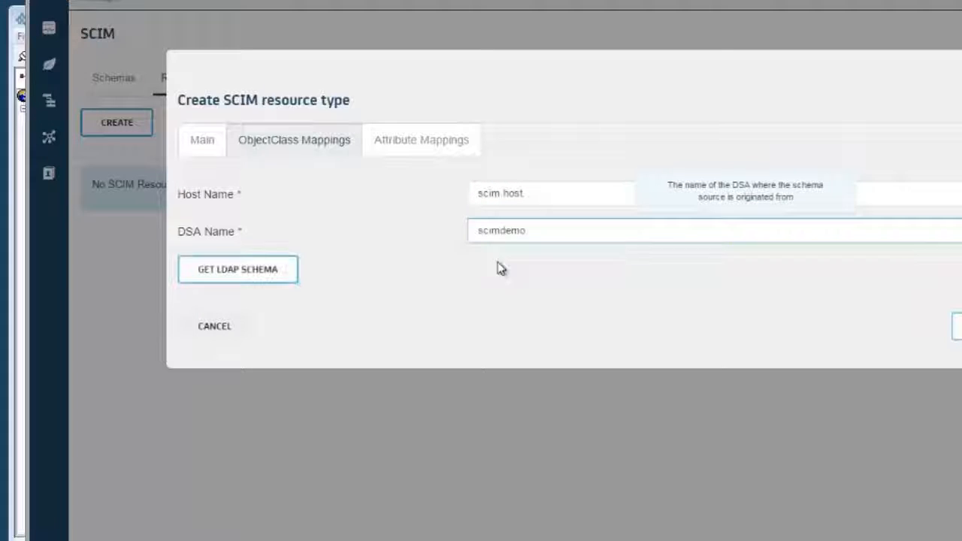
pyautogui.click(237, 269)
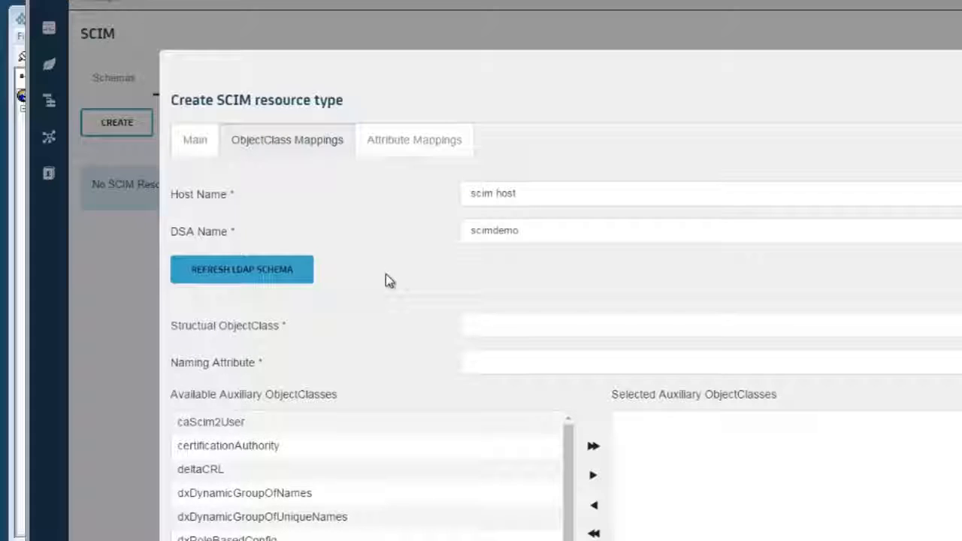
pyautogui.click(710, 324)
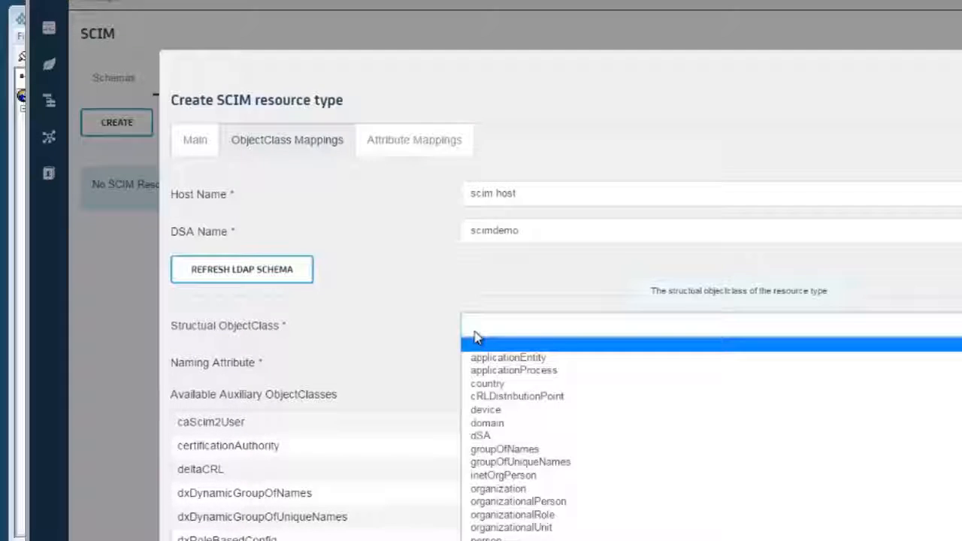
pyautogui.click(502, 475)
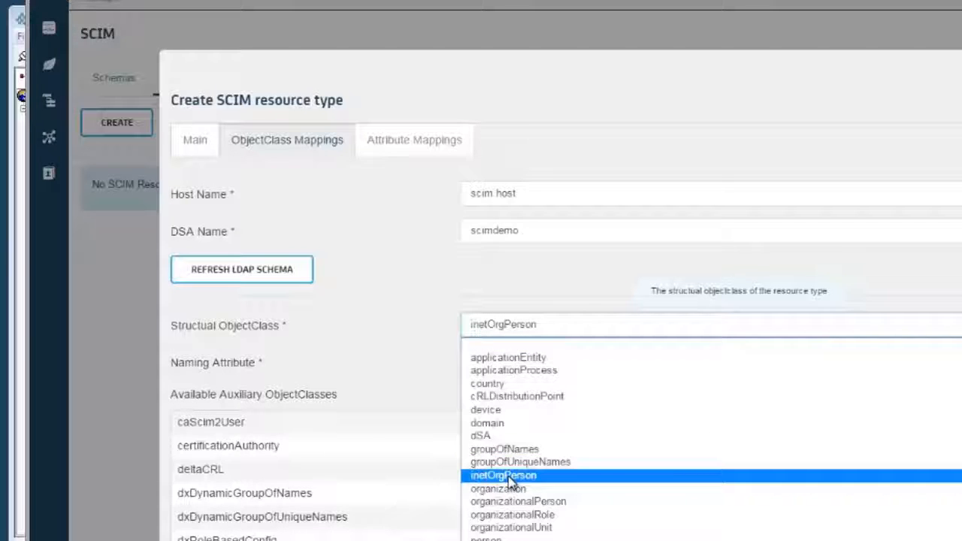
pyautogui.click(502, 475)
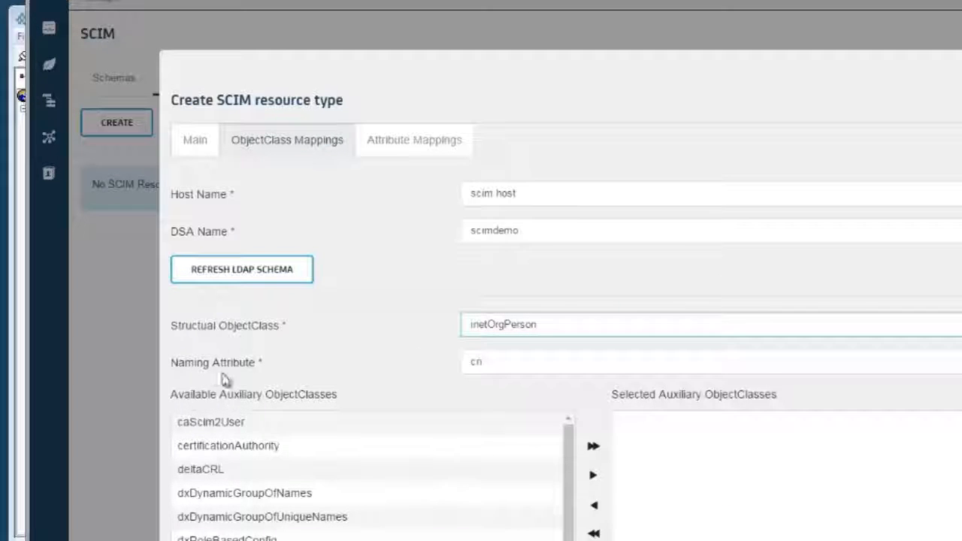
pyautogui.click(211, 420)
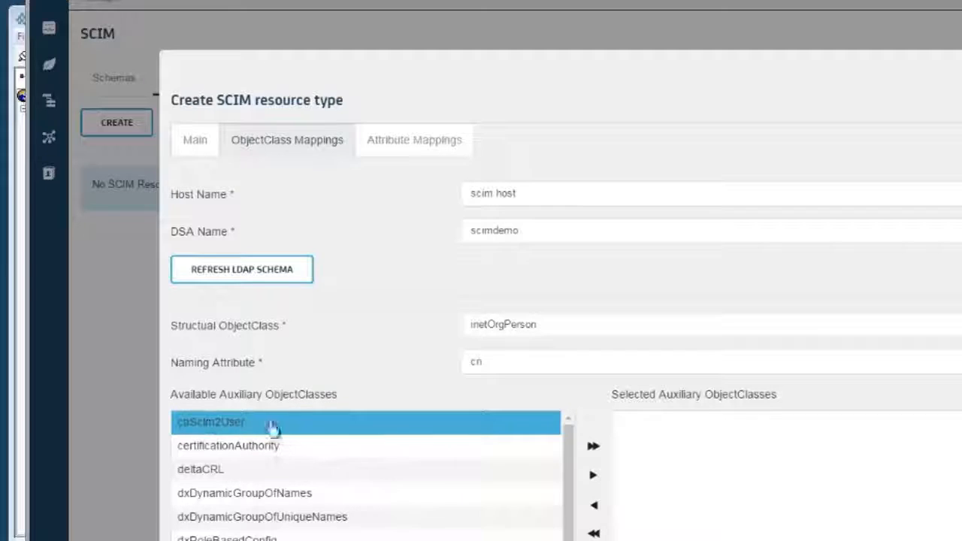
pyautogui.moveTo(594, 475)
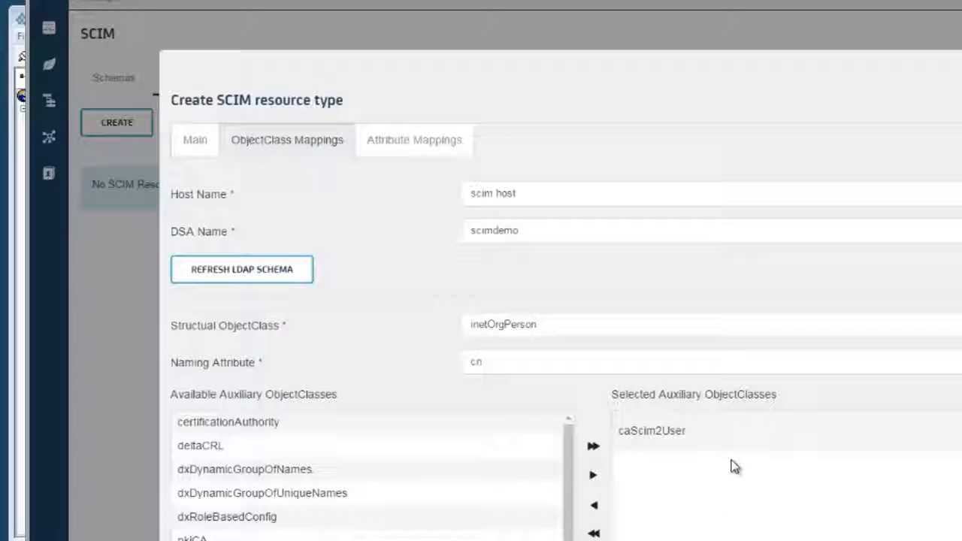
pyautogui.moveTo(718, 475)
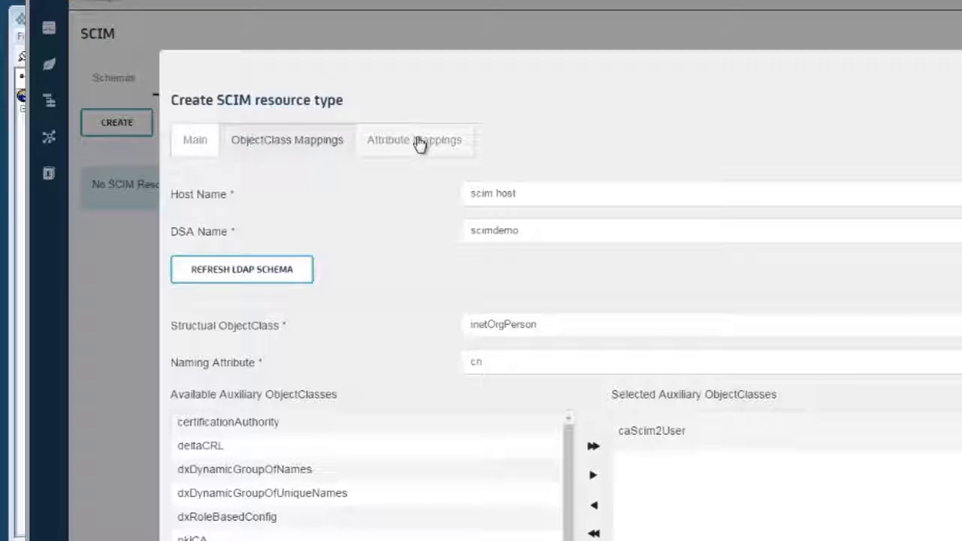
# Step: Load default attribute mappings, review userName and emails, and create the user resource type
pyautogui.click(414, 139)
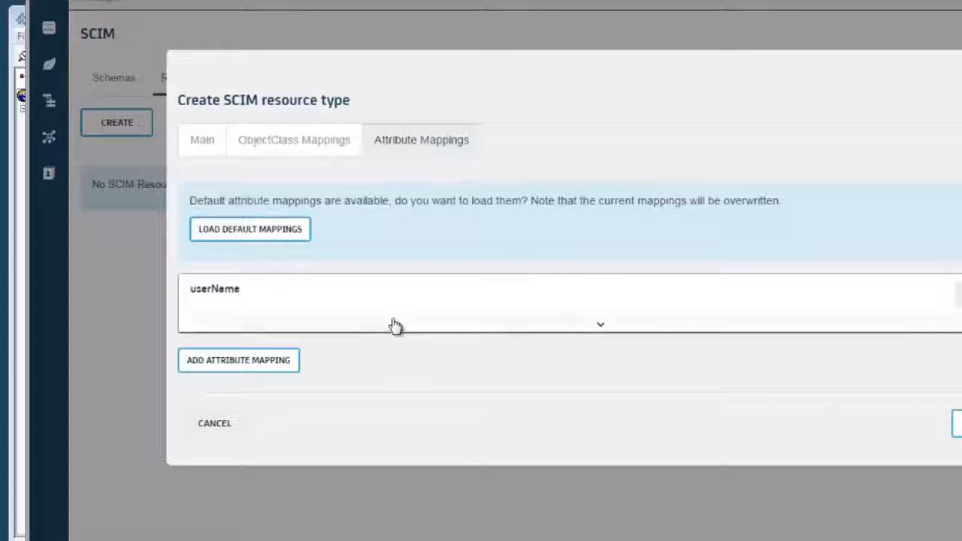
pyautogui.moveTo(375, 246)
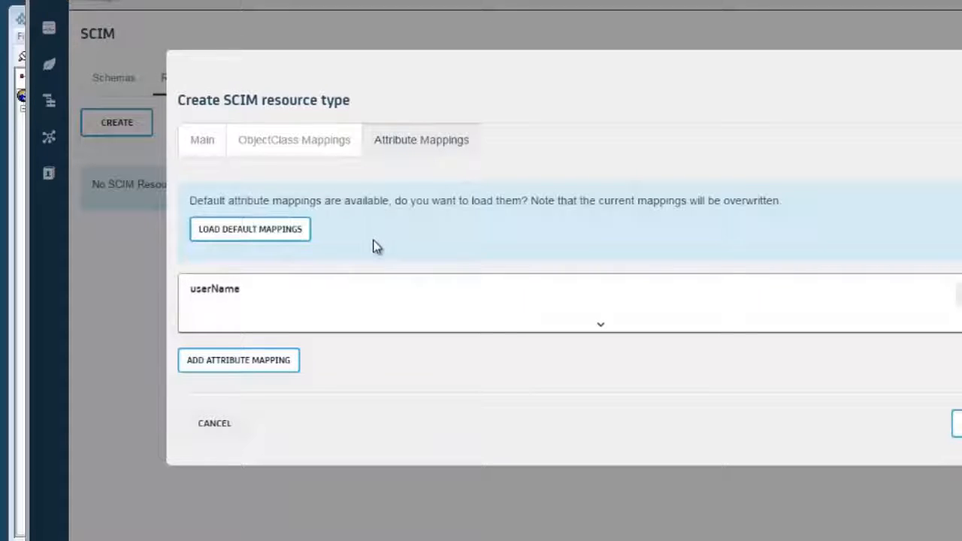
pyautogui.moveTo(481, 220)
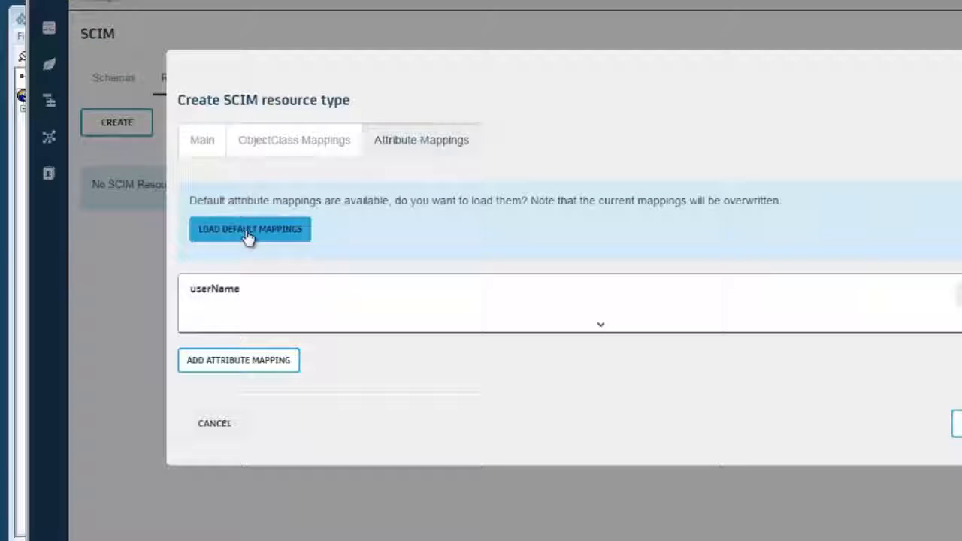
pyautogui.moveTo(664, 504)
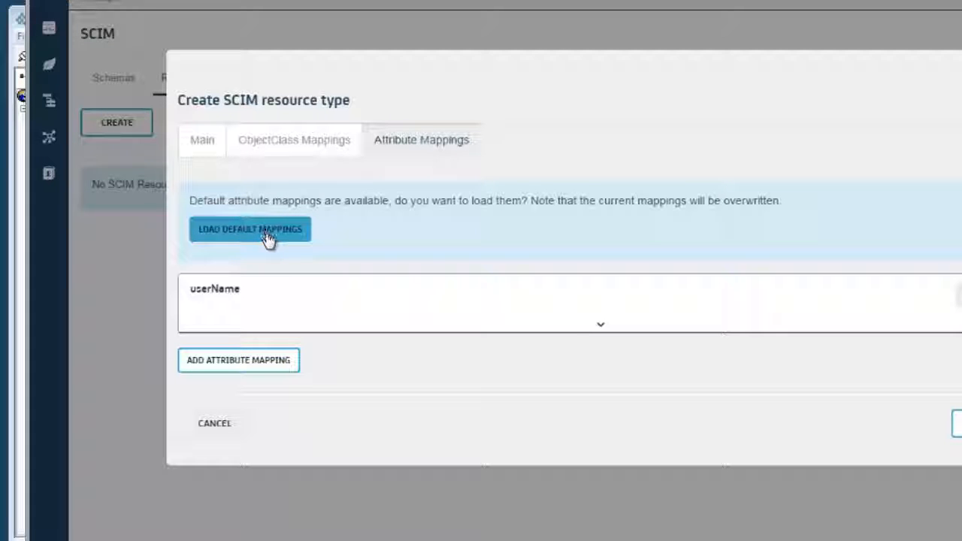
pyautogui.click(249, 228)
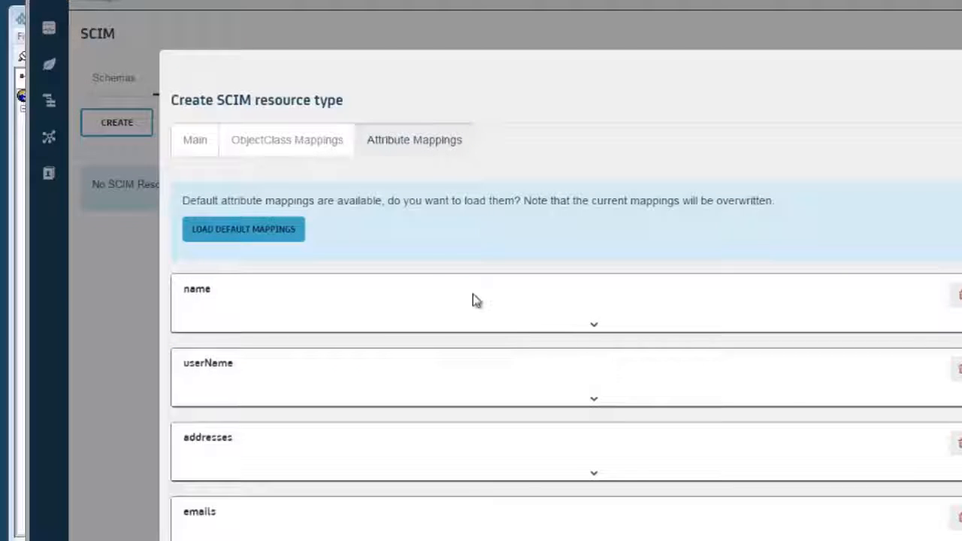
pyautogui.scroll(-3)
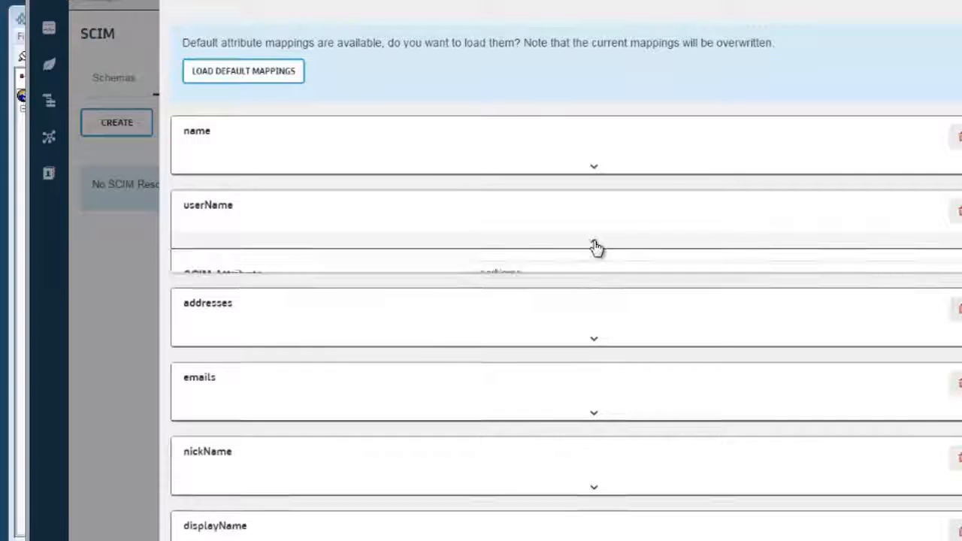
pyautogui.click(594, 241)
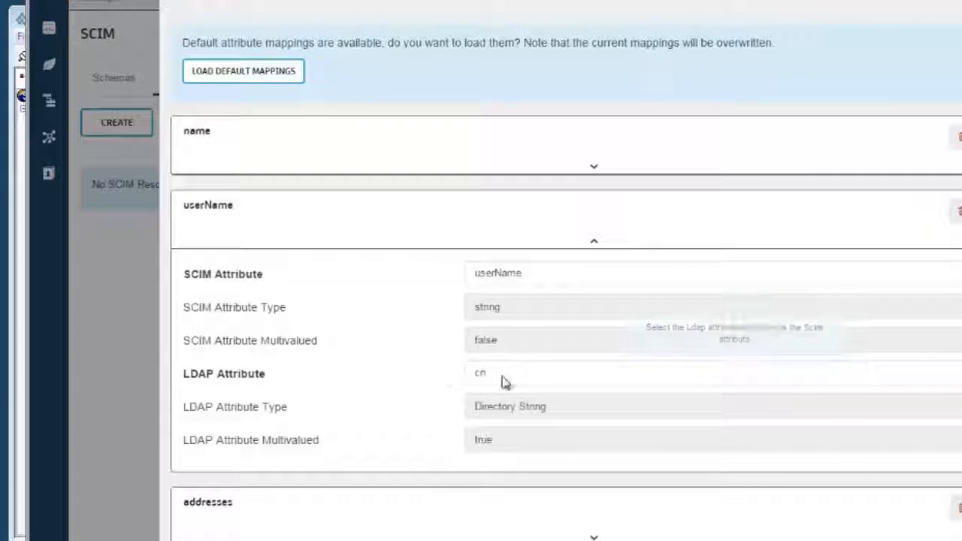
pyautogui.scroll(-3)
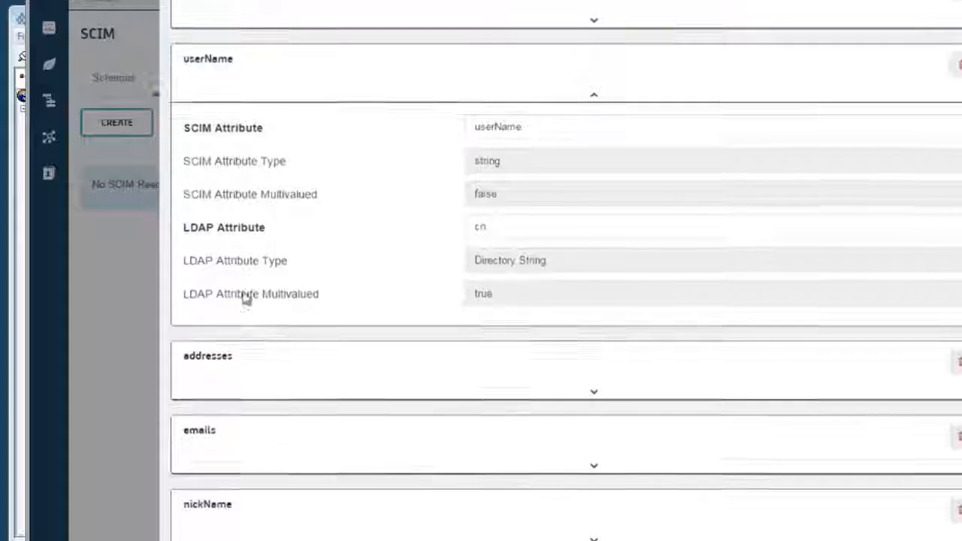
pyautogui.click(594, 465)
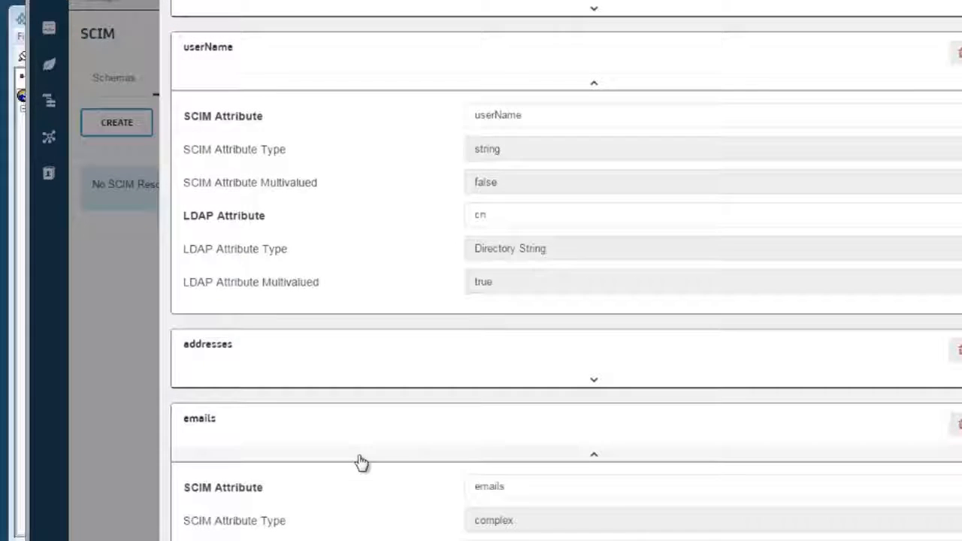
pyautogui.scroll(-3)
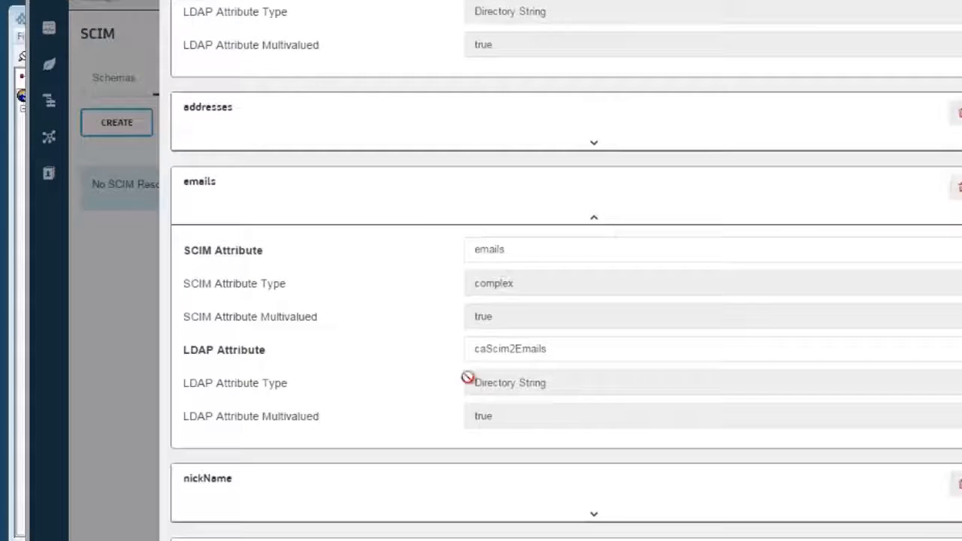
pyautogui.moveTo(526, 367)
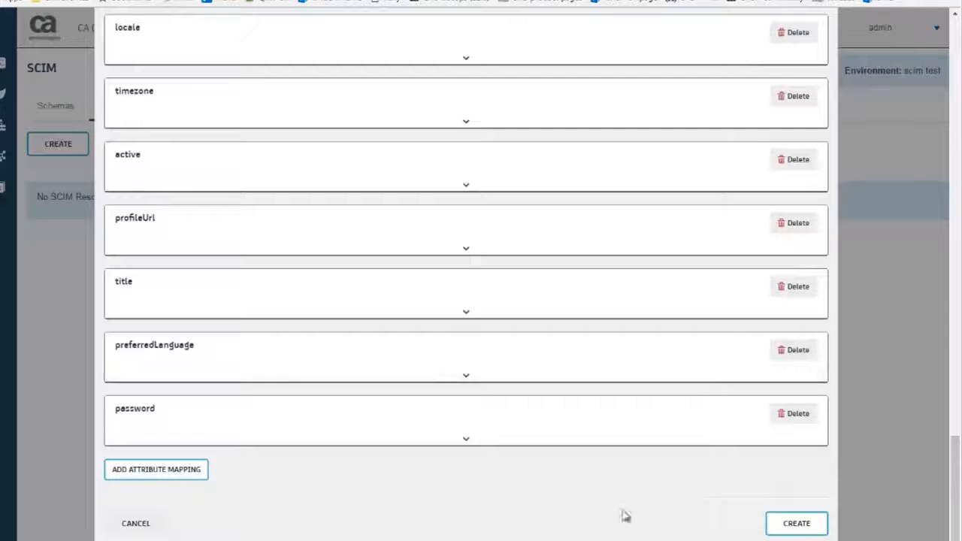
pyautogui.click(796, 523)
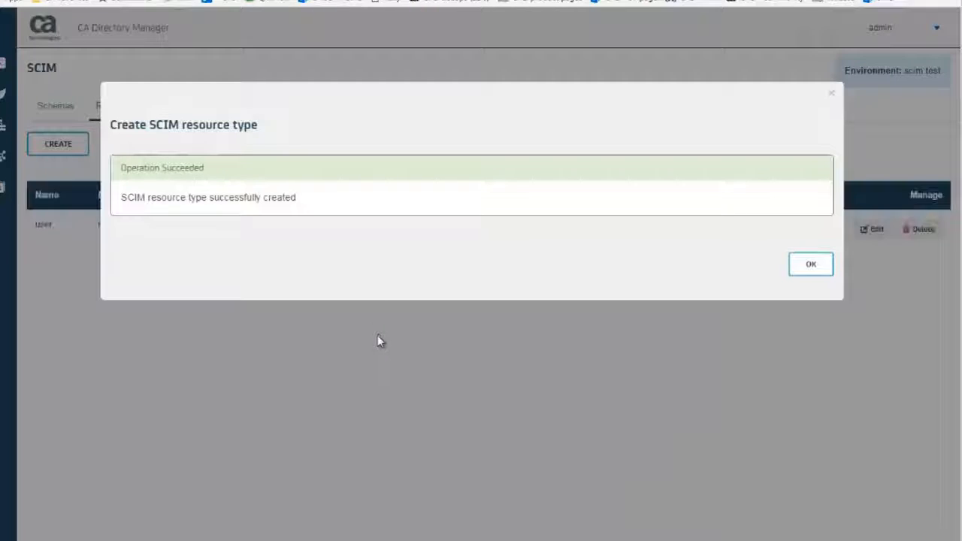
# Step: Start a group resource type 'groups of users' at /groups under ou=Groups,o=scimdemo,c=au with the core Group schema
pyautogui.click(810, 265)
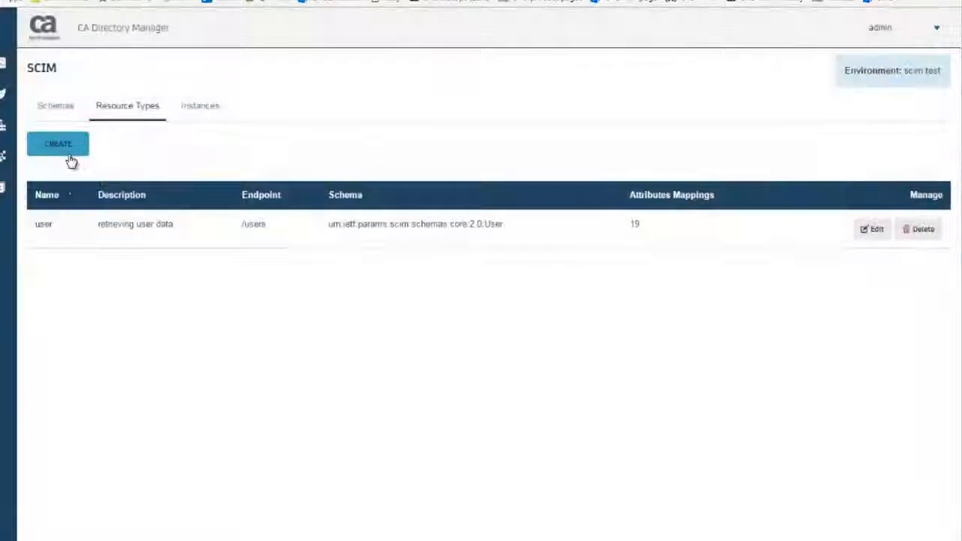
pyautogui.click(57, 144)
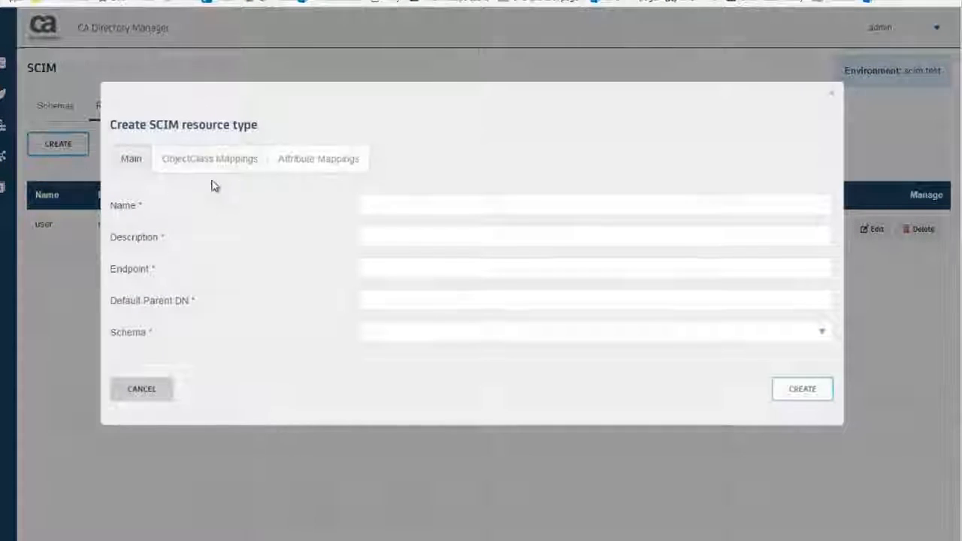
pyautogui.write('group')
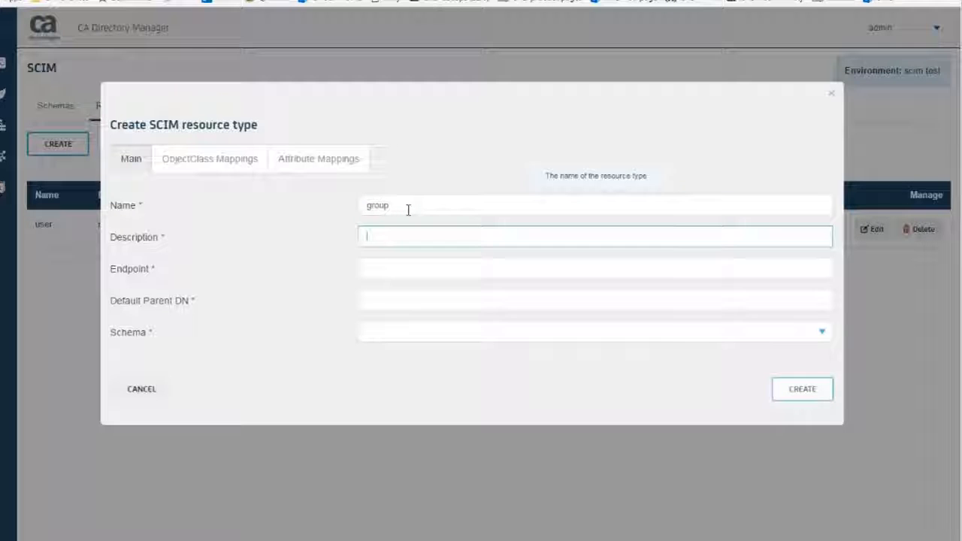
pyautogui.write('groups of users')
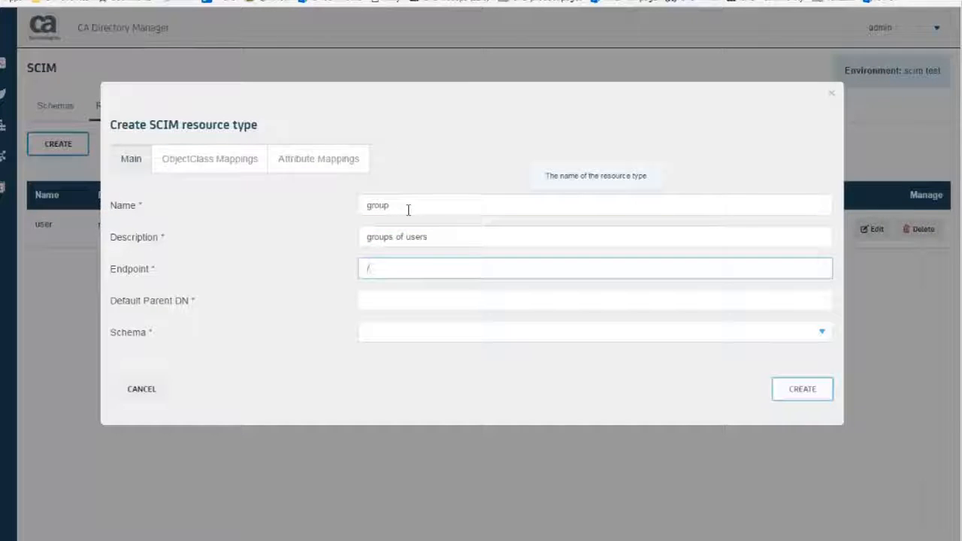
pyautogui.write('groups')
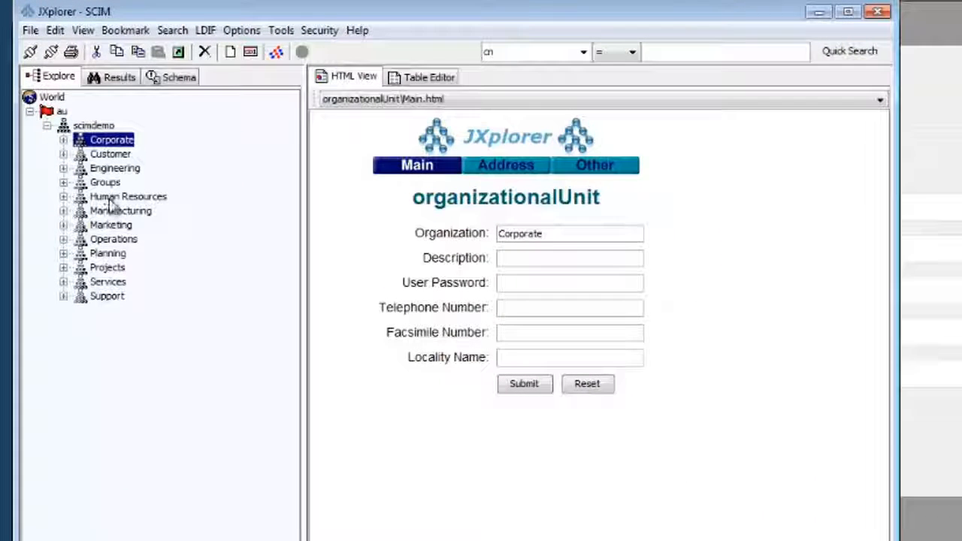
pyautogui.click(105, 182)
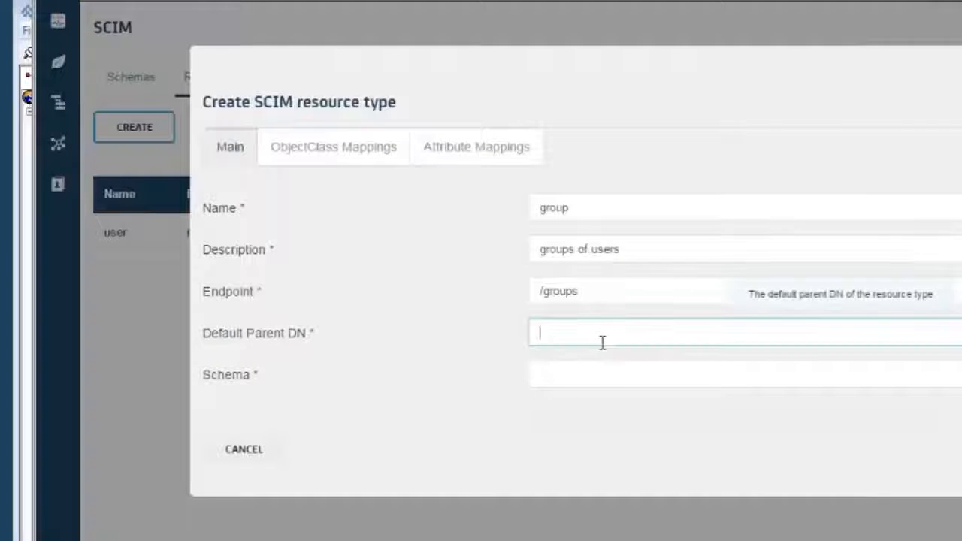
pyautogui.click(744, 374)
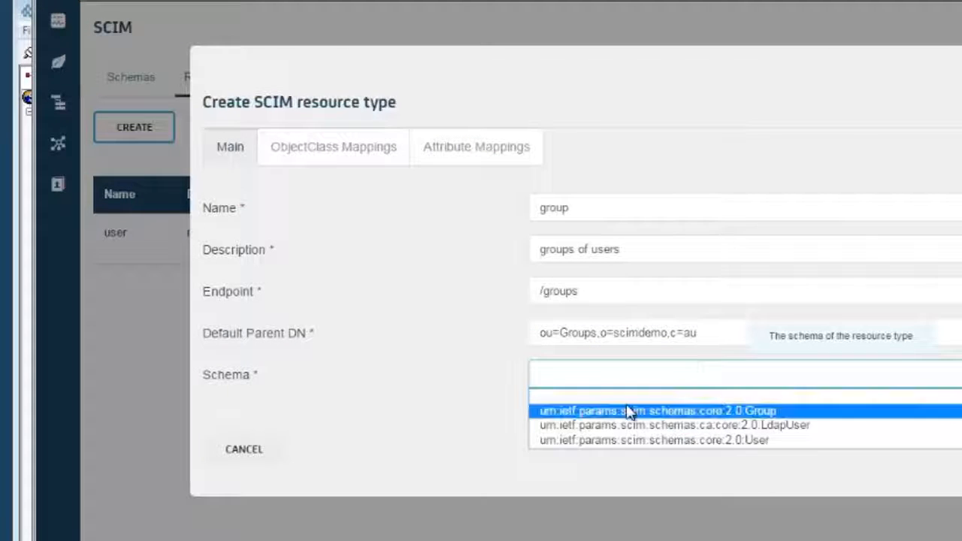
pyautogui.click(658, 410)
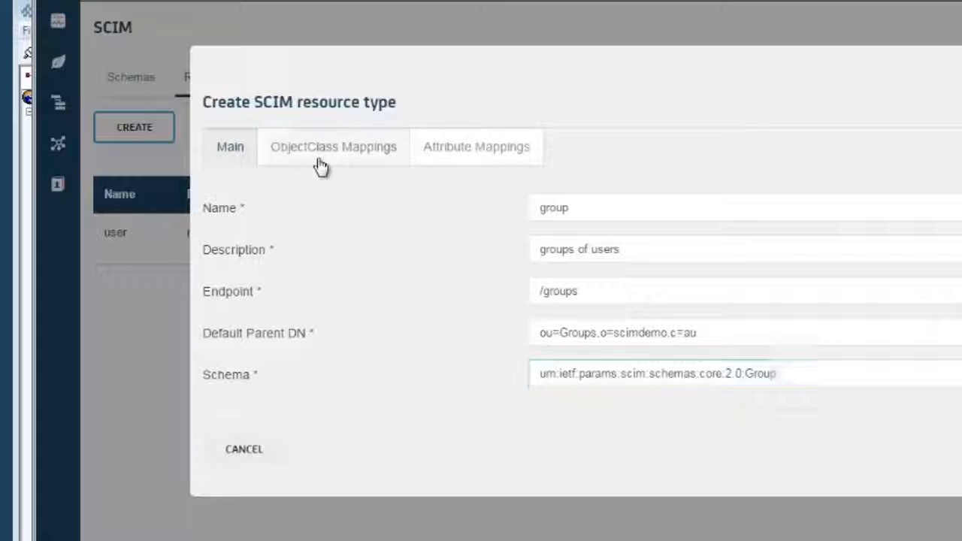
# Step: Map the group type to groupOfNames from the scimdemo DSA schema, load default mappings and create it
pyautogui.click(334, 147)
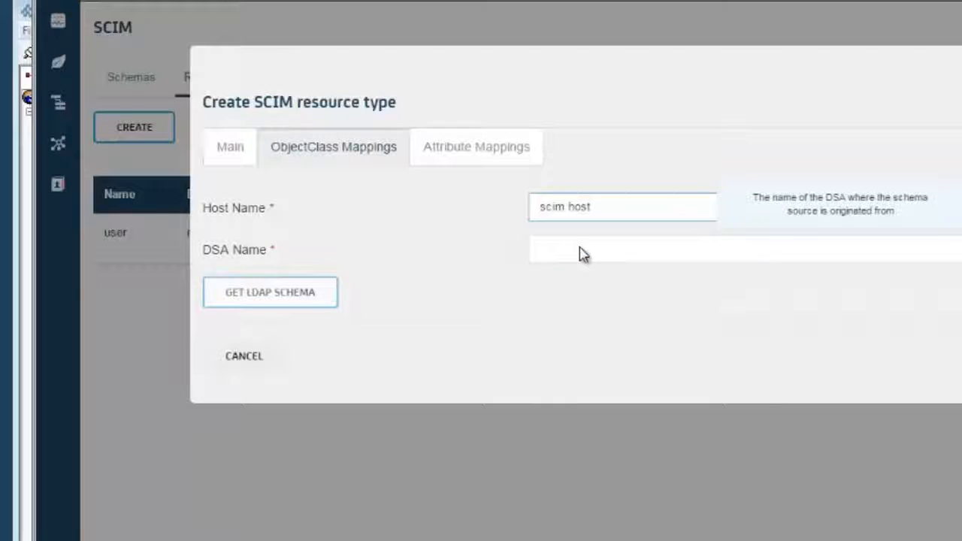
pyautogui.write('scimdemo')
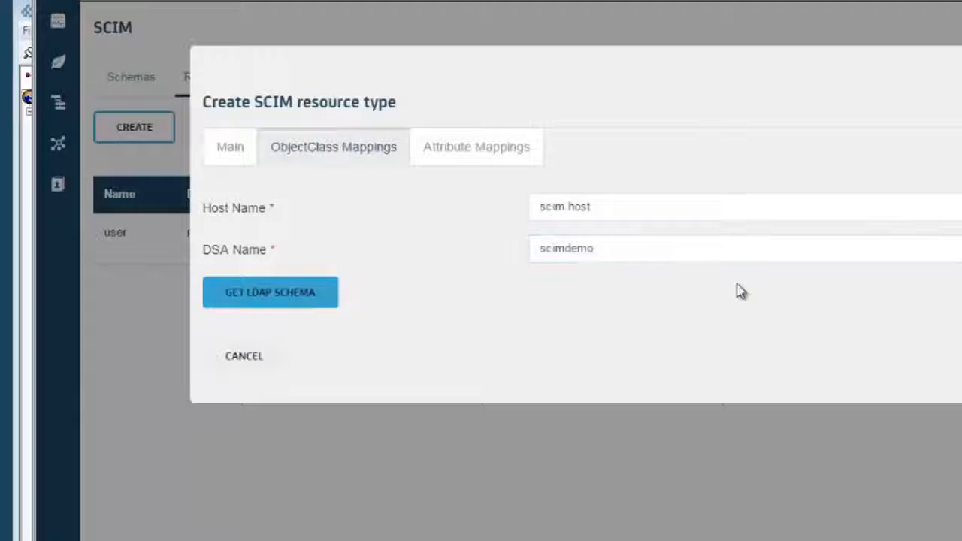
pyautogui.click(271, 292)
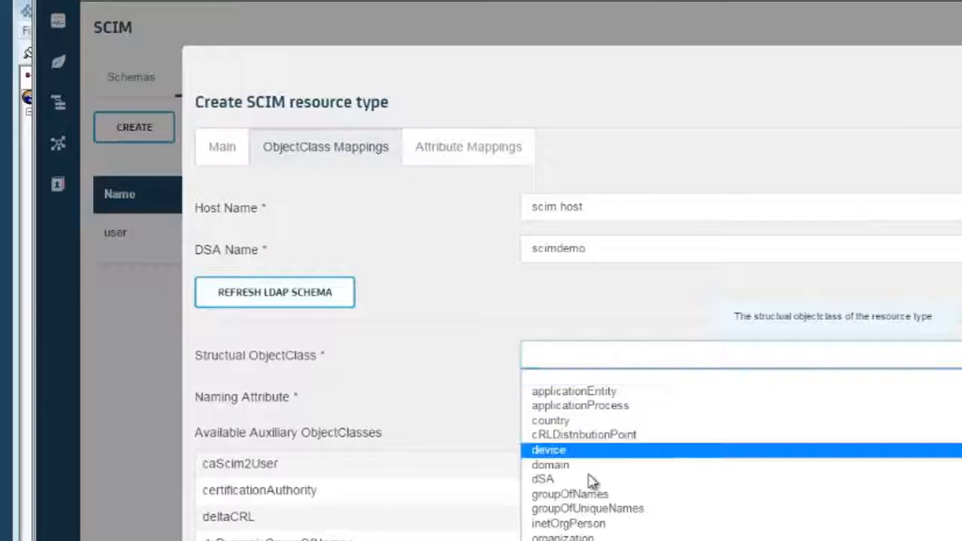
pyautogui.click(570, 493)
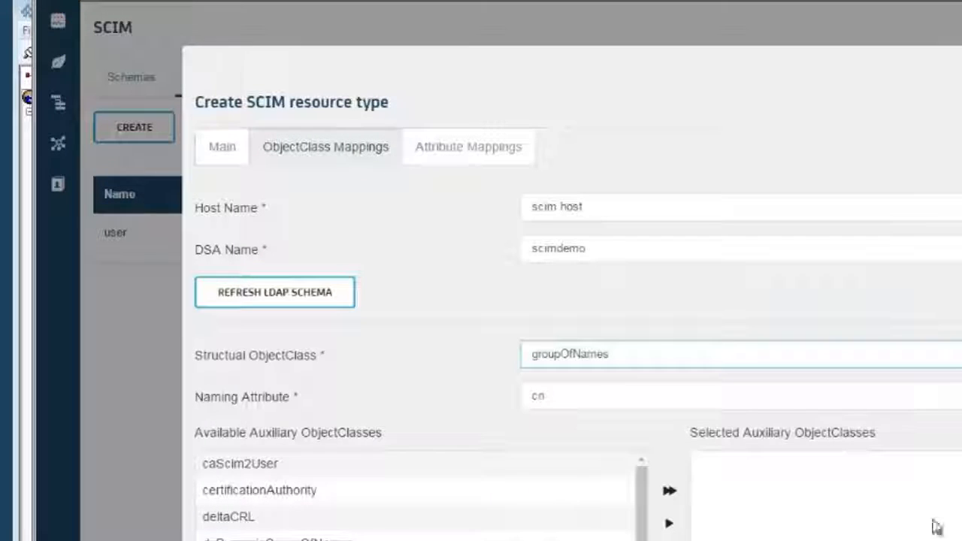
pyautogui.click(469, 147)
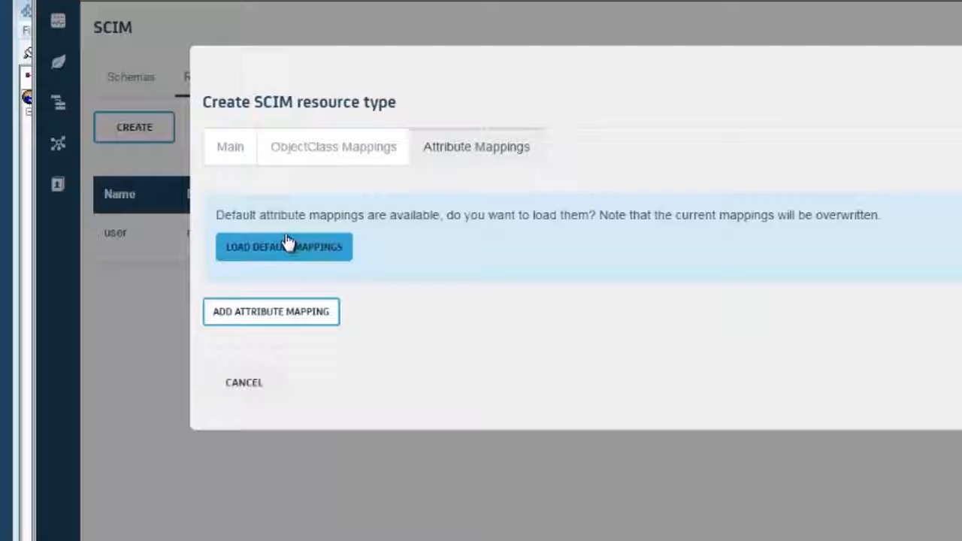
pyautogui.click(271, 311)
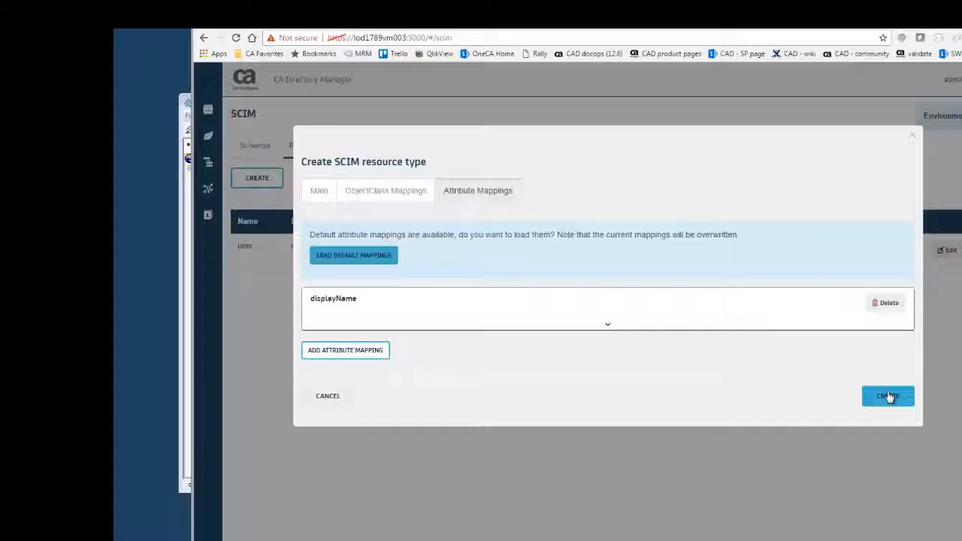
pyautogui.click(887, 397)
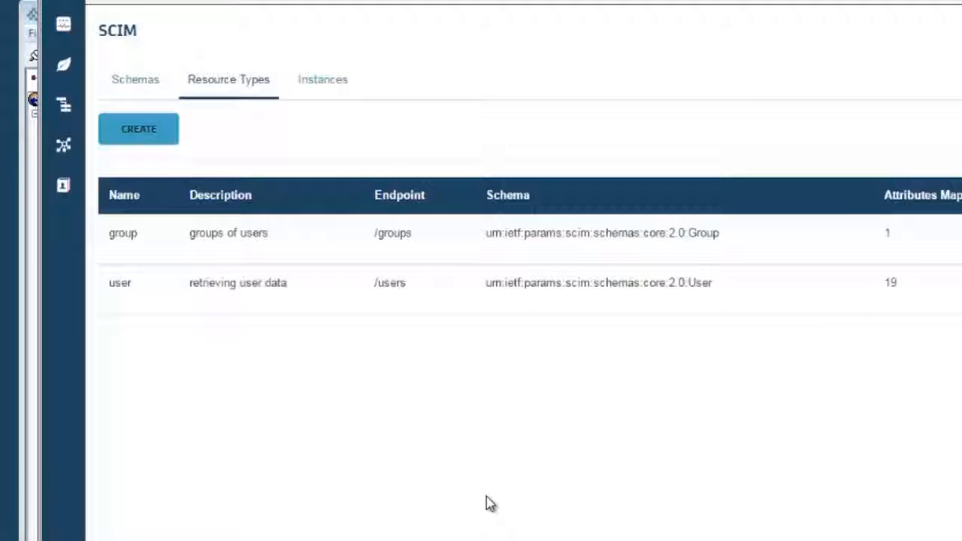
pyautogui.moveTo(201, 292)
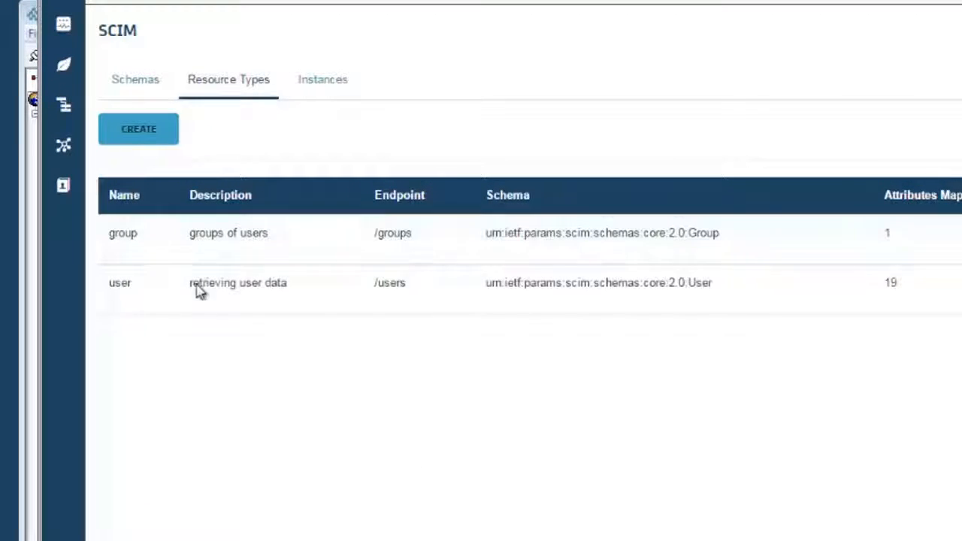
pyautogui.moveTo(217, 315)
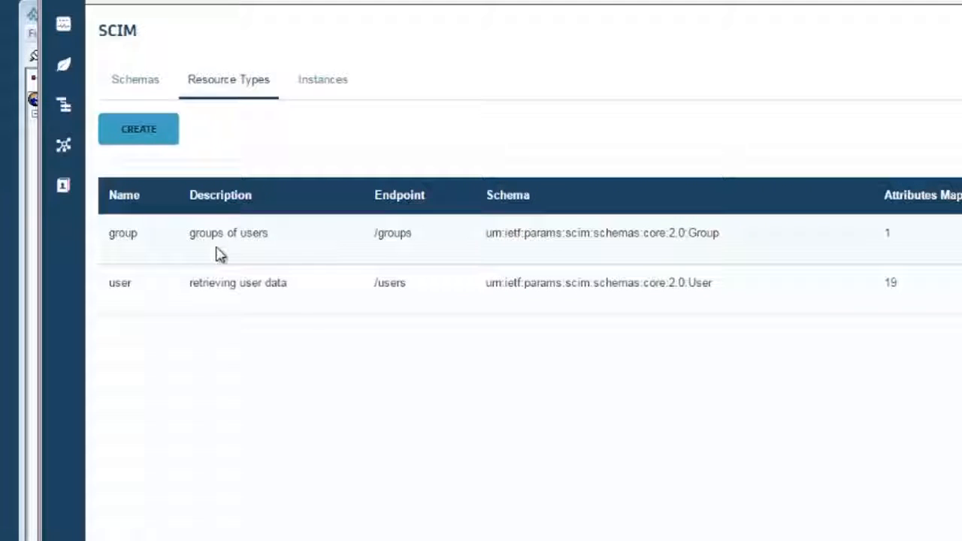
# Step: Switch to the SCIM Instances list, which is still empty
pyautogui.click(321, 78)
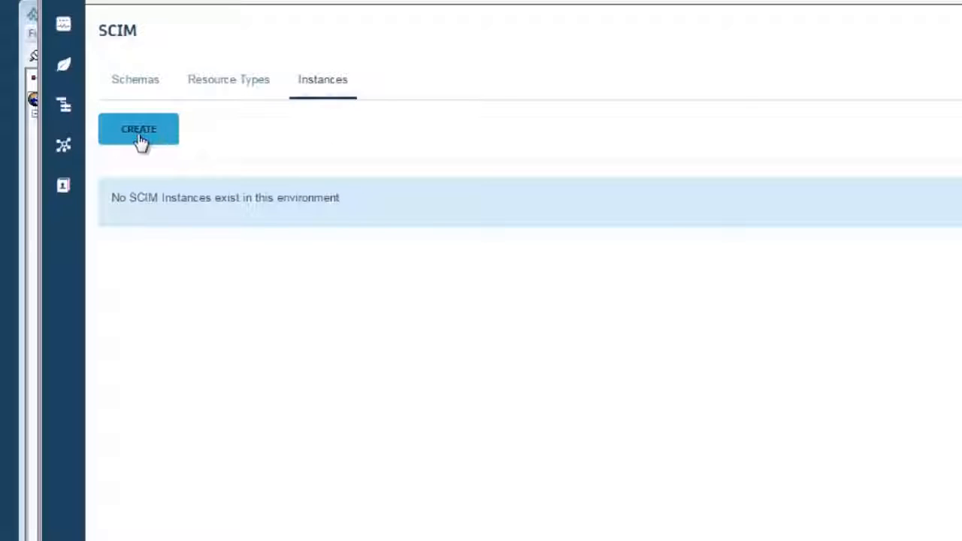
# Step: Create a SCIM instance named scim instance with user authentication and move to its DSA choices
pyautogui.click(138, 130)
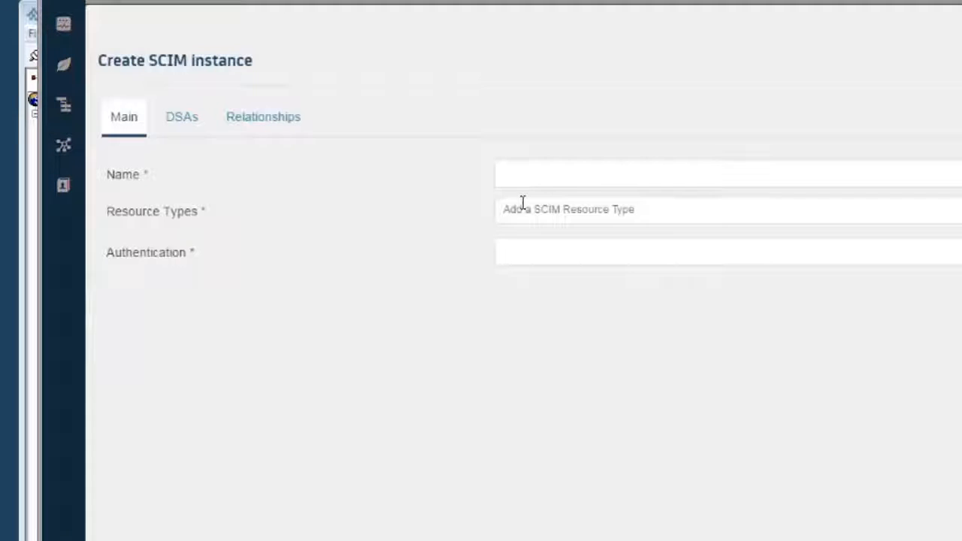
pyautogui.write('scim instance')
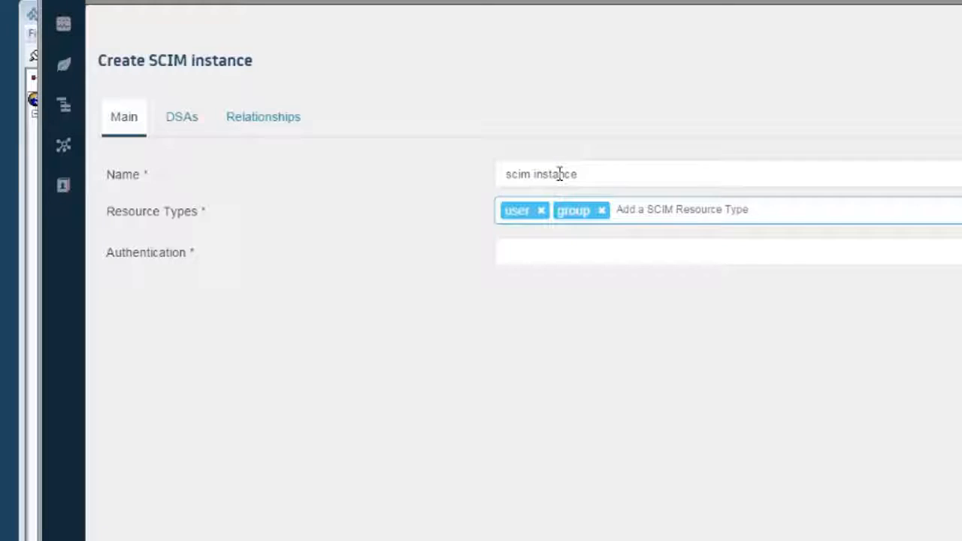
pyautogui.click(721, 253)
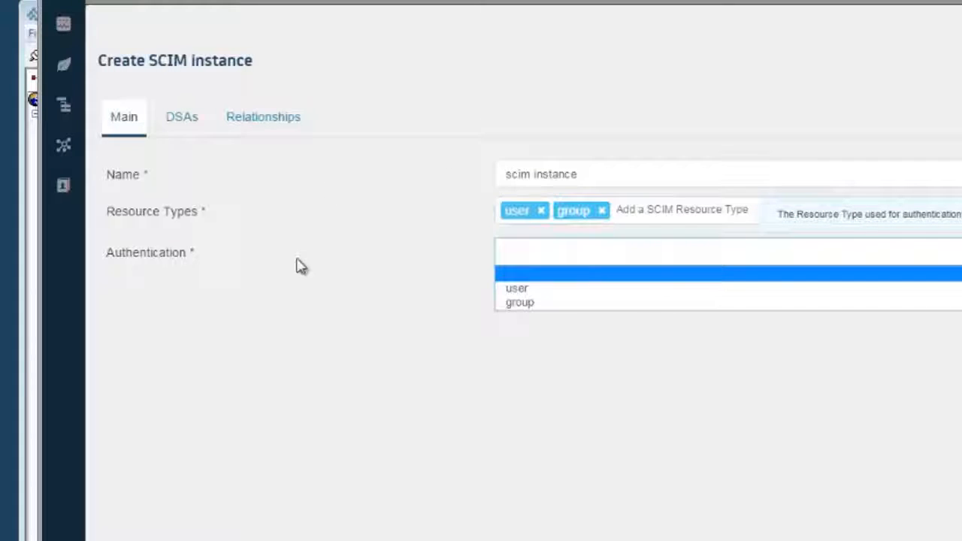
pyautogui.moveTo(538, 256)
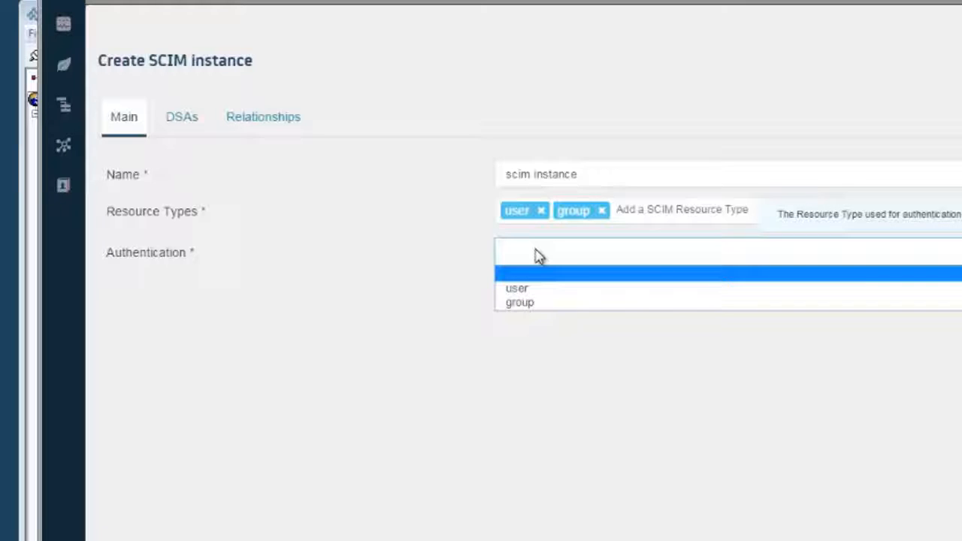
pyautogui.moveTo(543, 254)
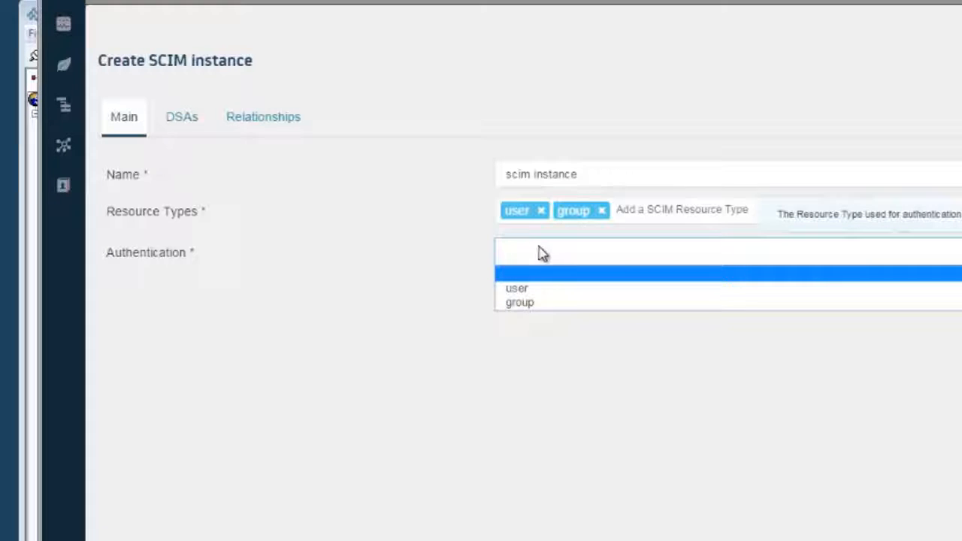
pyautogui.click(517, 288)
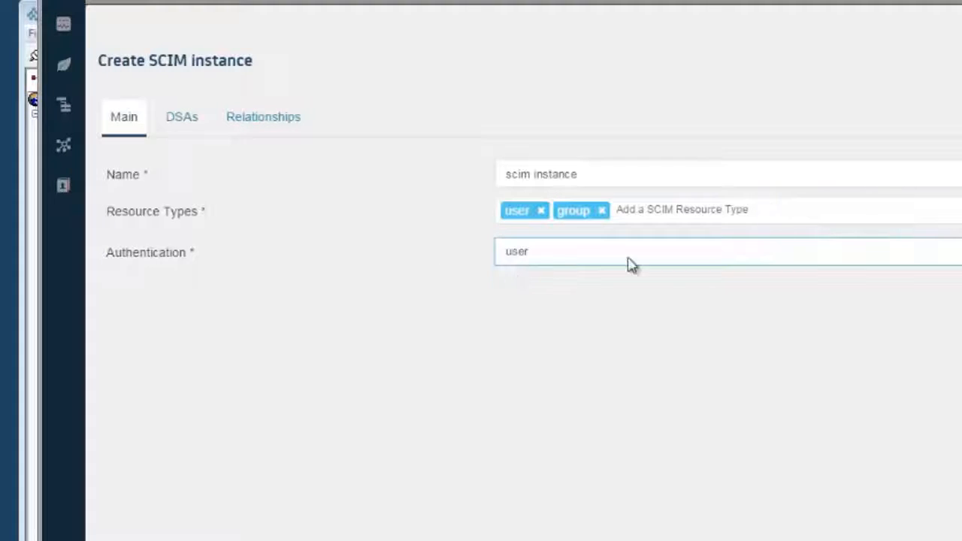
pyautogui.click(181, 117)
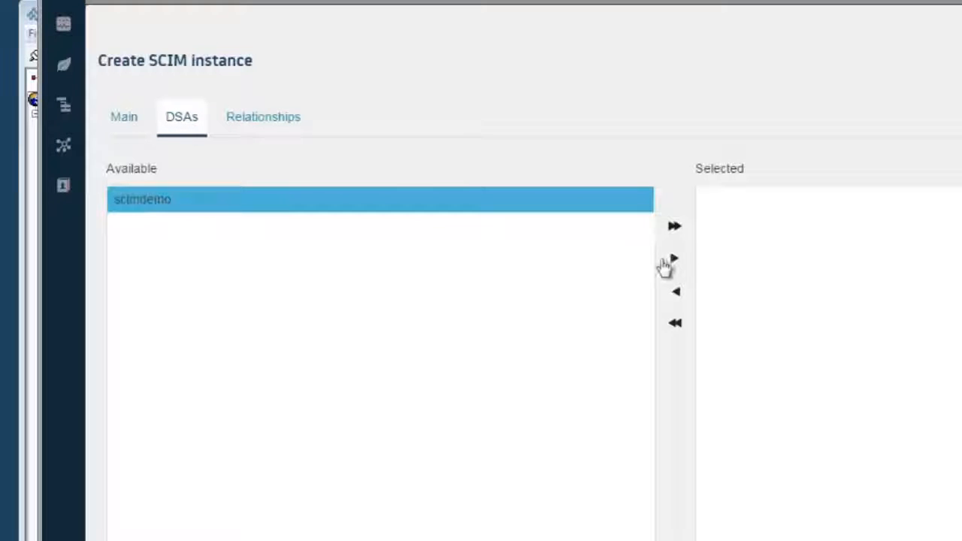
# Step: Add the scimdemo DSA to the instance and start a new relationship #1
pyautogui.click(263, 117)
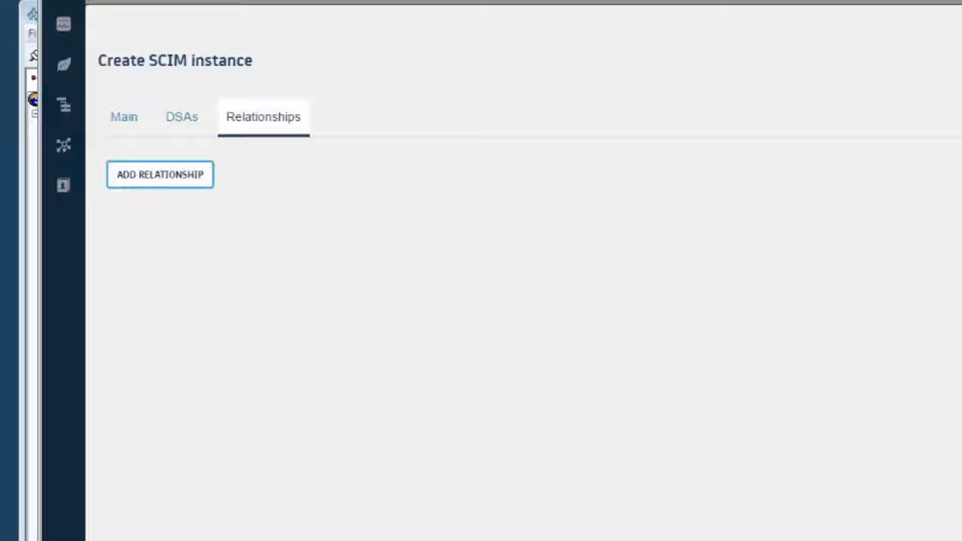
pyautogui.moveTo(355, 145)
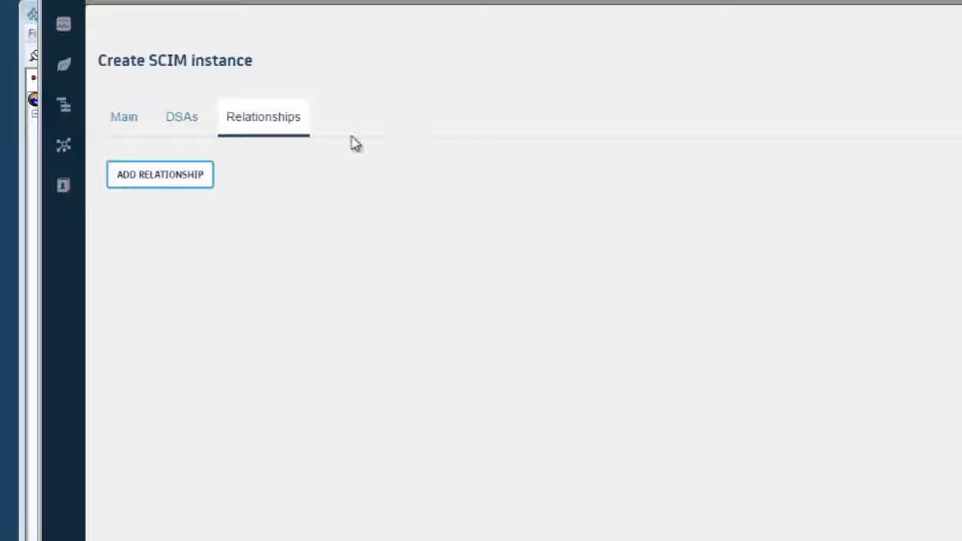
pyautogui.moveTo(418, 201)
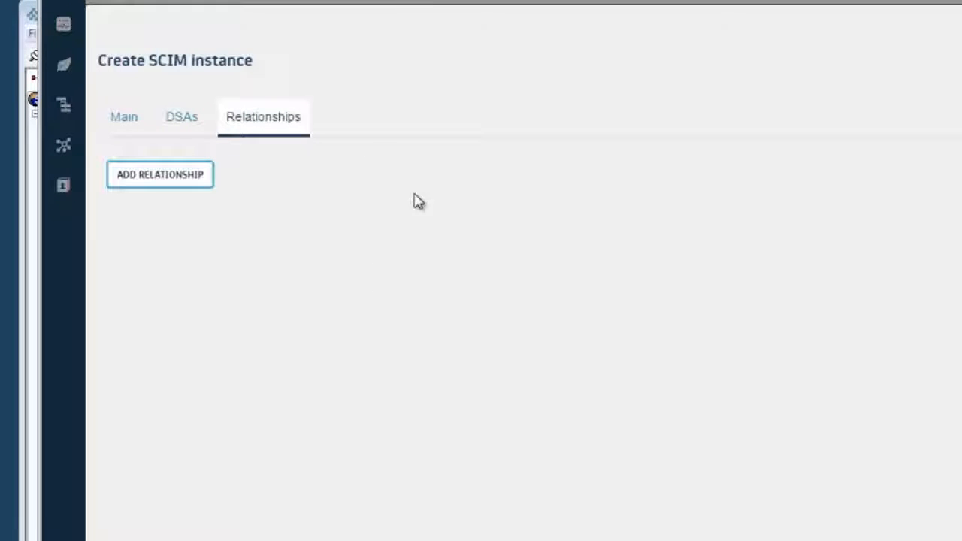
pyautogui.click(159, 174)
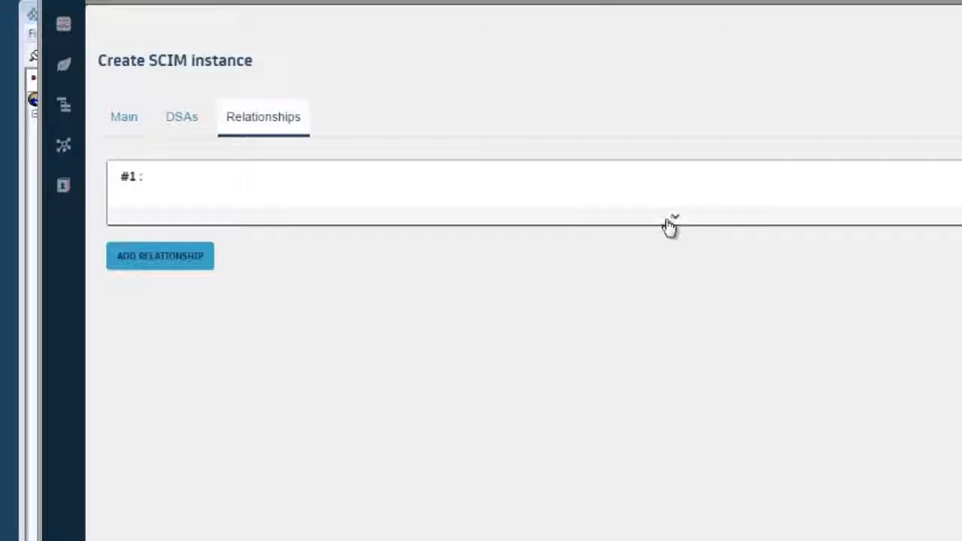
pyautogui.click(669, 218)
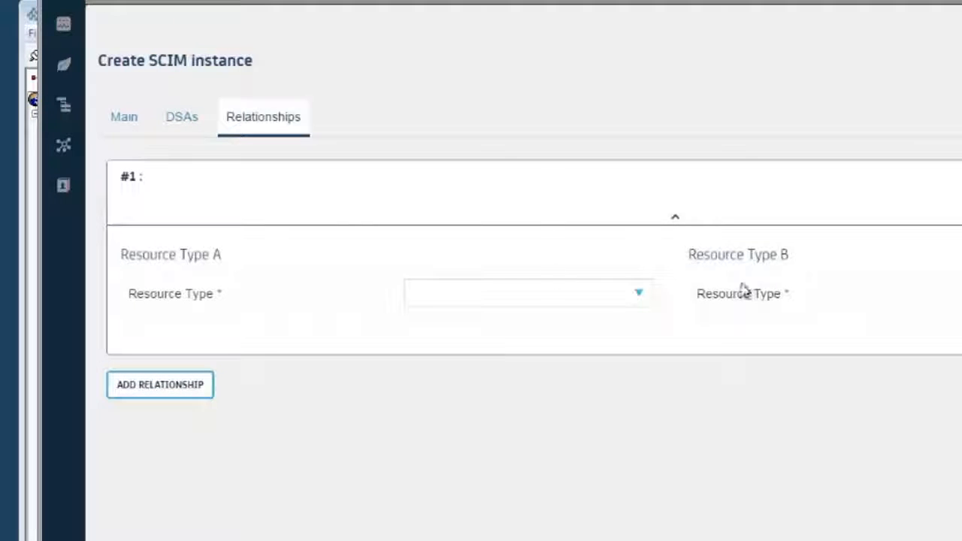
# Step: Set resource type A to user with SCIM attribute groups and LDAP display attribute cn
pyautogui.click(527, 293)
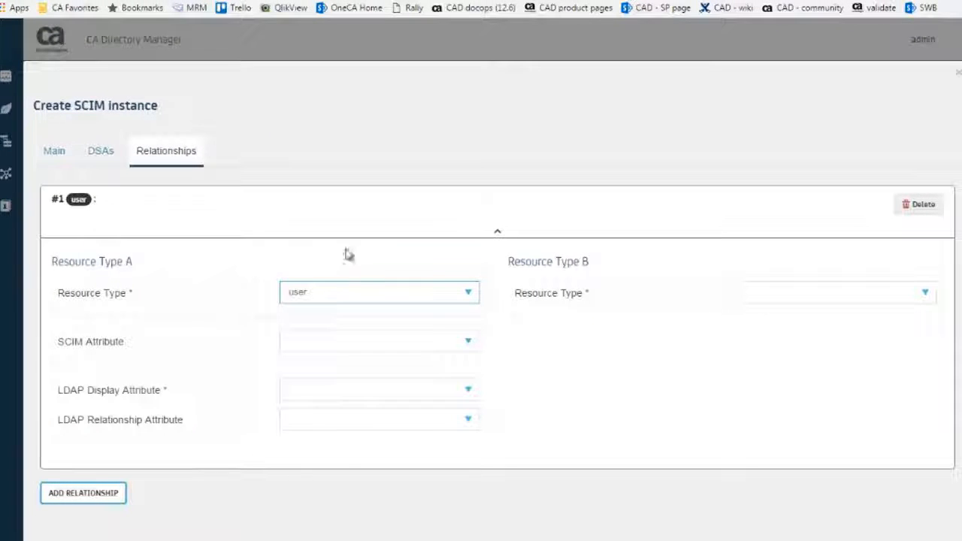
pyautogui.moveTo(319, 354)
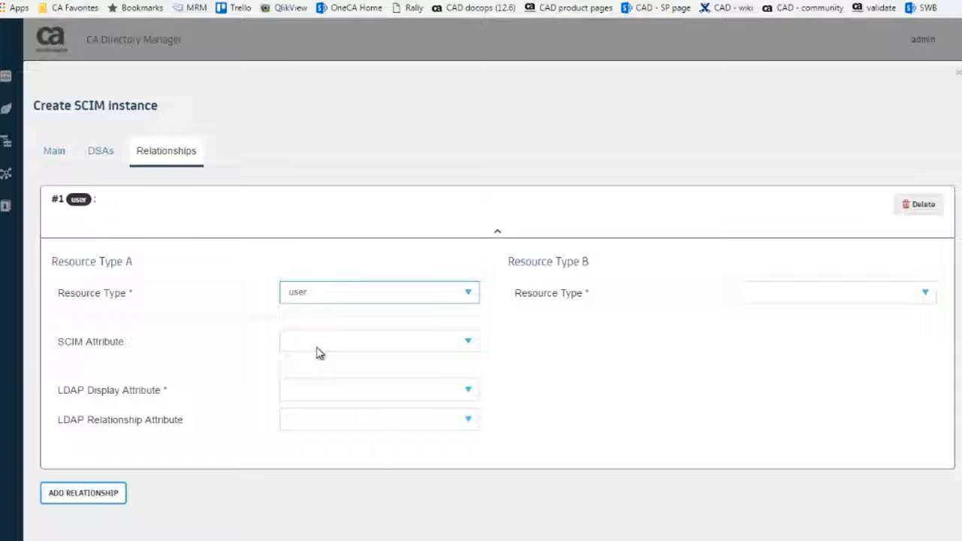
pyautogui.click(375, 339)
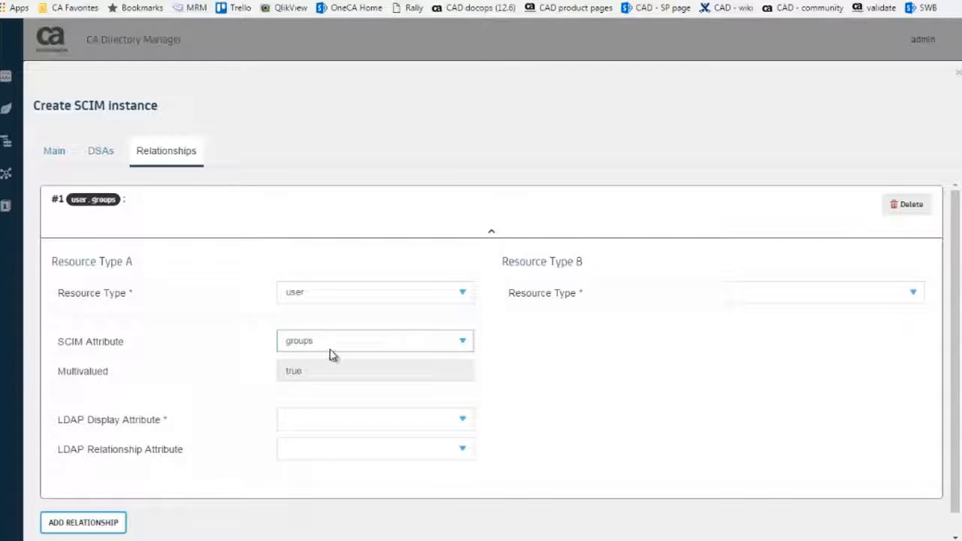
pyautogui.click(374, 419)
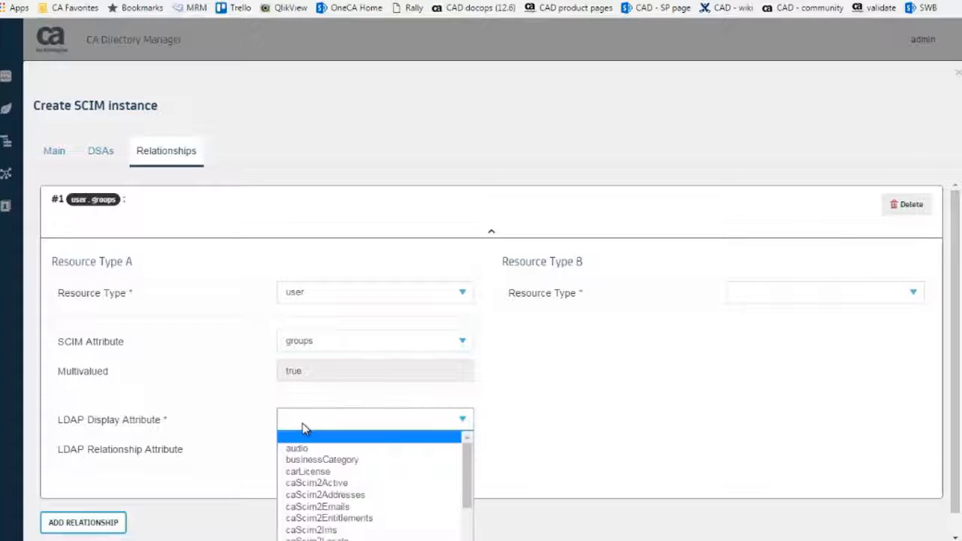
pyautogui.moveTo(303, 428)
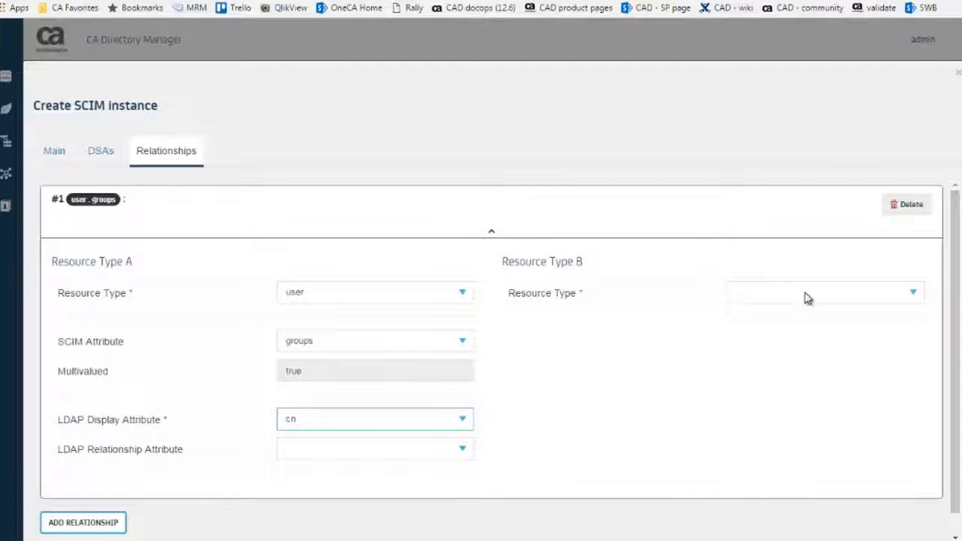
# Step: Set resource type B to group with SCIM attribute members, display cn and relationship attribute member
pyautogui.click(824, 291)
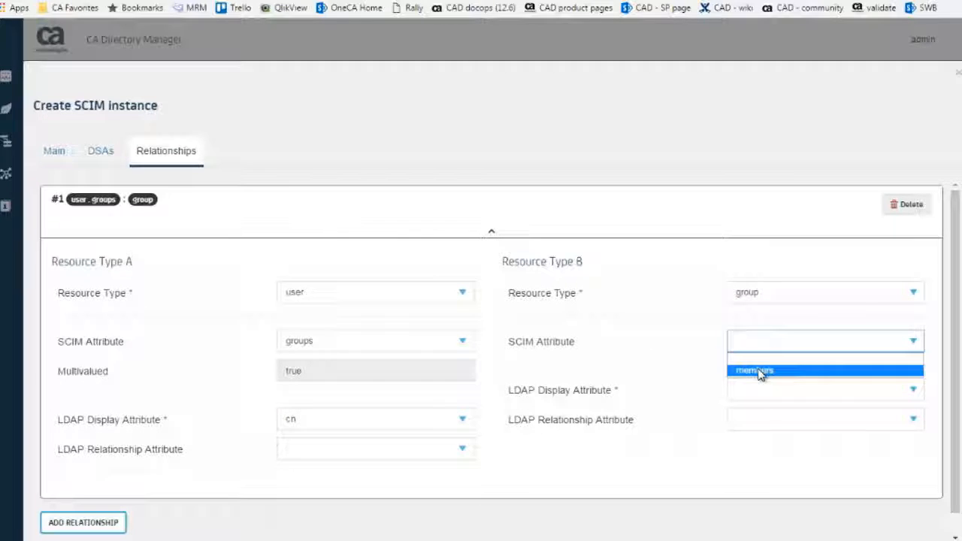
pyautogui.click(754, 369)
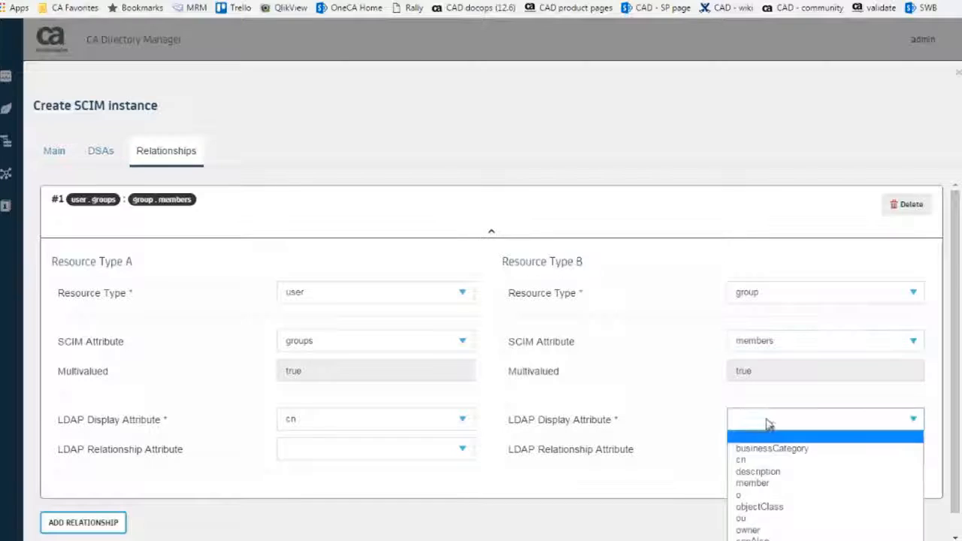
pyautogui.click(740, 460)
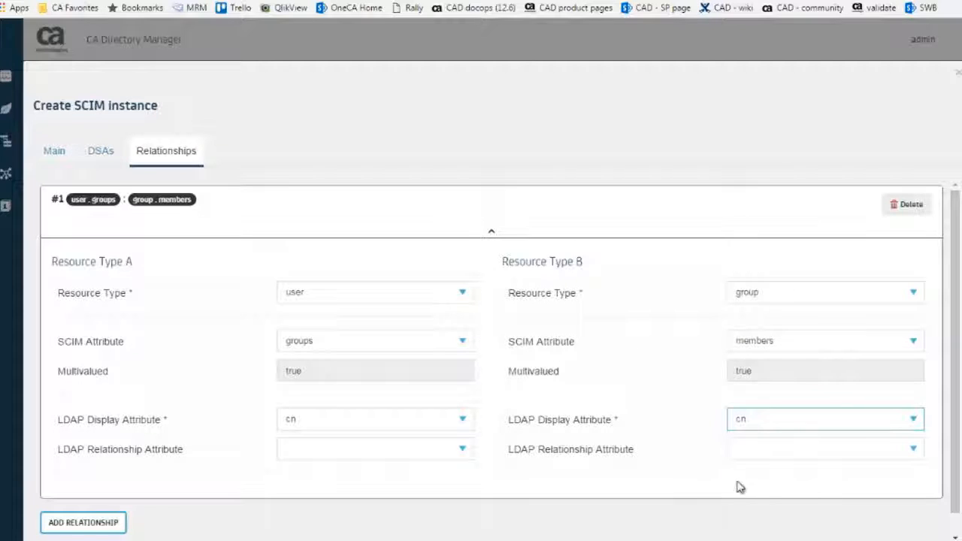
pyautogui.click(911, 448)
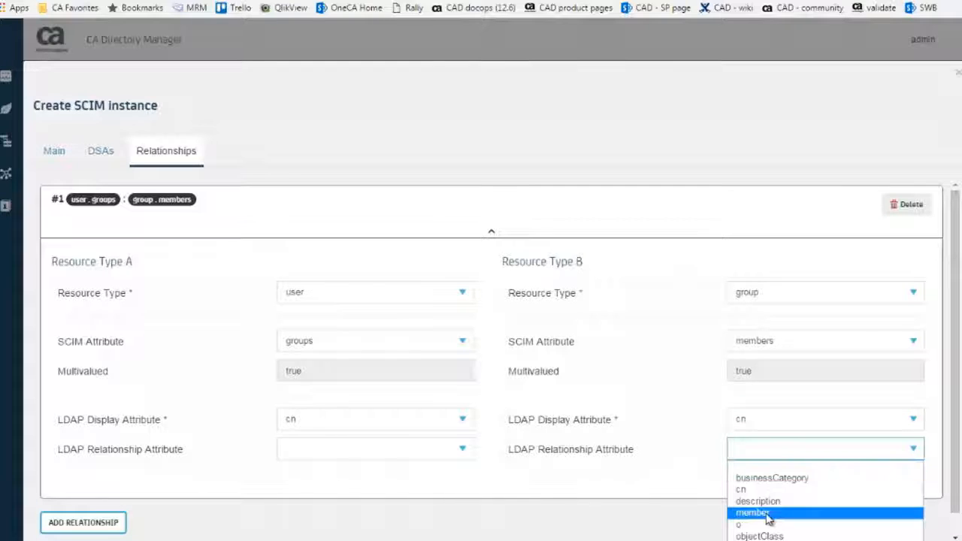
pyautogui.click(752, 512)
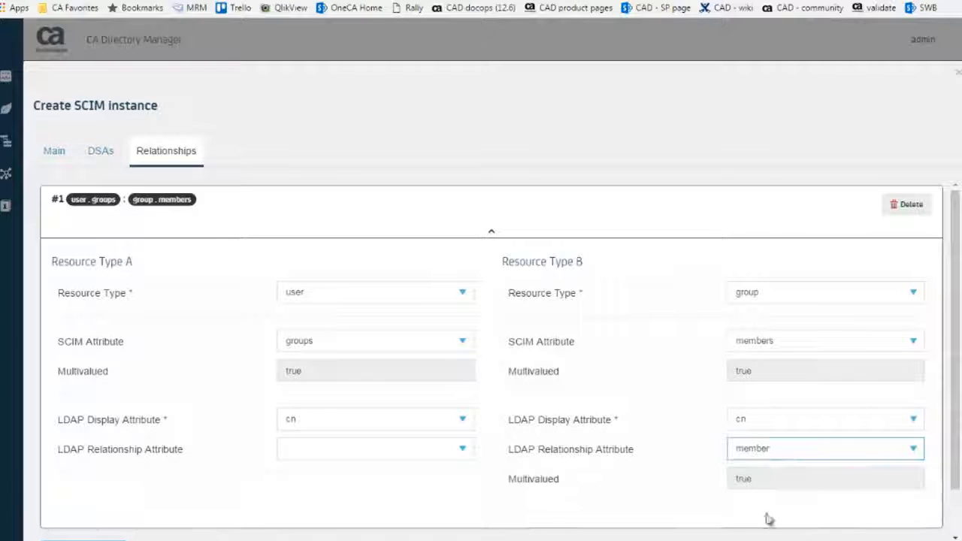
pyautogui.moveTo(788, 431)
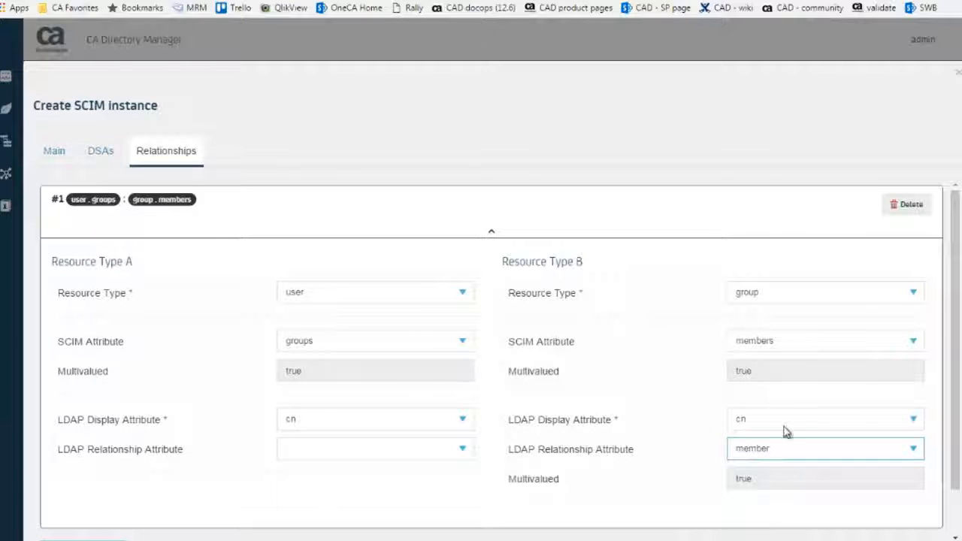
pyautogui.moveTo(619, 526)
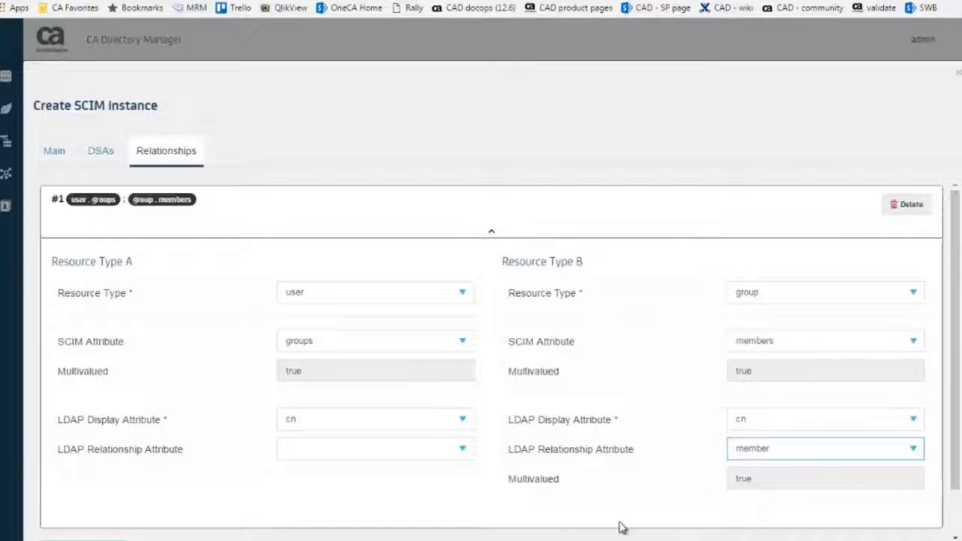
pyautogui.moveTo(770, 210)
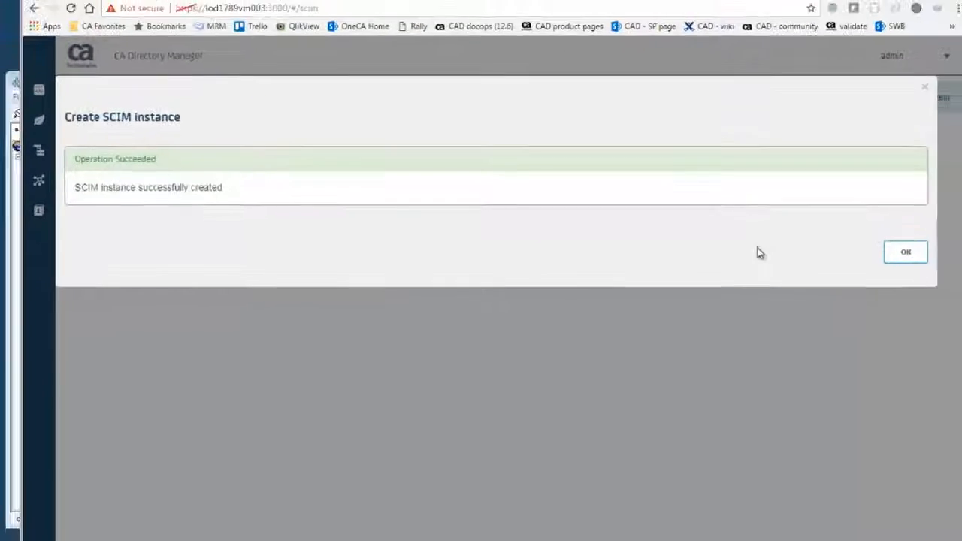
# Step: Acknowledge the instance creation and enable the scim instance, confirming the success message
pyautogui.click(905, 252)
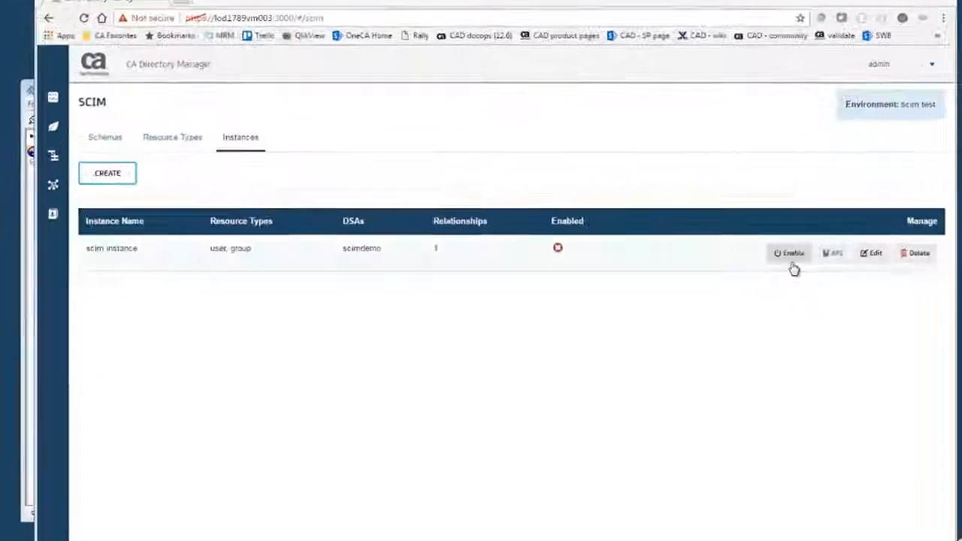
pyautogui.click(788, 253)
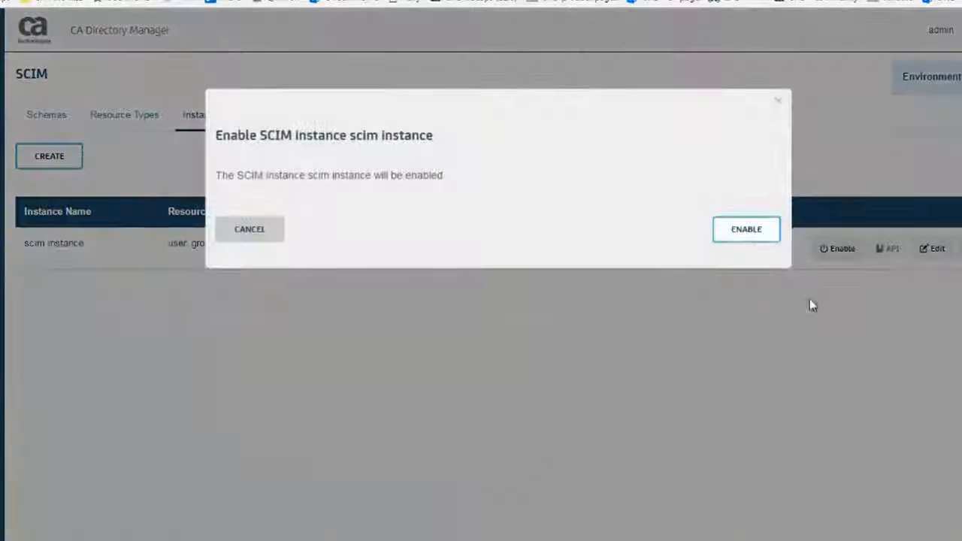
pyautogui.click(746, 229)
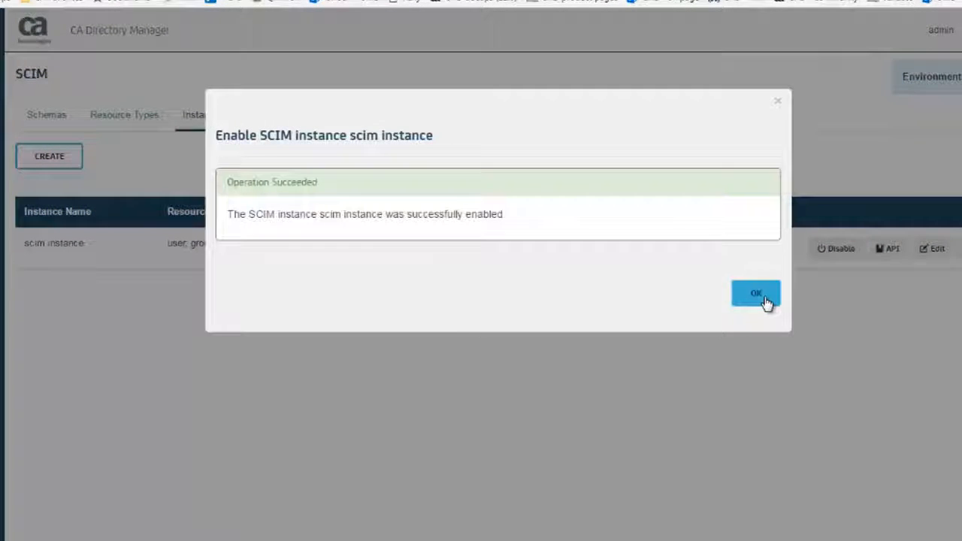
pyautogui.click(754, 293)
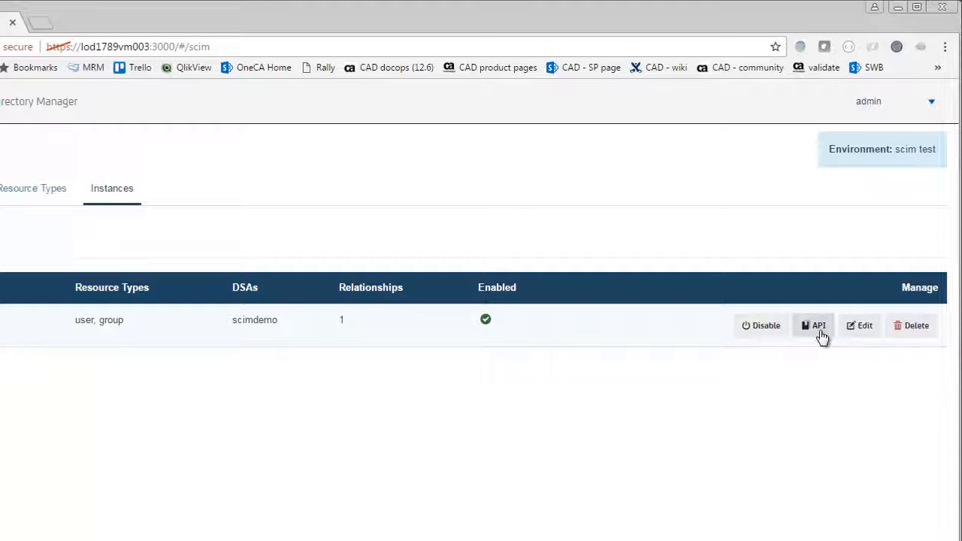
pyautogui.moveTo(817, 325)
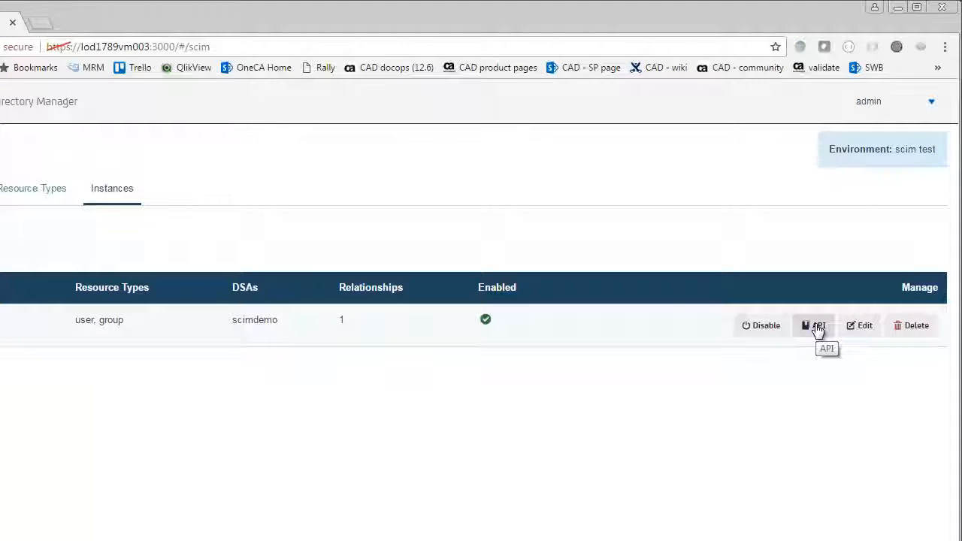
# Step: Launch the scim instance's API documentation and log in with the password
pyautogui.click(813, 324)
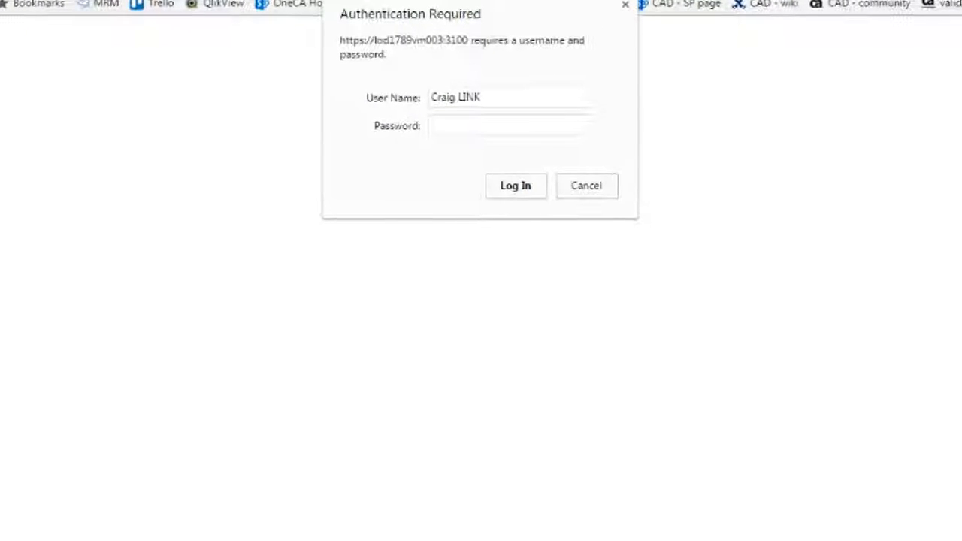
pyautogui.write('password')
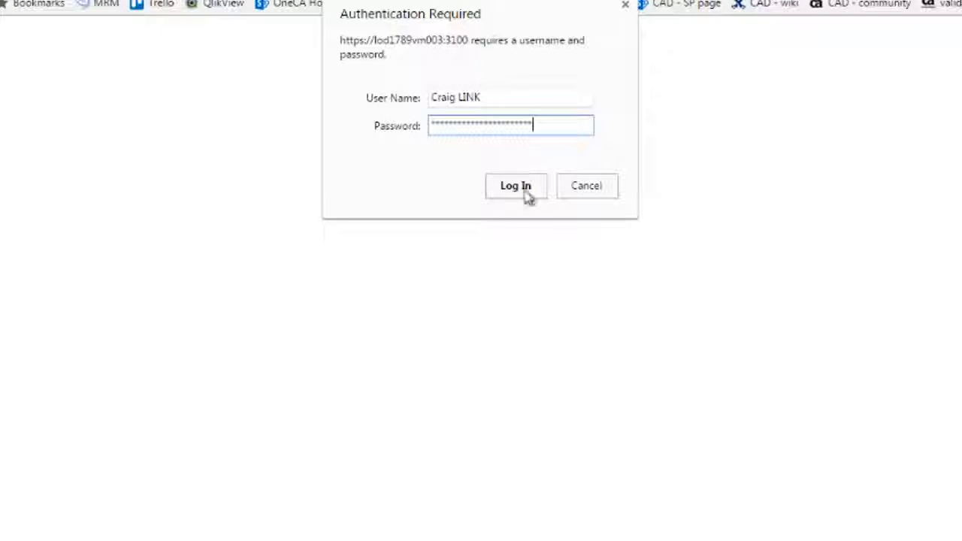
pyautogui.click(516, 186)
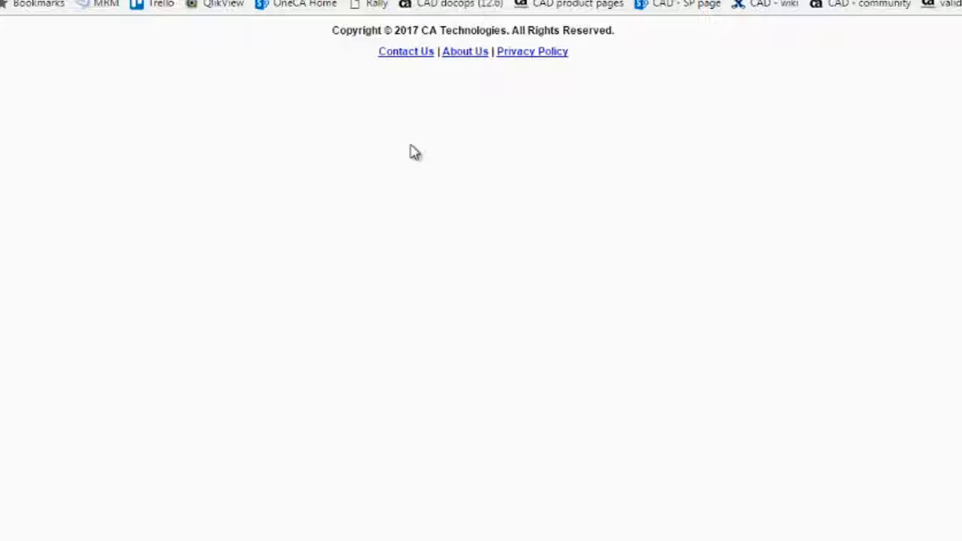
pyautogui.moveTo(138, 108)
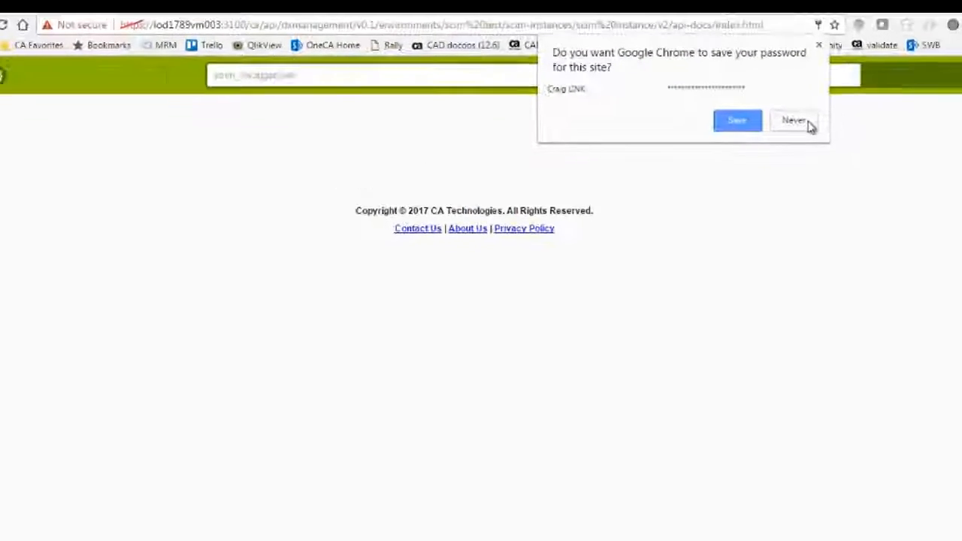
pyautogui.click(794, 120)
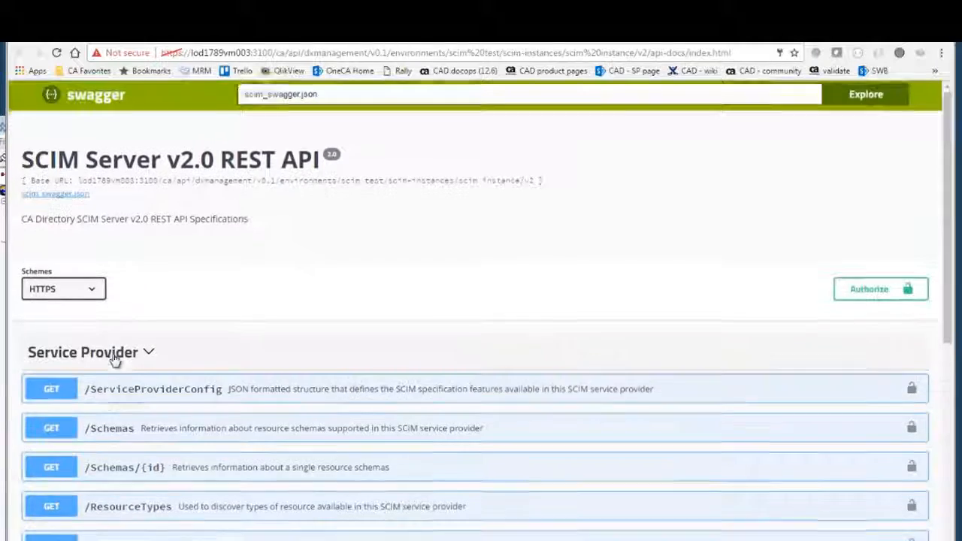
pyautogui.scroll(-3)
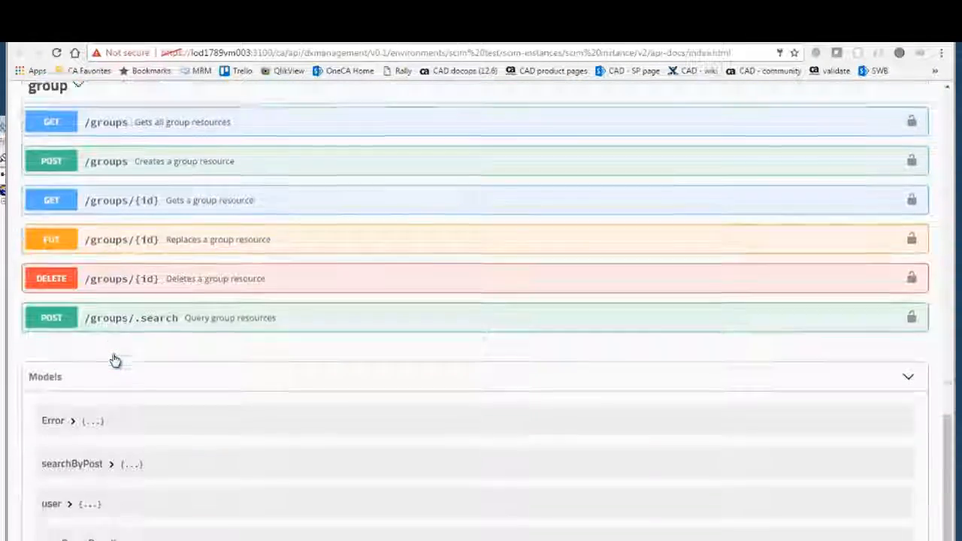
pyautogui.scroll(3)
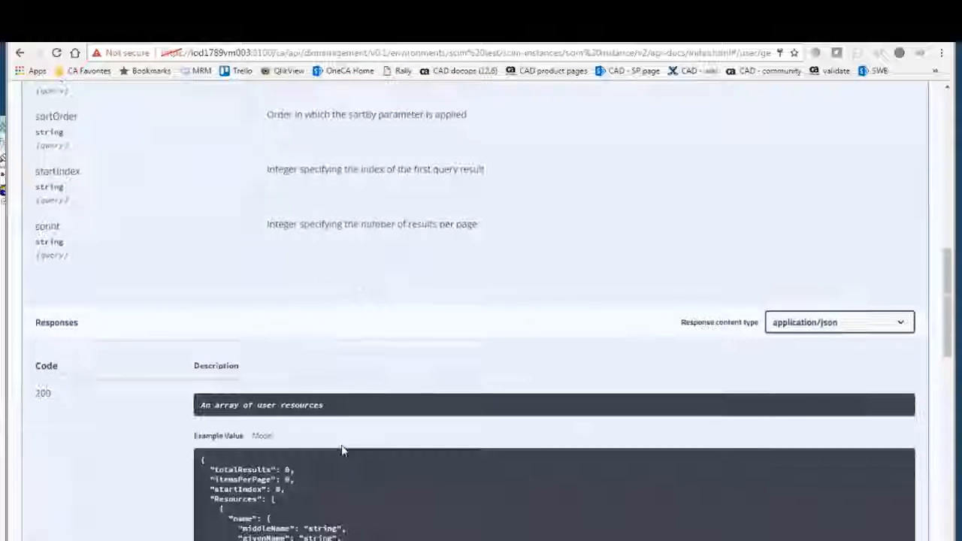
pyautogui.scroll(-3)
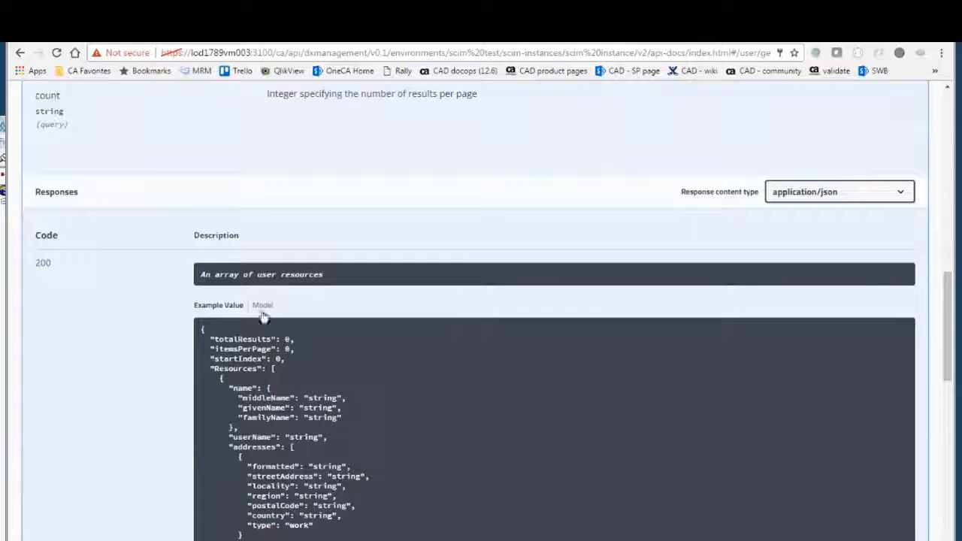
pyautogui.scroll(-3)
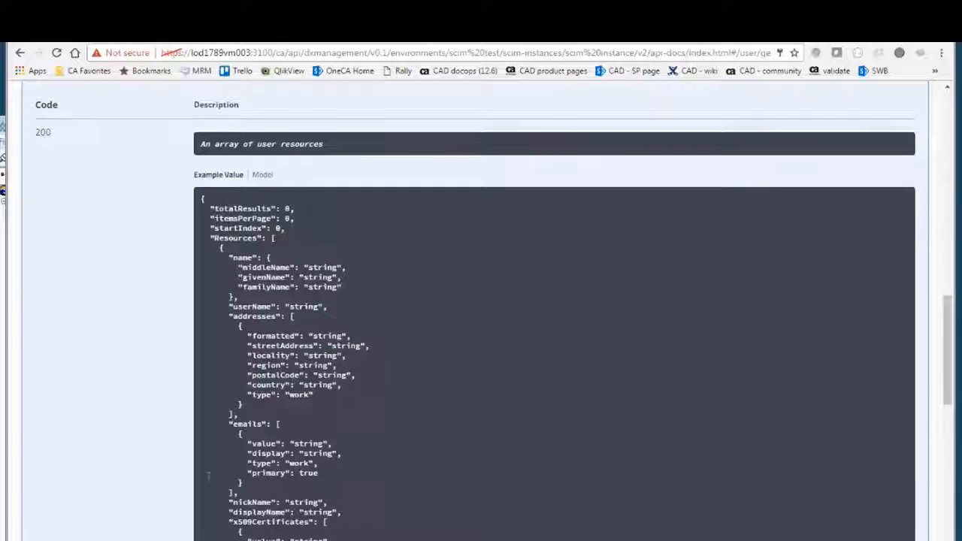
pyautogui.scroll(3)
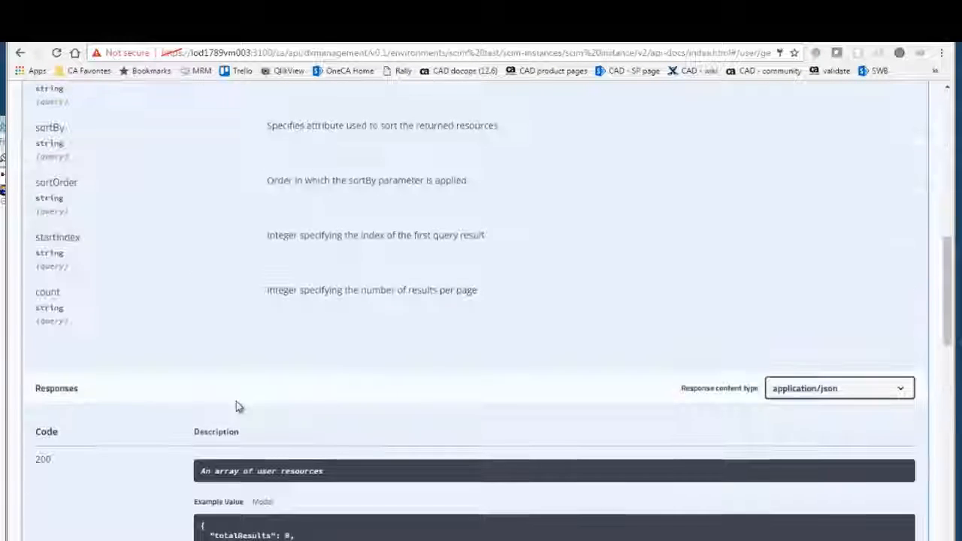
pyautogui.scroll(3)
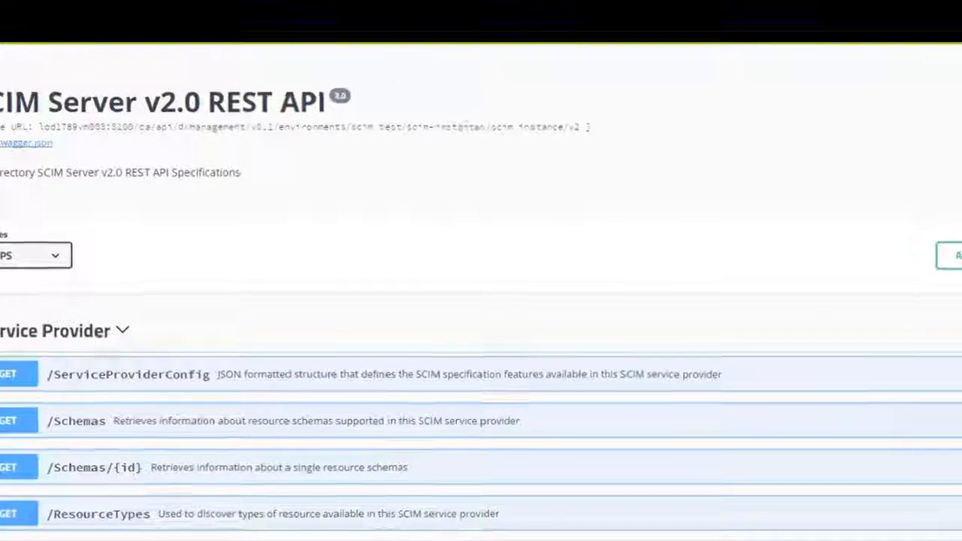
pyautogui.click(955, 255)
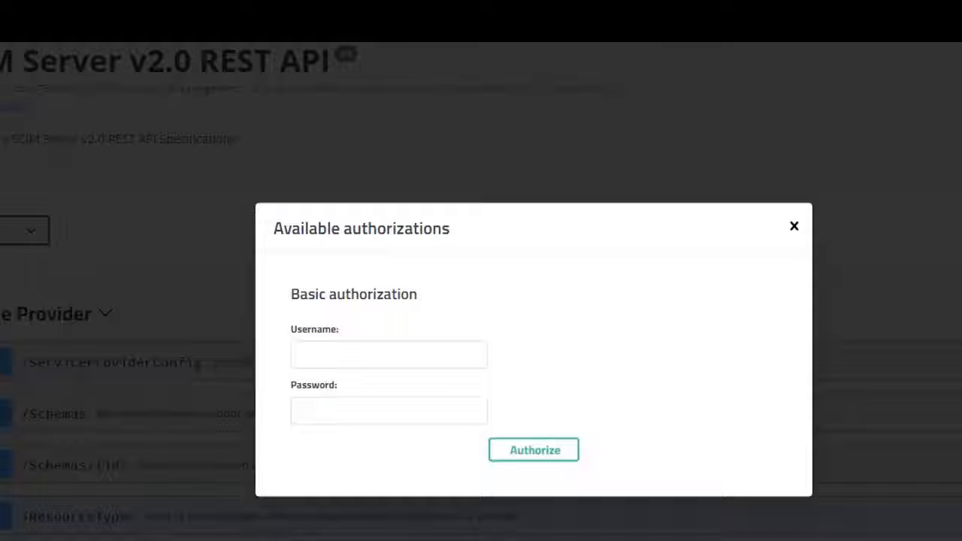
pyautogui.moveTo(337, 346)
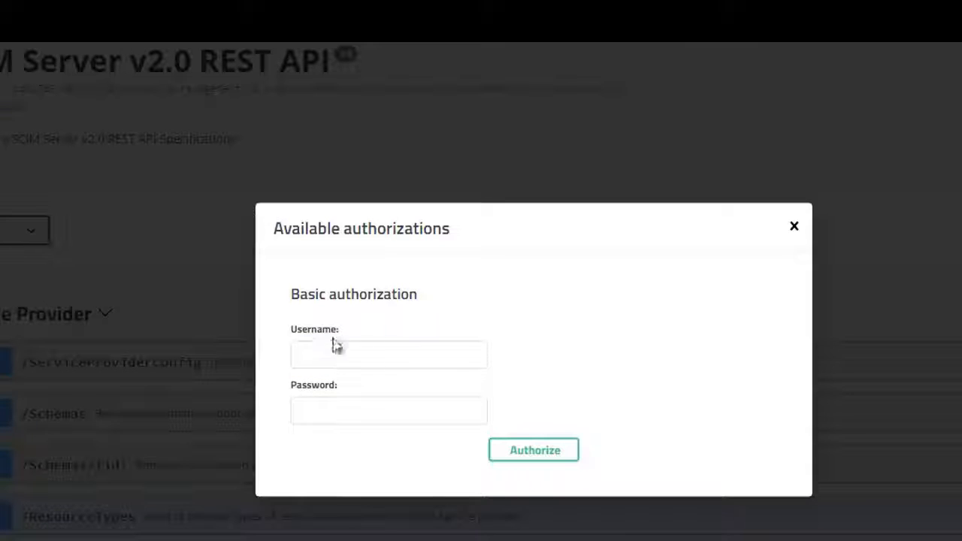
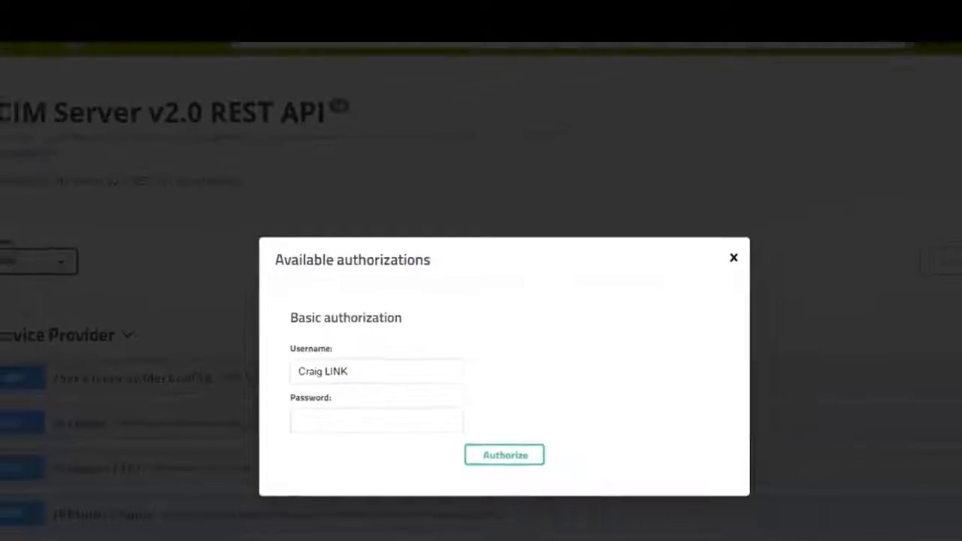
pyautogui.click(505, 454)
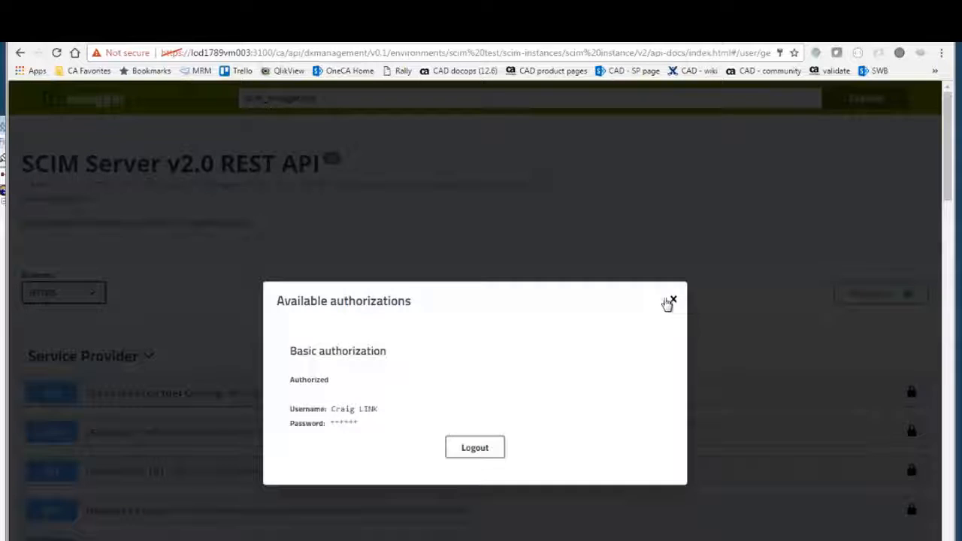
pyautogui.click(670, 300)
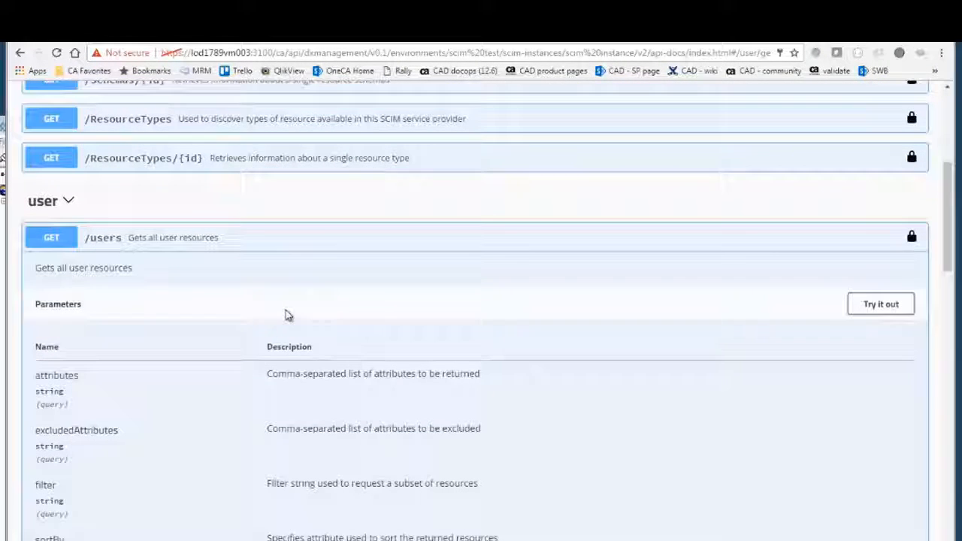
pyautogui.moveTo(469, 271)
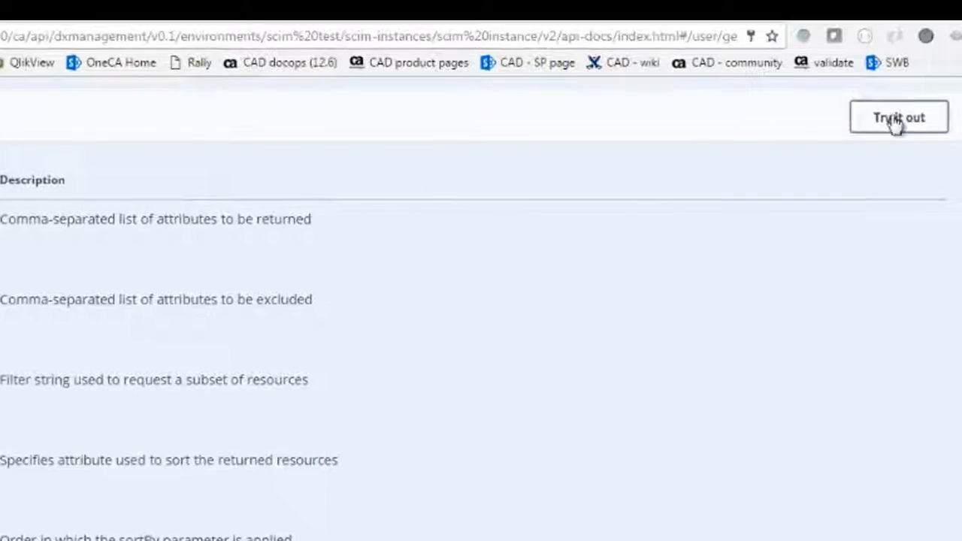
# Step: Try out the GET /users request and review the response listing 150 users
pyautogui.click(899, 117)
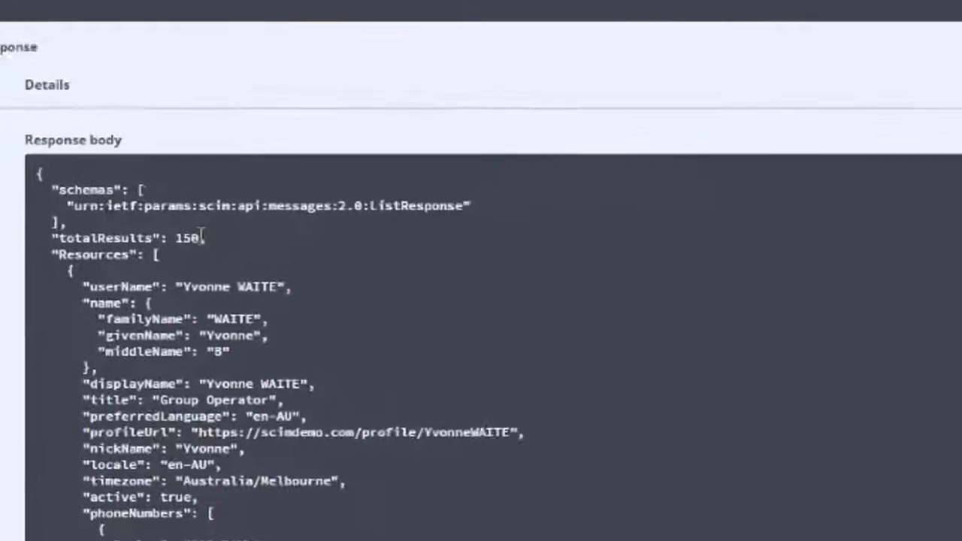
pyautogui.scroll(3)
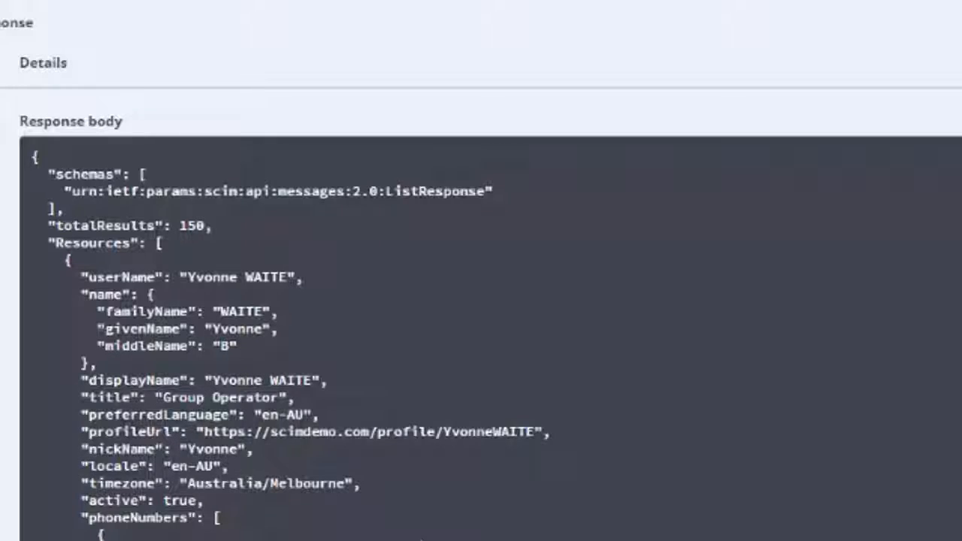
pyautogui.scroll(-3)
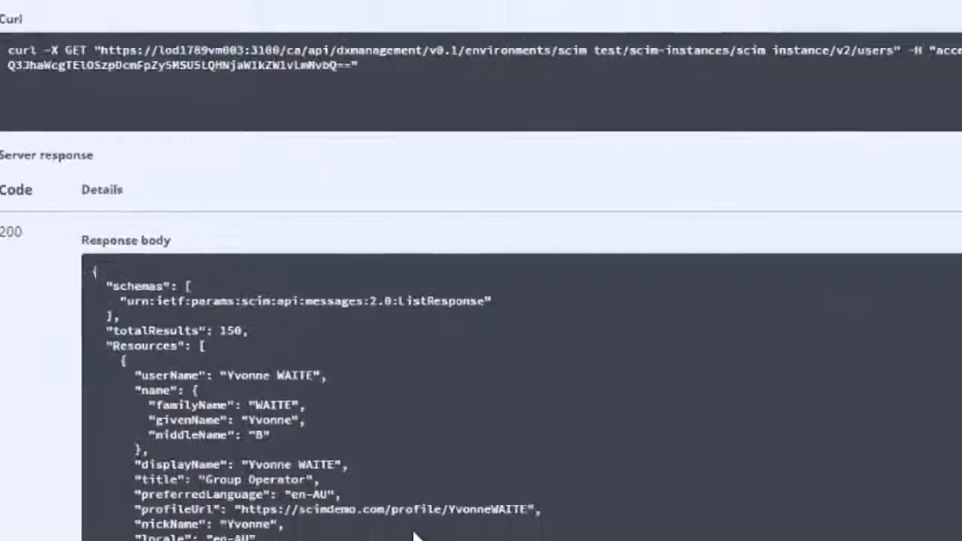
# Step: Set the GET /users parameters to sort by displayName in ascending order
pyautogui.scroll(3)
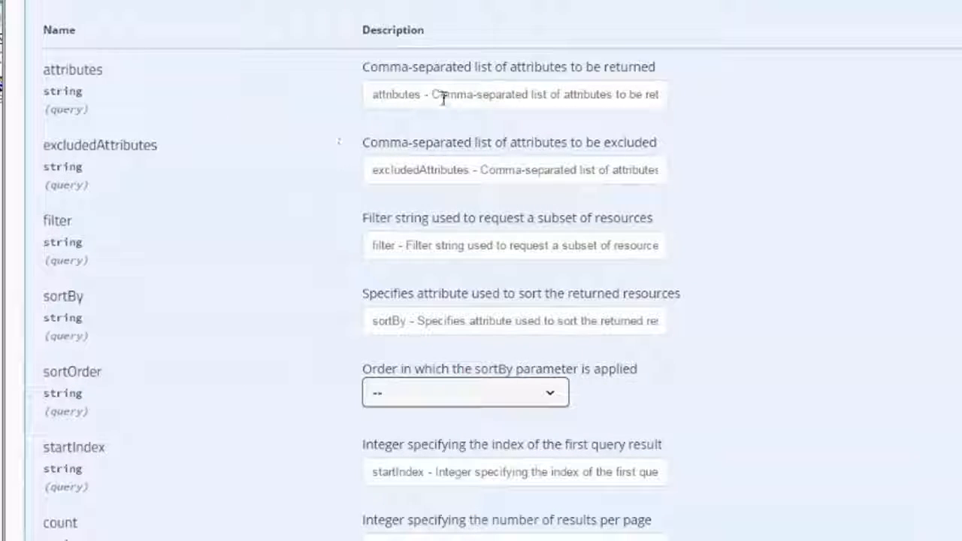
pyautogui.scroll(3)
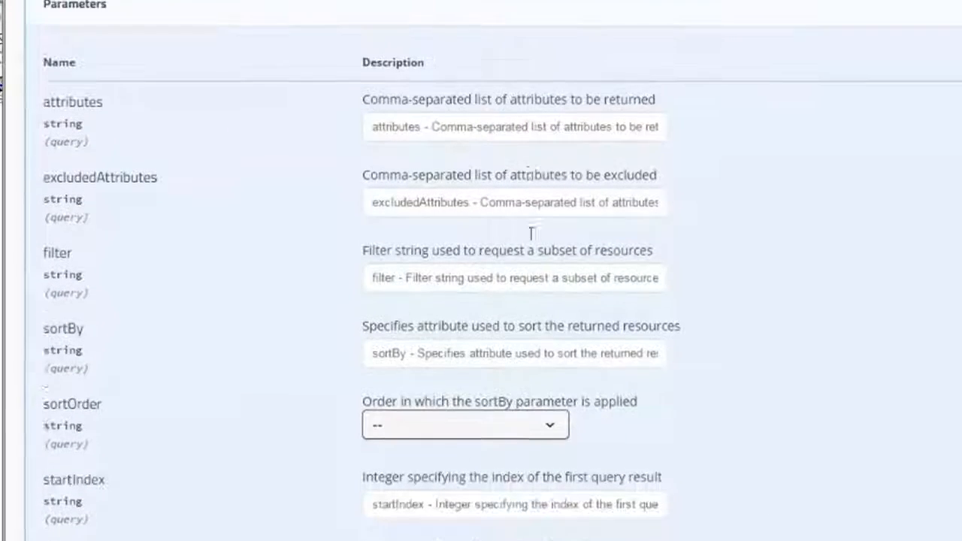
pyautogui.scroll(3)
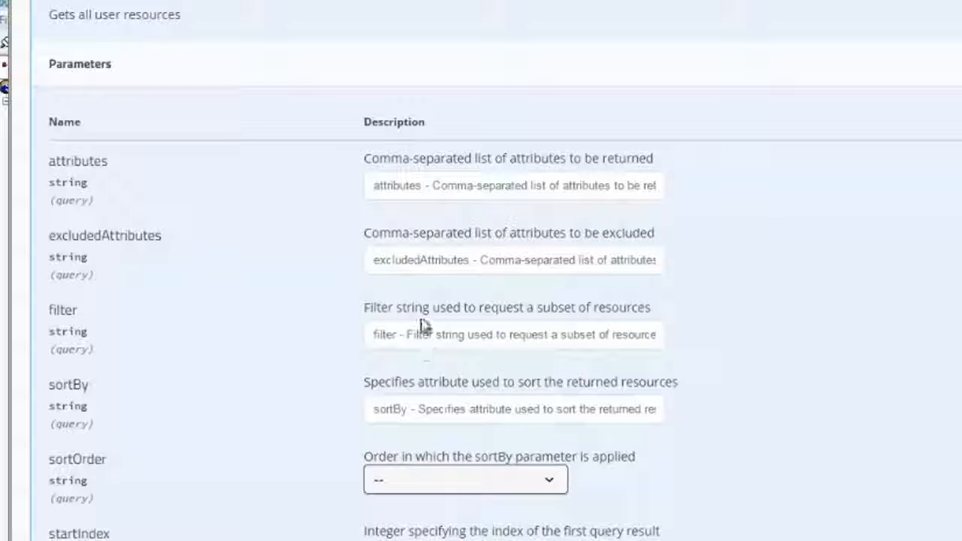
pyautogui.moveTo(423, 327)
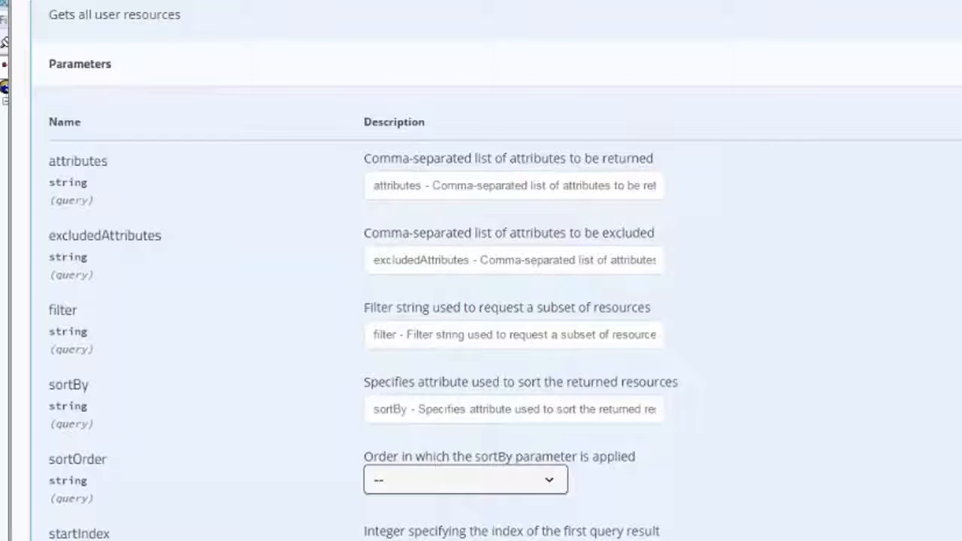
pyautogui.moveTo(523, 284)
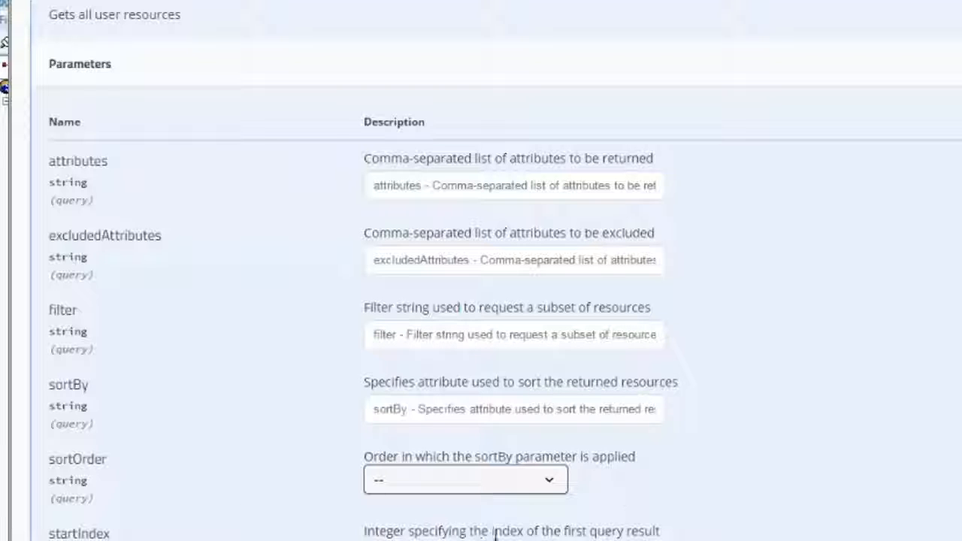
pyautogui.scroll(-3)
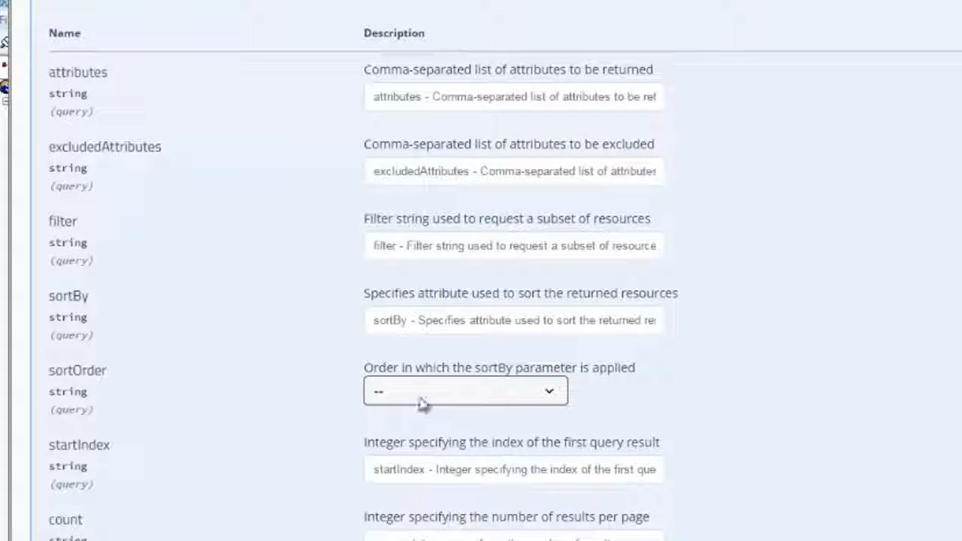
pyautogui.click(465, 391)
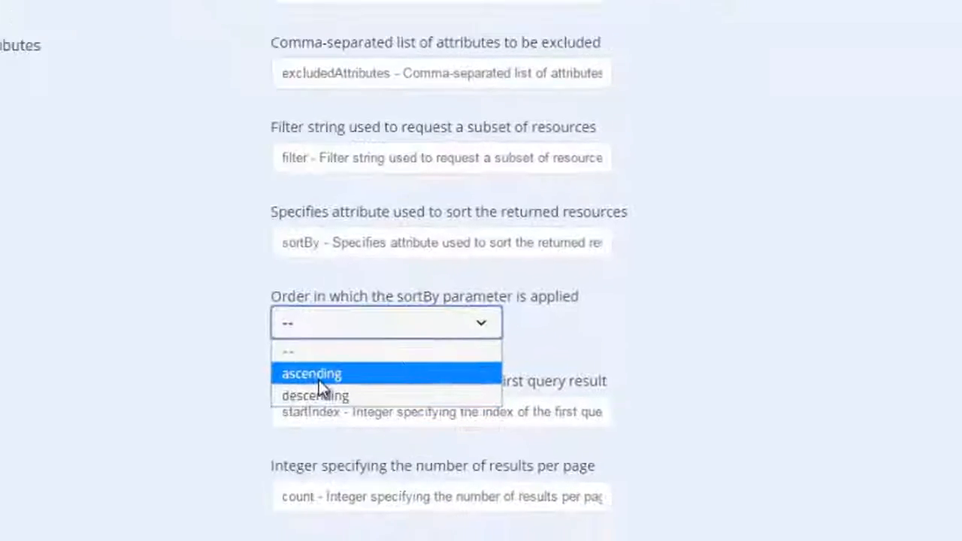
pyautogui.click(311, 372)
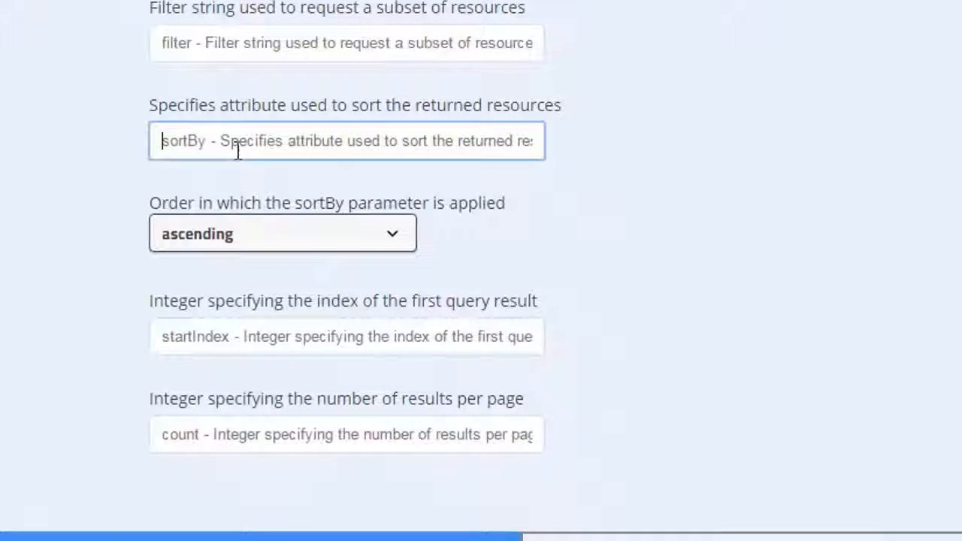
pyautogui.write('displayName')
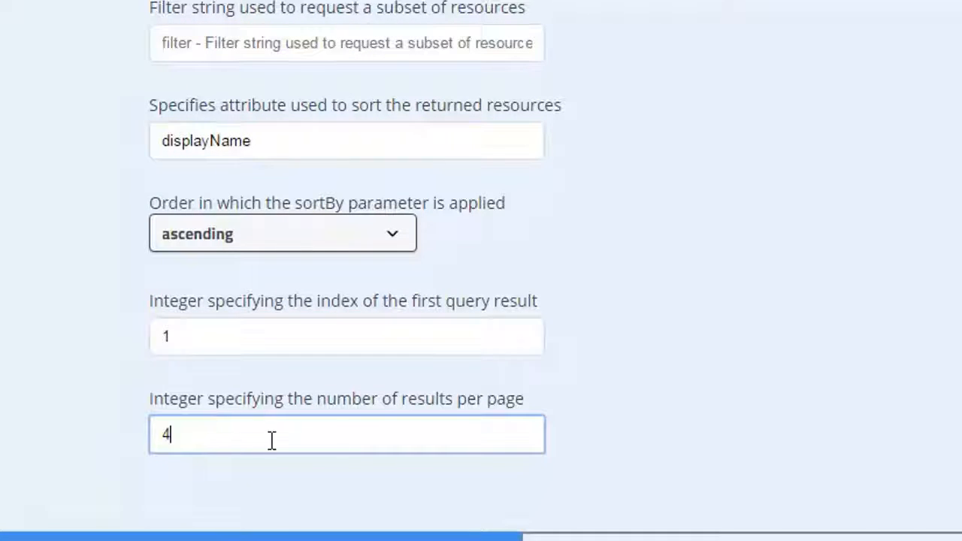
pyautogui.moveTo(183, 332)
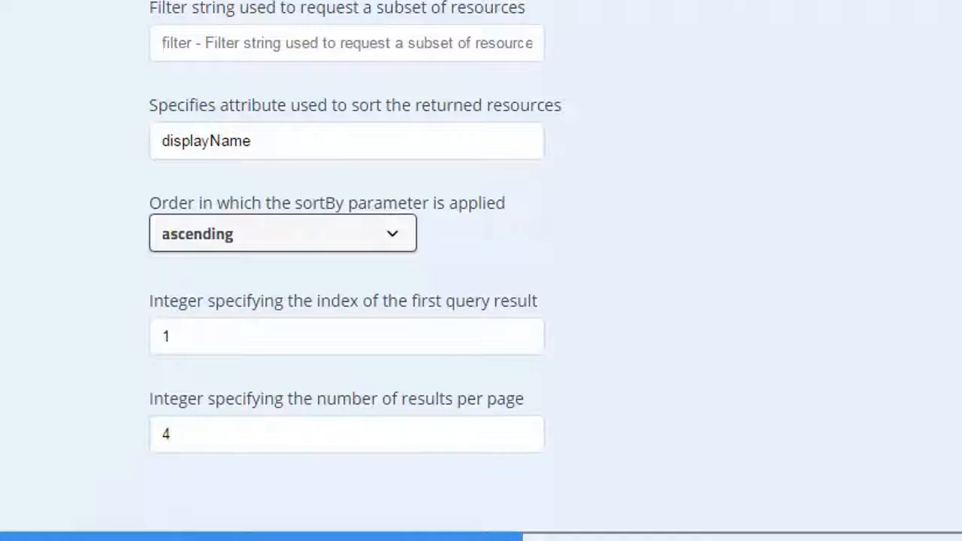
pyautogui.scroll(-3)
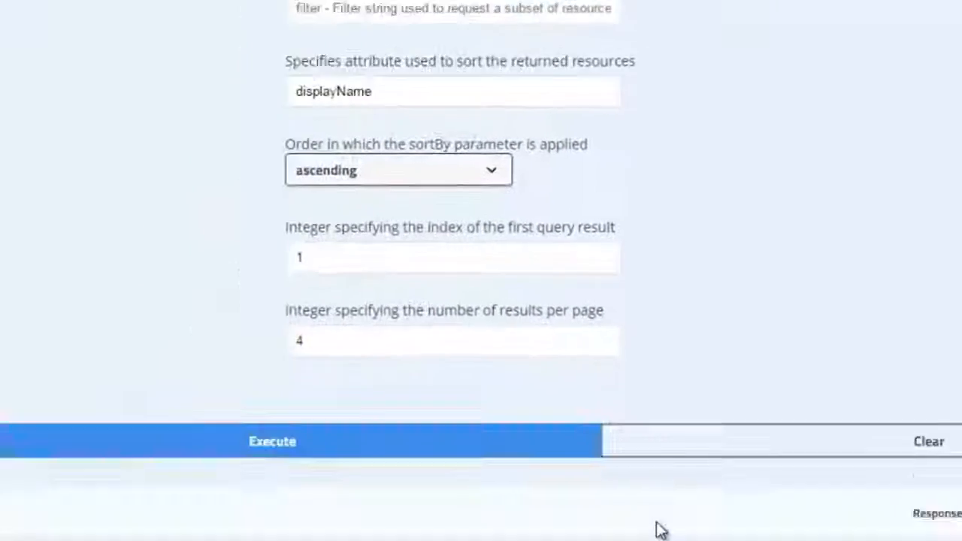
pyautogui.click(272, 442)
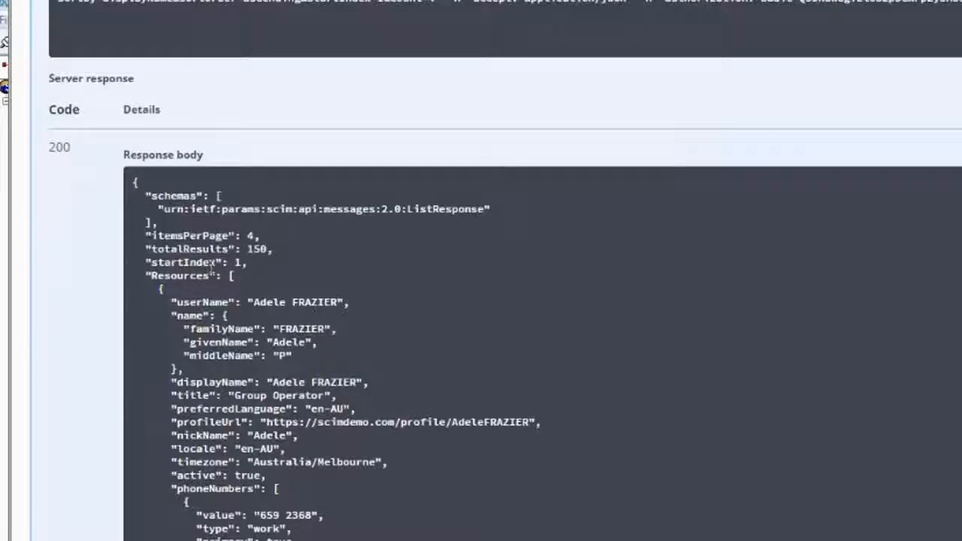
pyautogui.scroll(3)
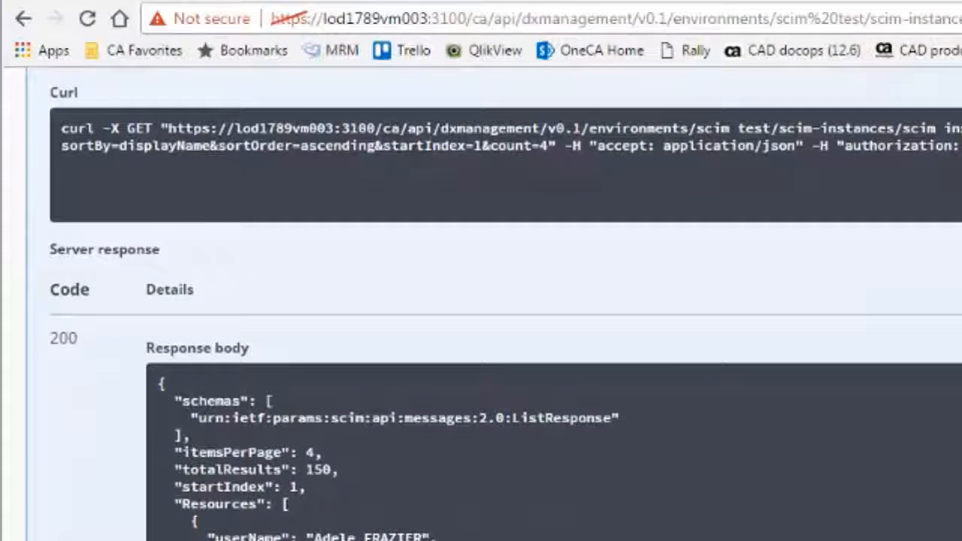
pyautogui.scroll(-3)
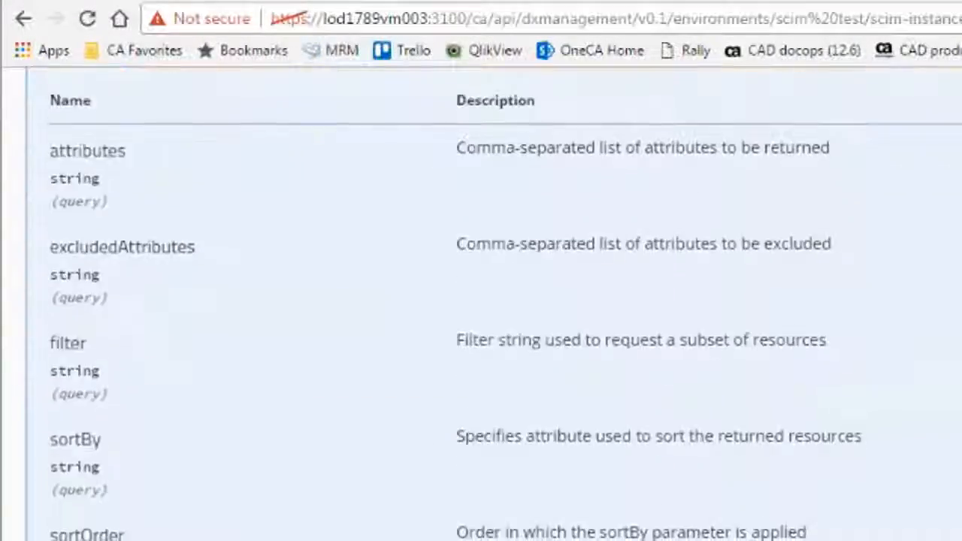
# Step: Execute GET /groups and select the Administration group's id from the 82-group response
pyautogui.scroll(3)
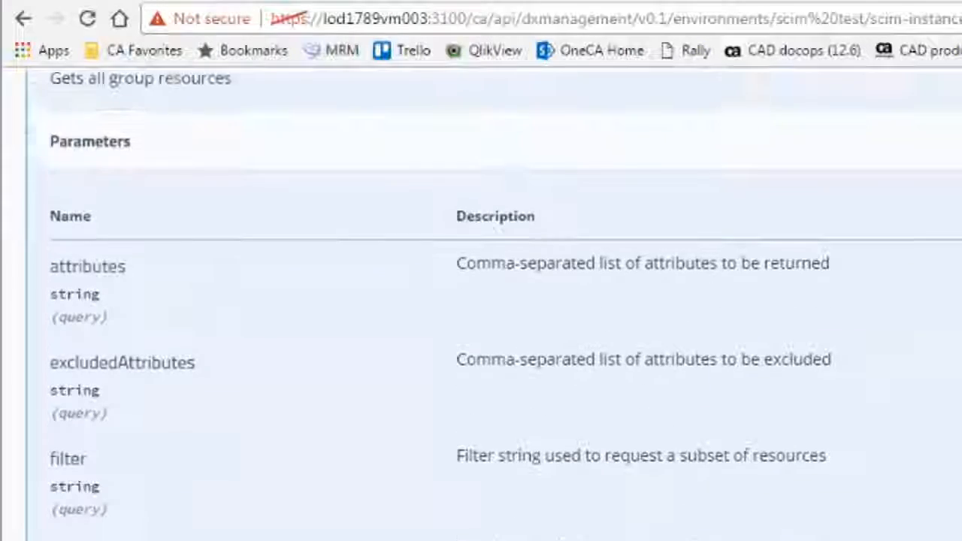
pyautogui.scroll(-3)
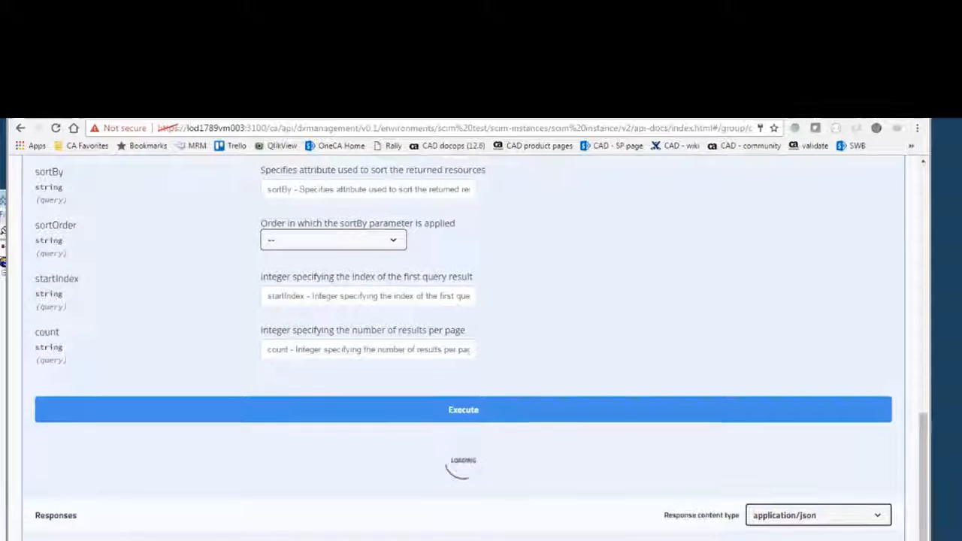
pyautogui.click(463, 409)
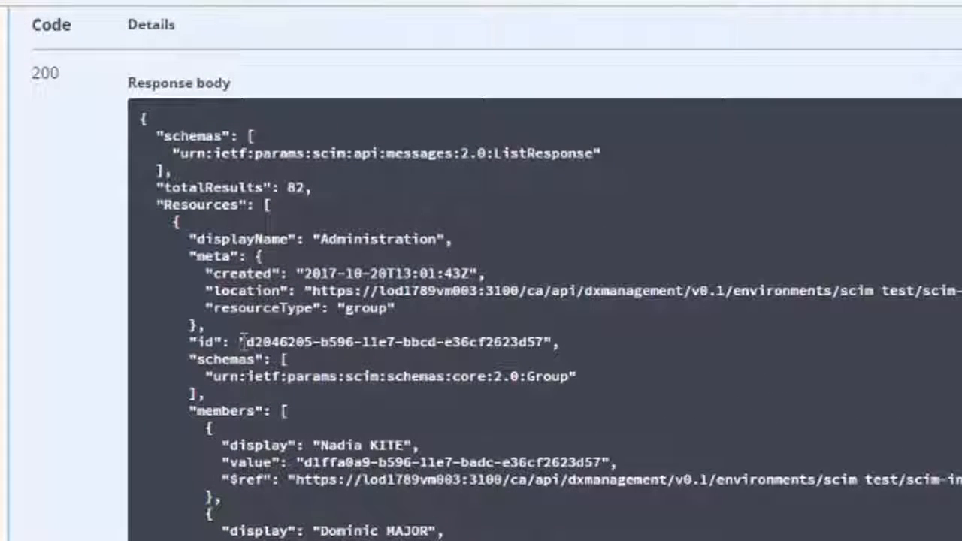
pyautogui.doubleClick(398, 343)
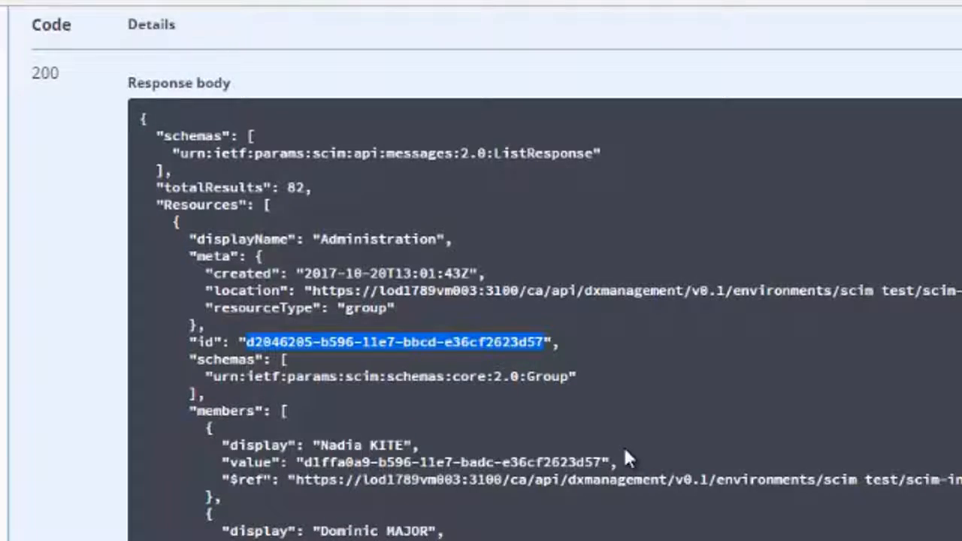
pyautogui.scroll(-3)
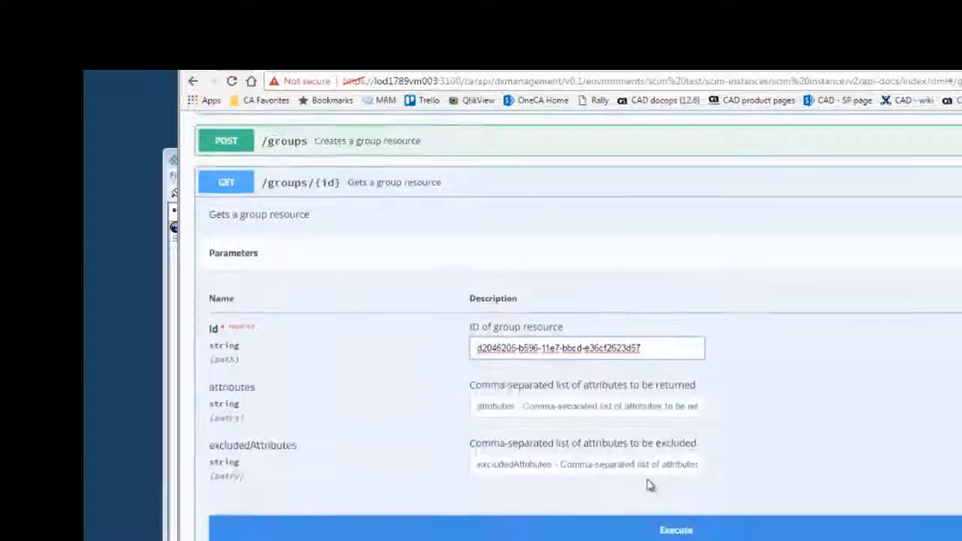
# Step: Execute GET /groups/{id} with the pasted id, returning the Administration group and its members
pyautogui.click(675, 529)
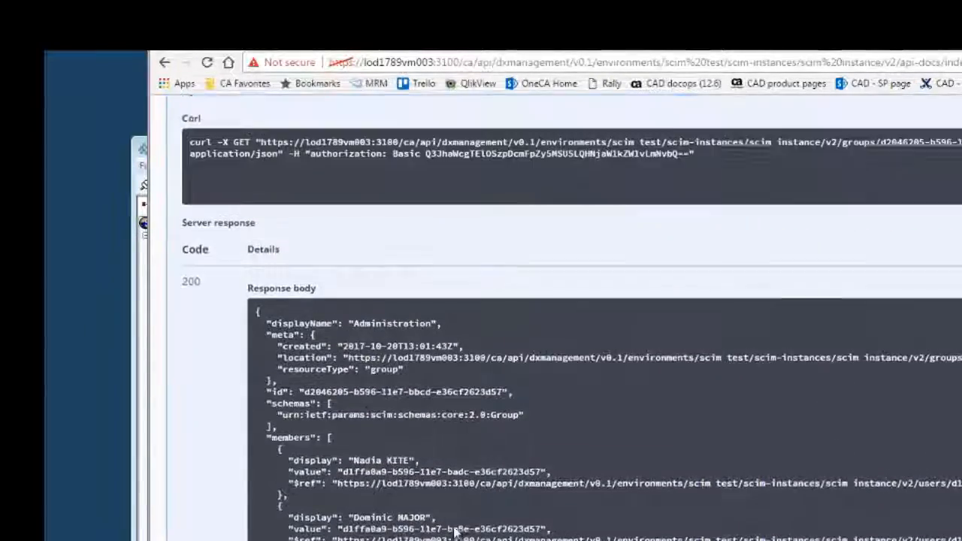
pyautogui.scroll(3)
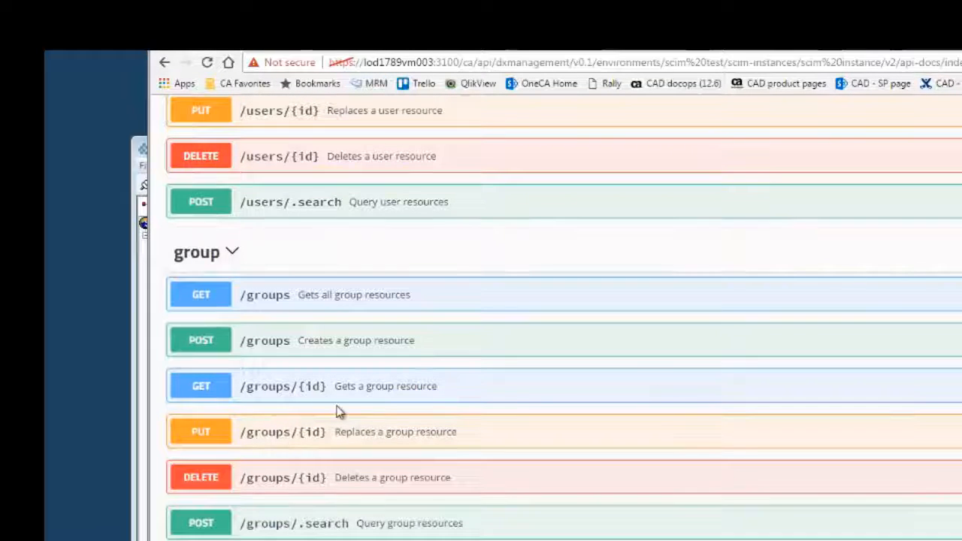
pyautogui.moveTo(265, 508)
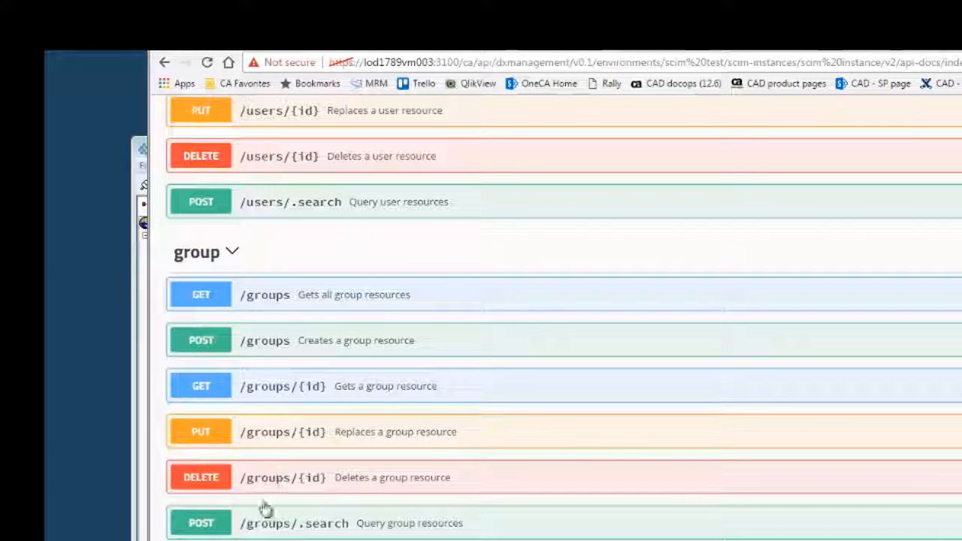
pyautogui.moveTo(411, 400)
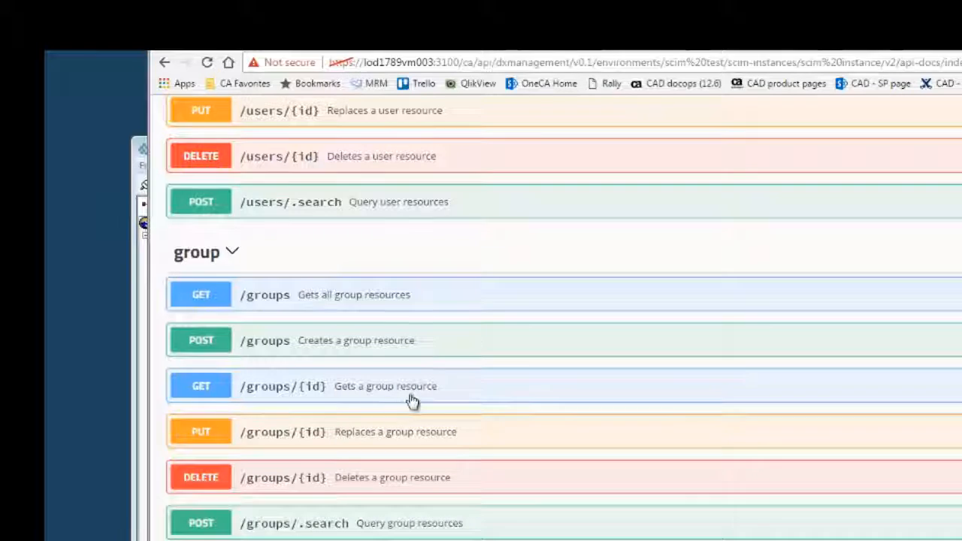
pyautogui.scroll(3)
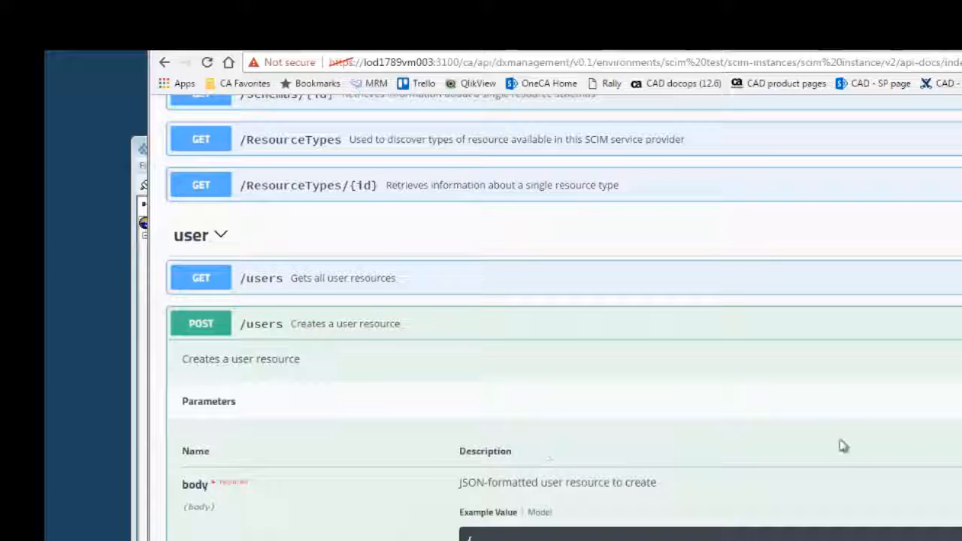
pyautogui.moveTo(869, 394)
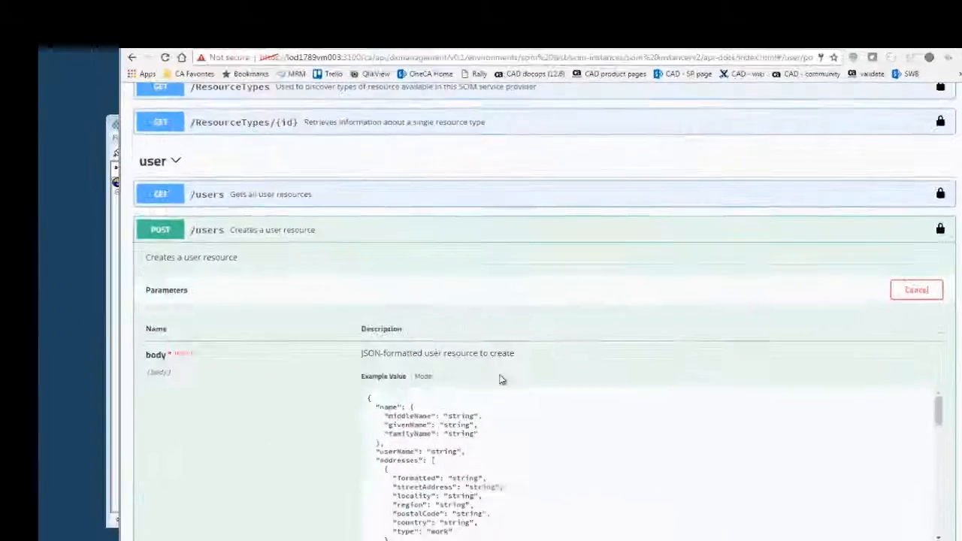
pyautogui.scroll(-3)
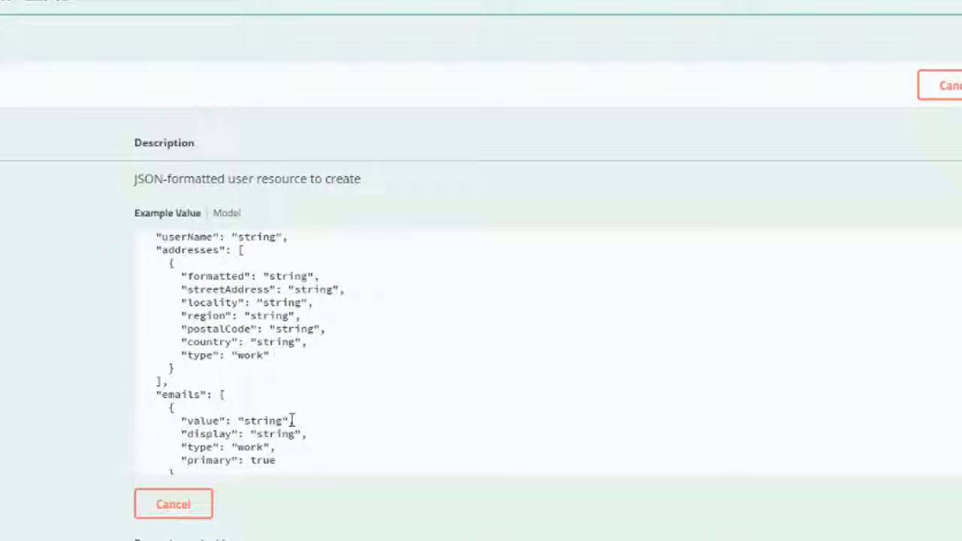
pyautogui.scroll(3)
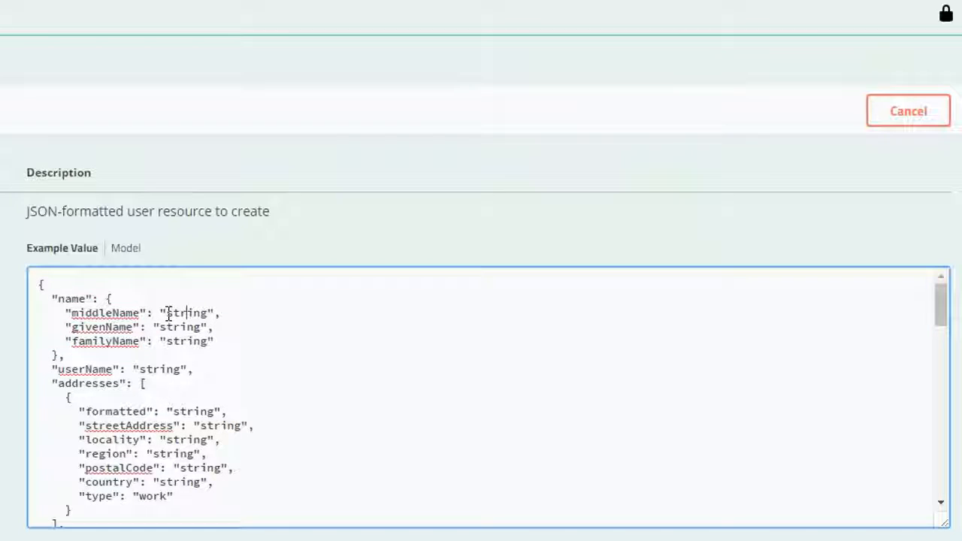
pyautogui.doubleClick(186, 313)
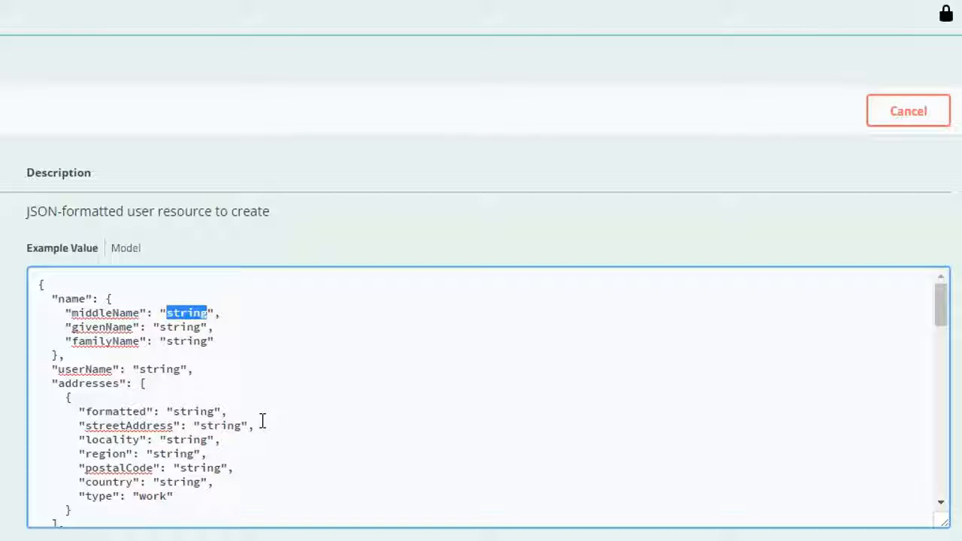
pyautogui.moveTo(254, 412)
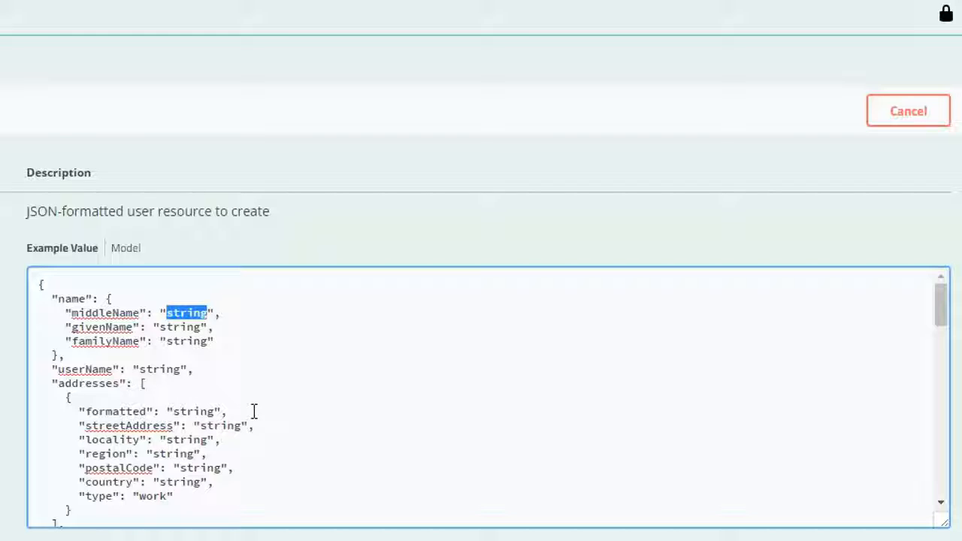
pyautogui.write('A')
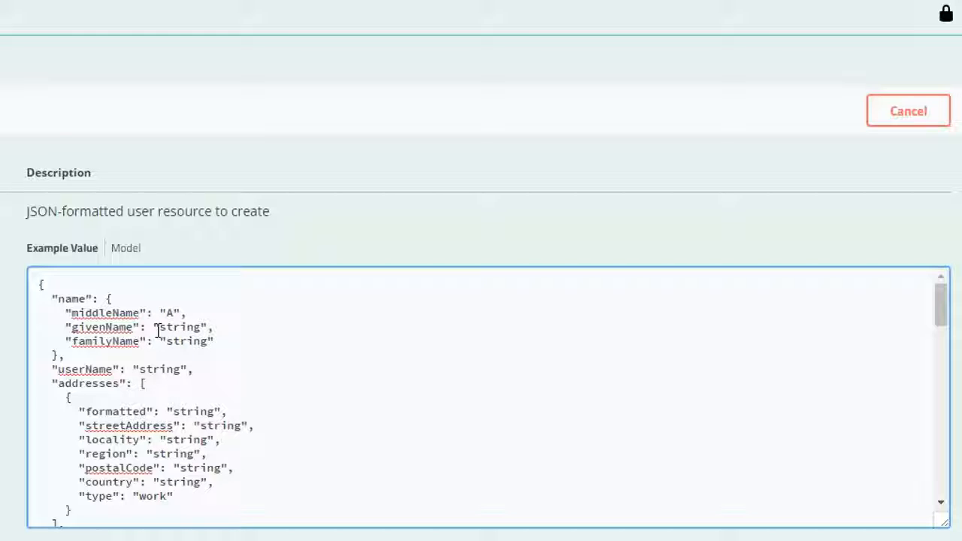
pyautogui.write('R')
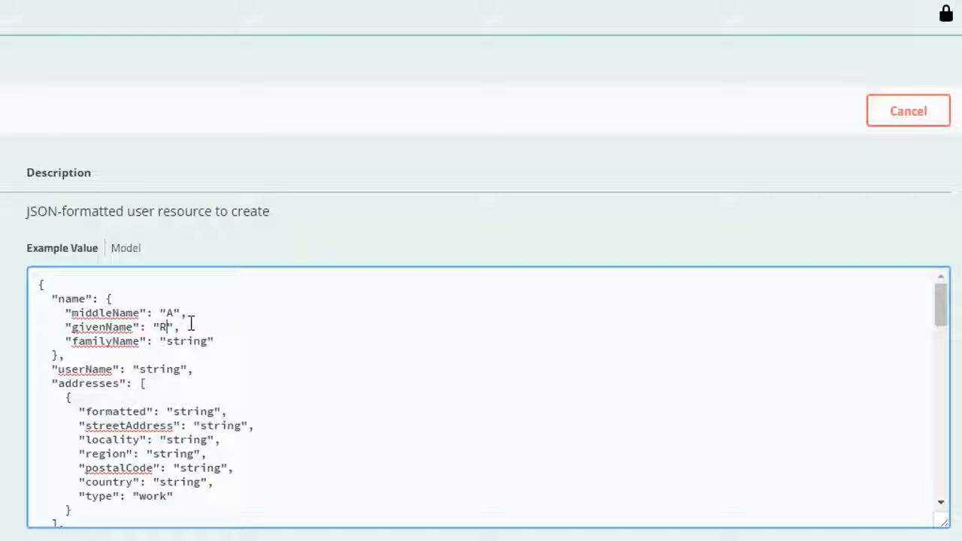
pyautogui.doubleClick(187, 340)
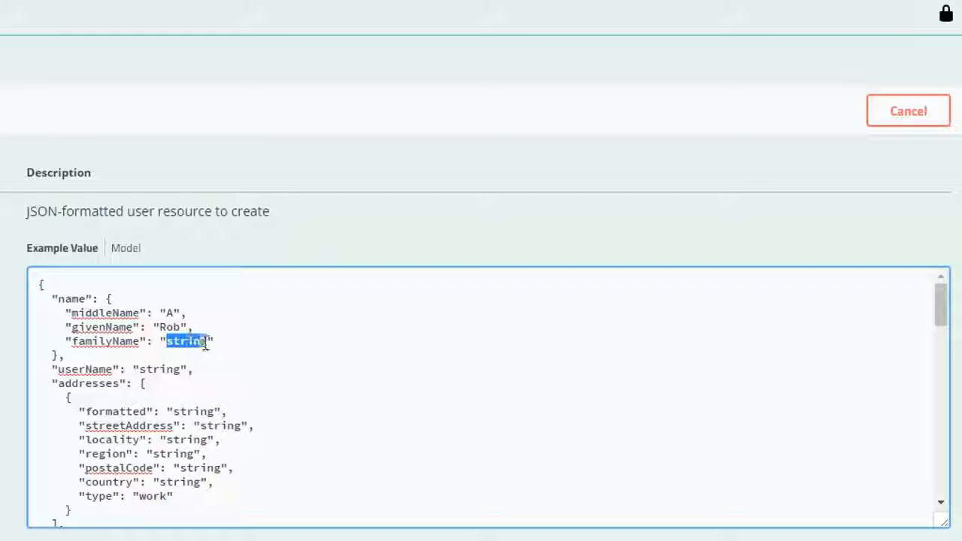
pyautogui.press('Backspace')
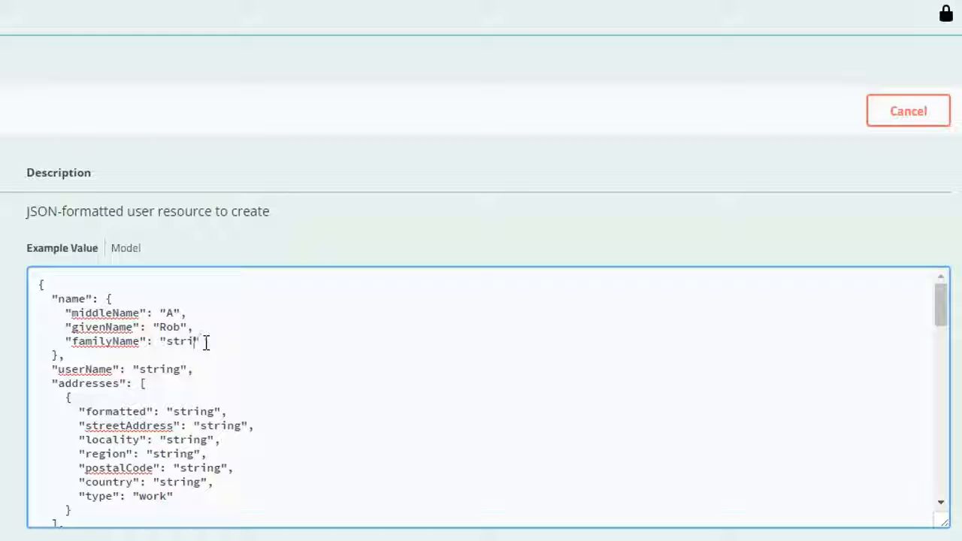
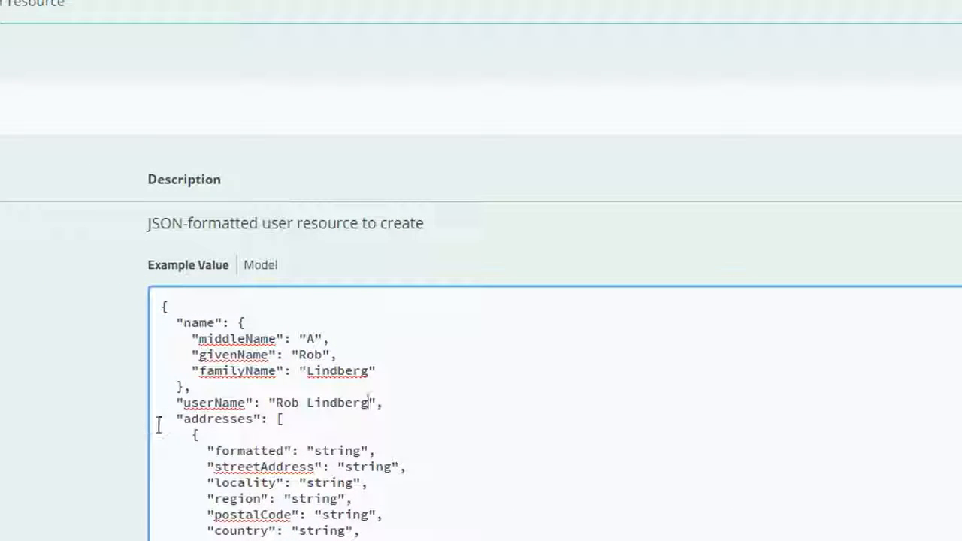
pyautogui.moveTo(177, 418); pyautogui.dragTo(409, 466)
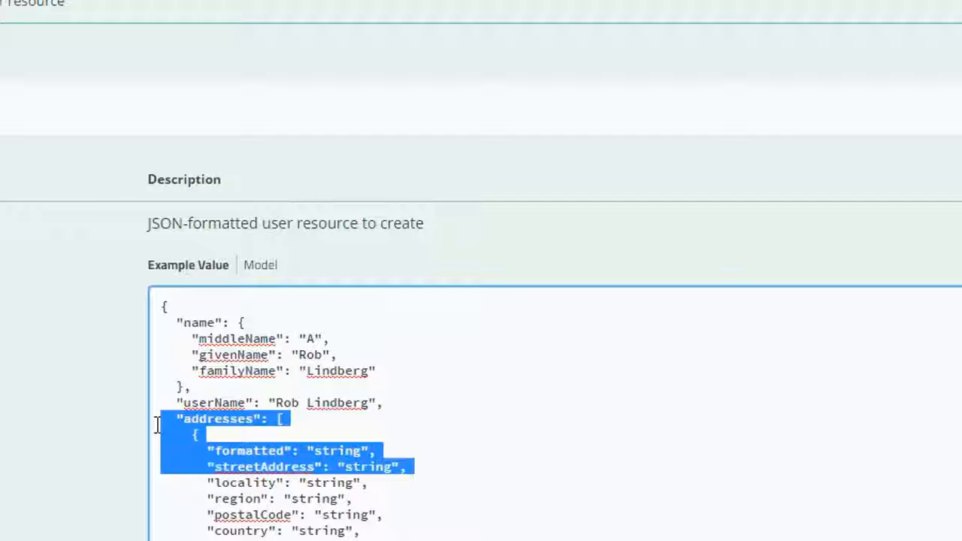
pyautogui.scroll(-3)
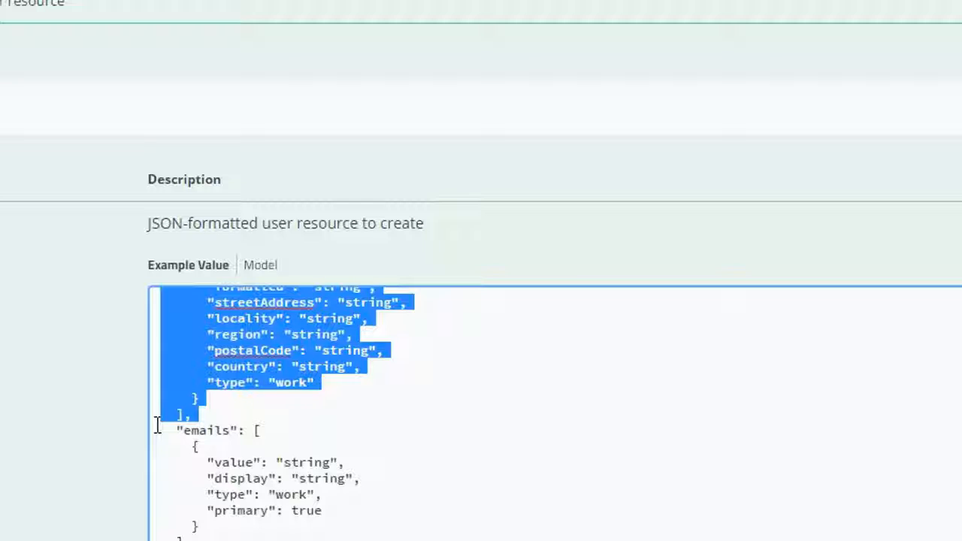
pyautogui.scroll(3)
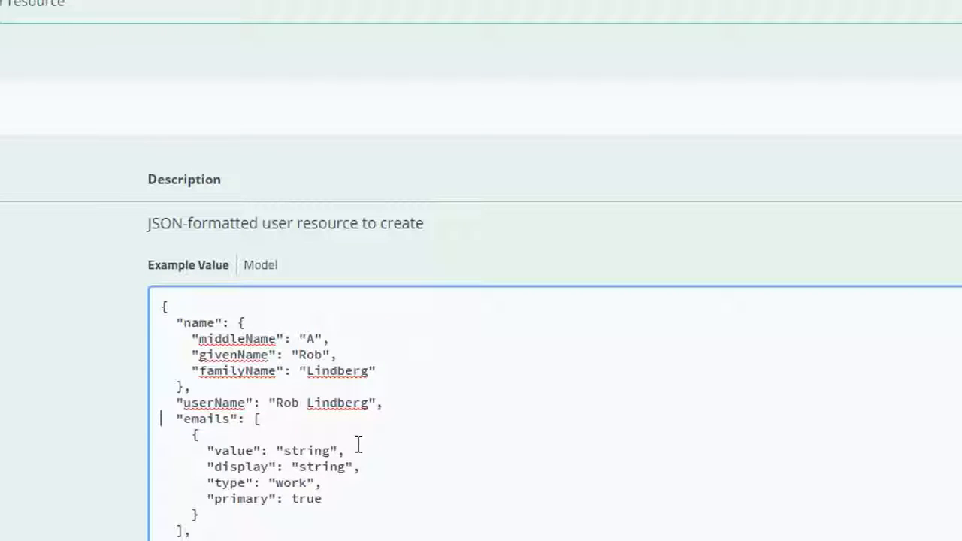
pyautogui.moveTo(286, 453)
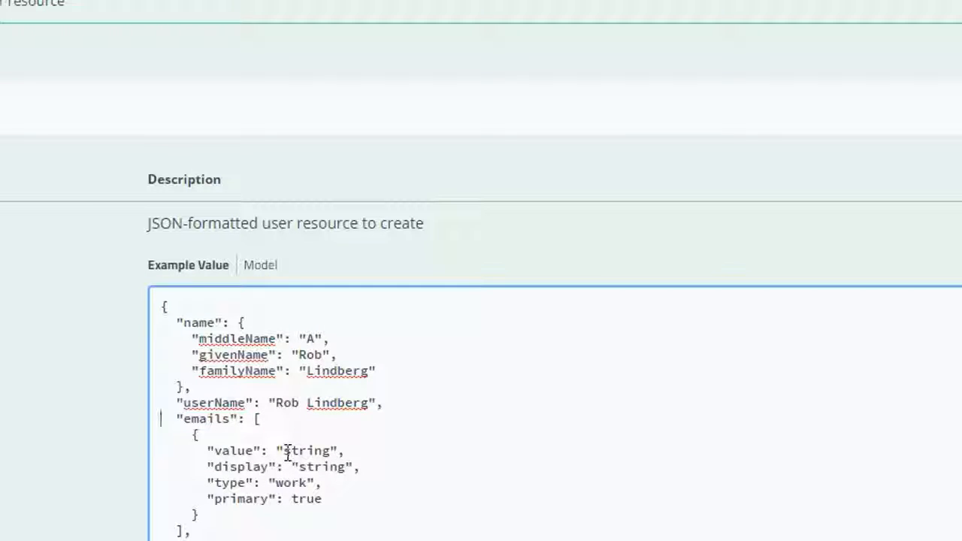
pyautogui.doubleClick(307, 451)
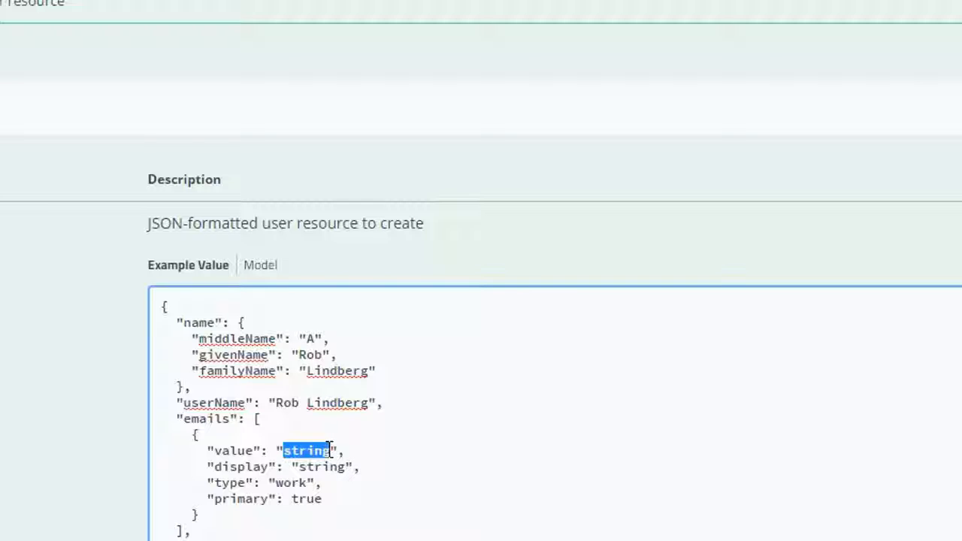
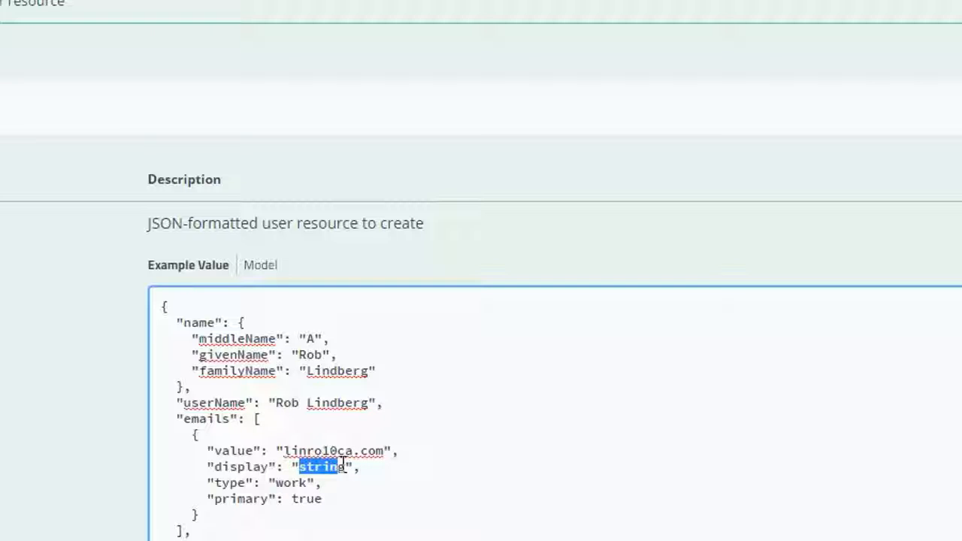
pyautogui.press('Delete')
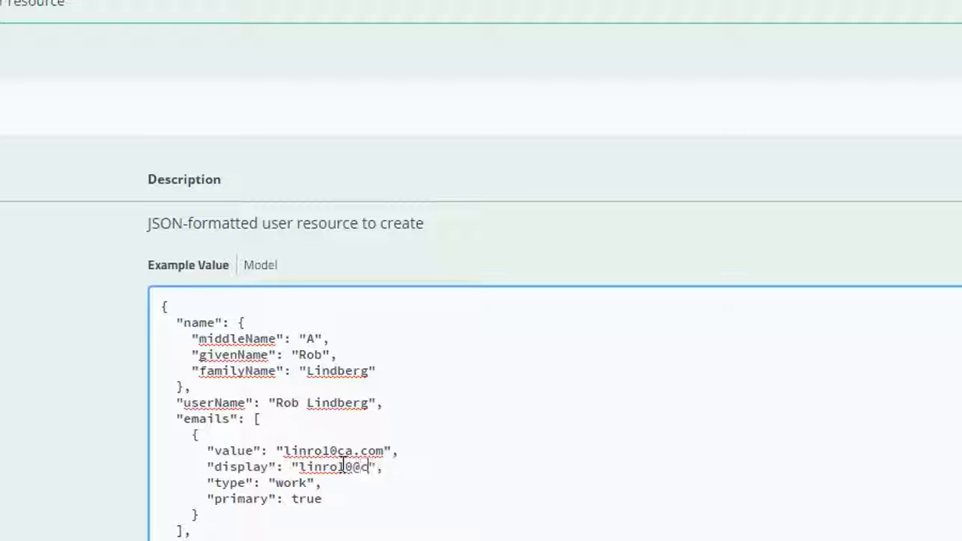
# Step: Set nickName Rob and displayName RobL, dropping the remaining example JSON fields
pyautogui.scroll(-3)
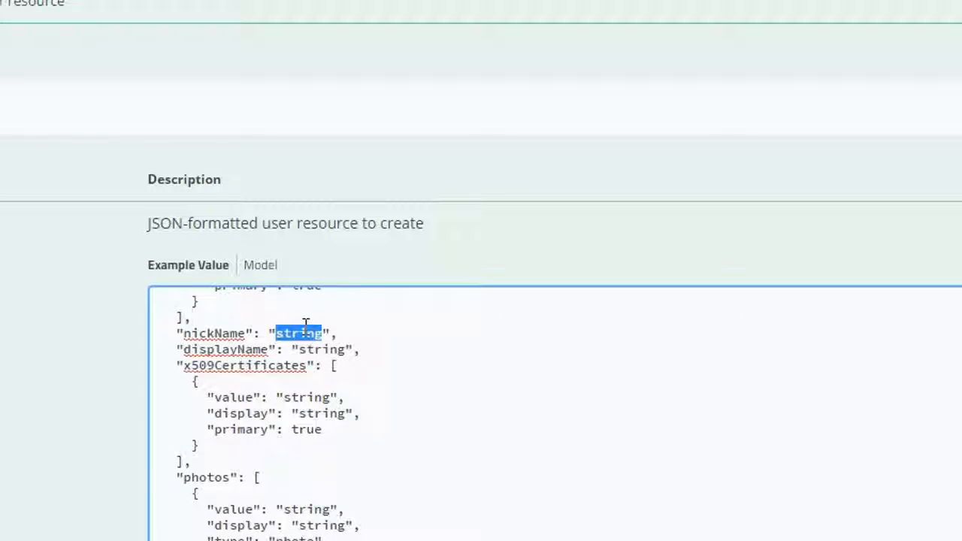
pyautogui.write('Rob')
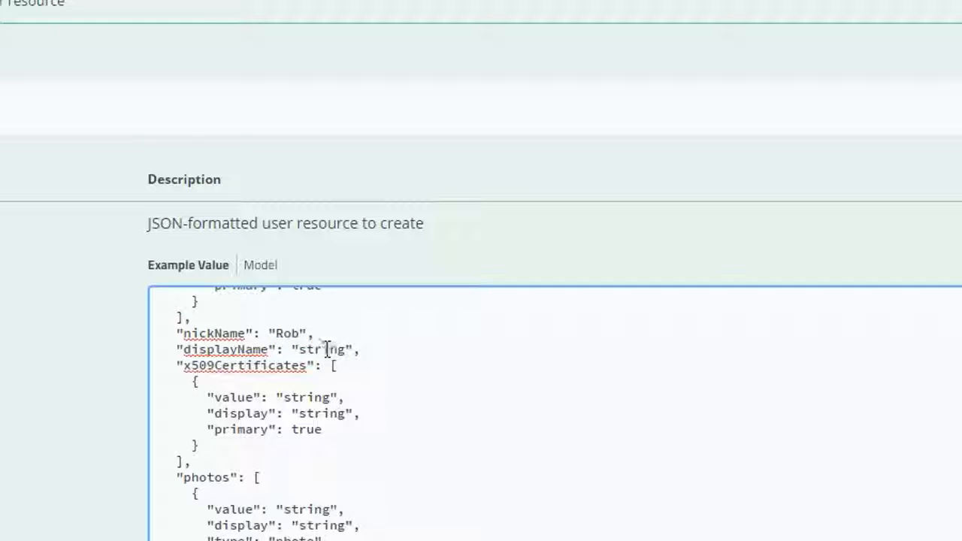
pyautogui.write('Rob')
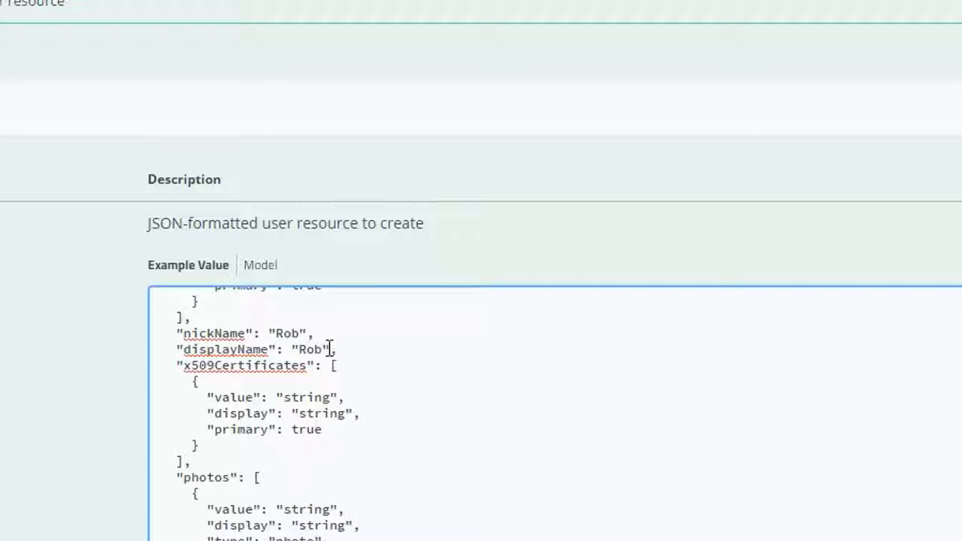
pyautogui.write('L')
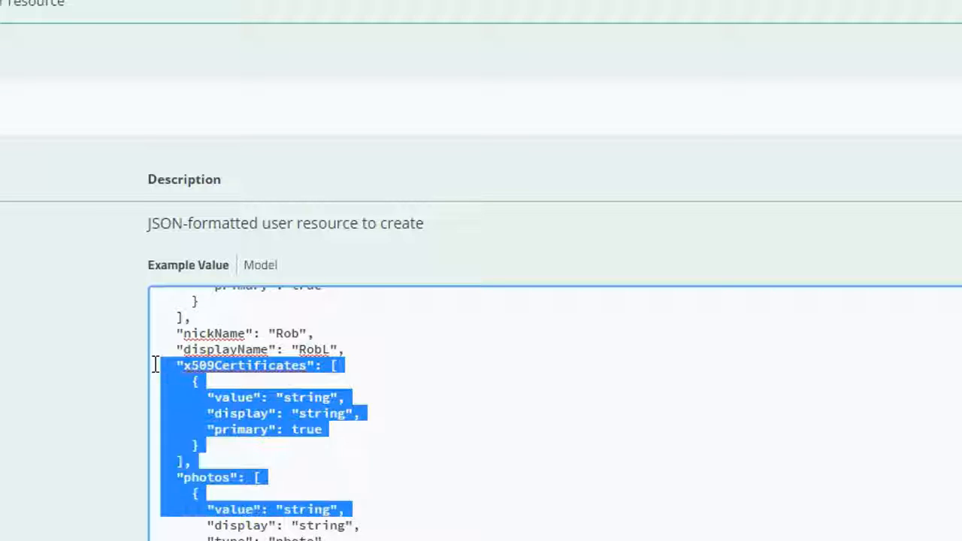
pyautogui.scroll(-3)
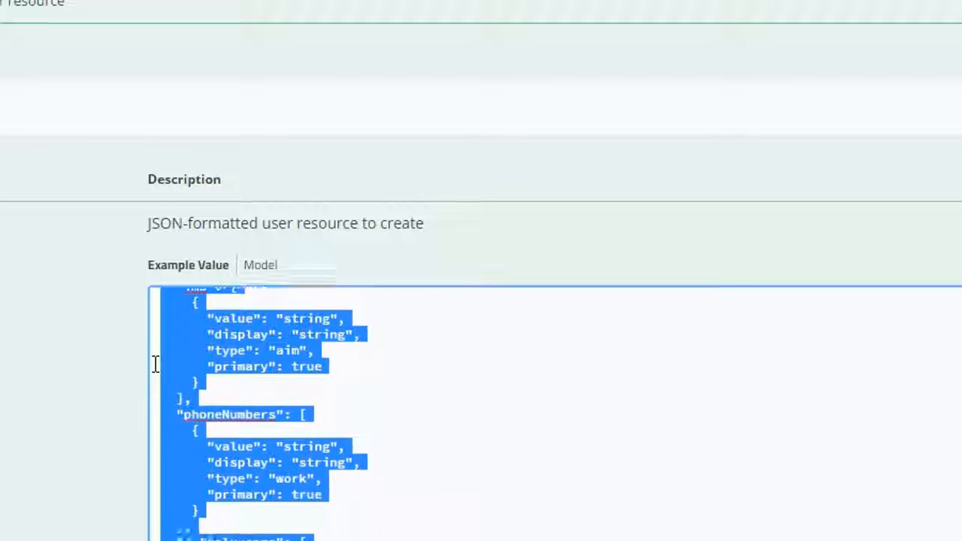
pyautogui.scroll(-3)
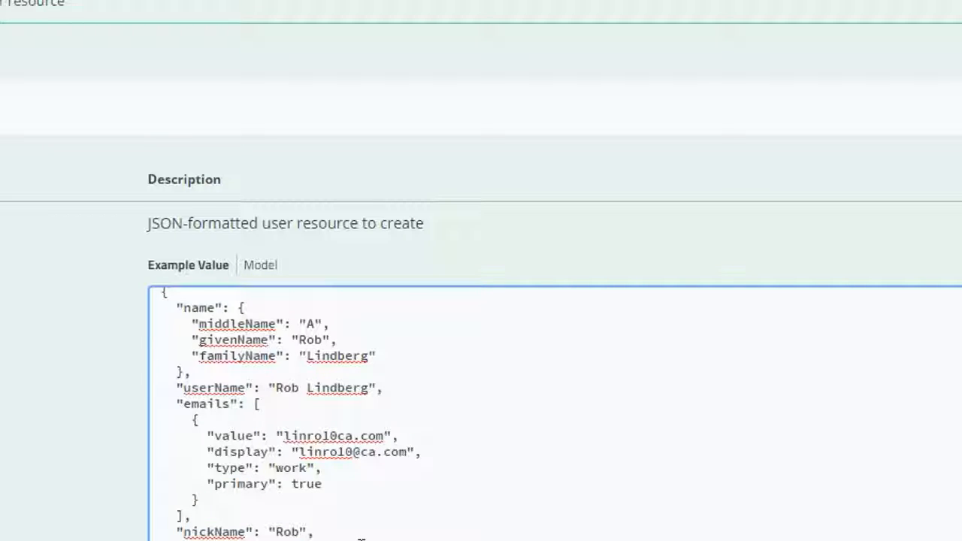
pyautogui.scroll(3)
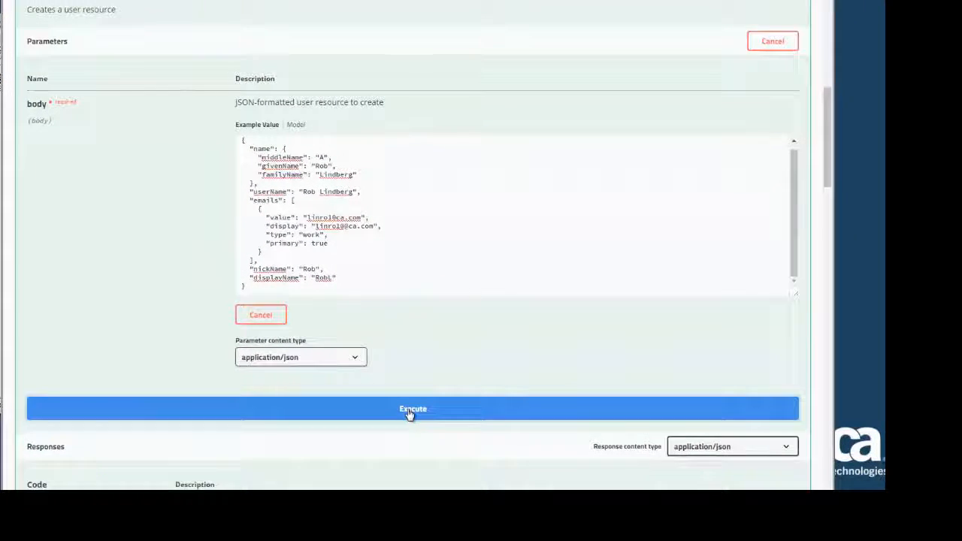
pyautogui.click(412, 409)
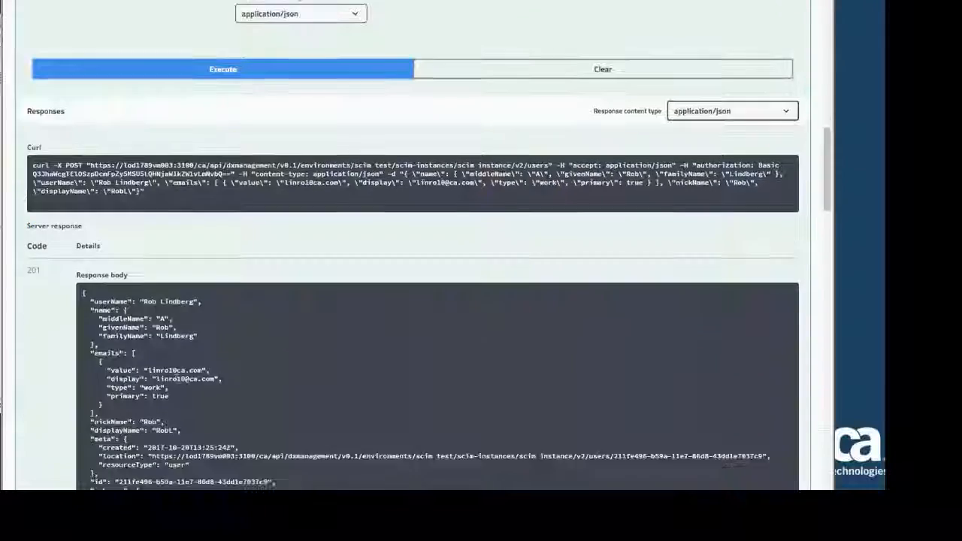
pyautogui.scroll(-3)
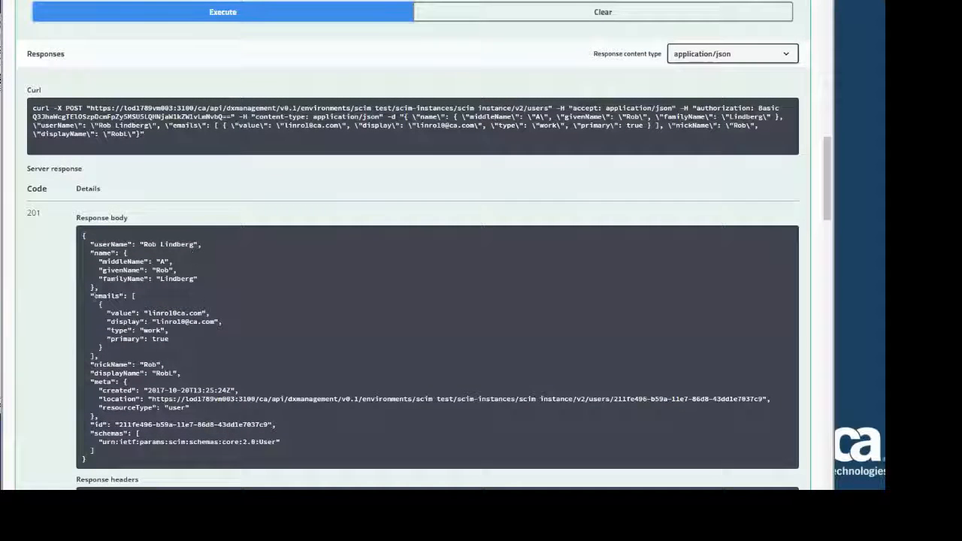
pyautogui.scroll(-3)
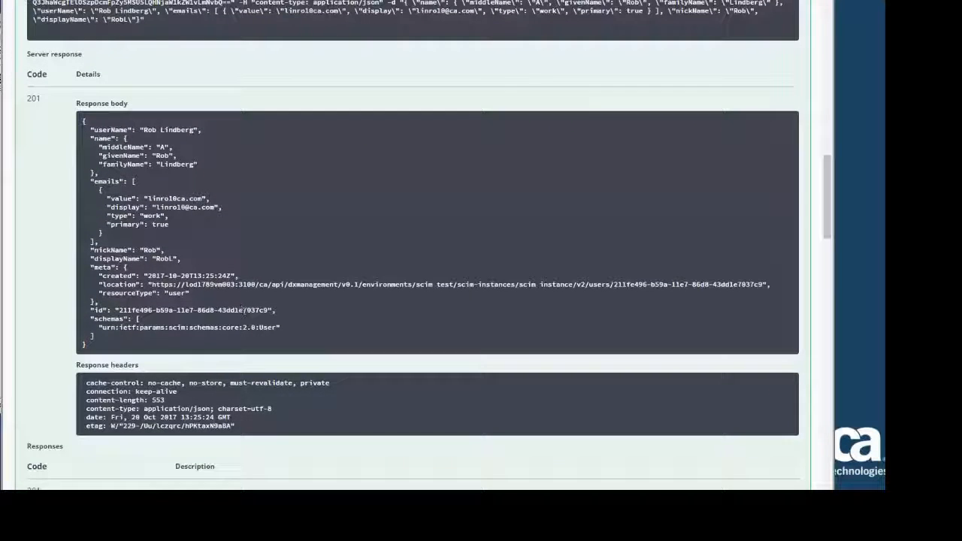
pyautogui.scroll(-3)
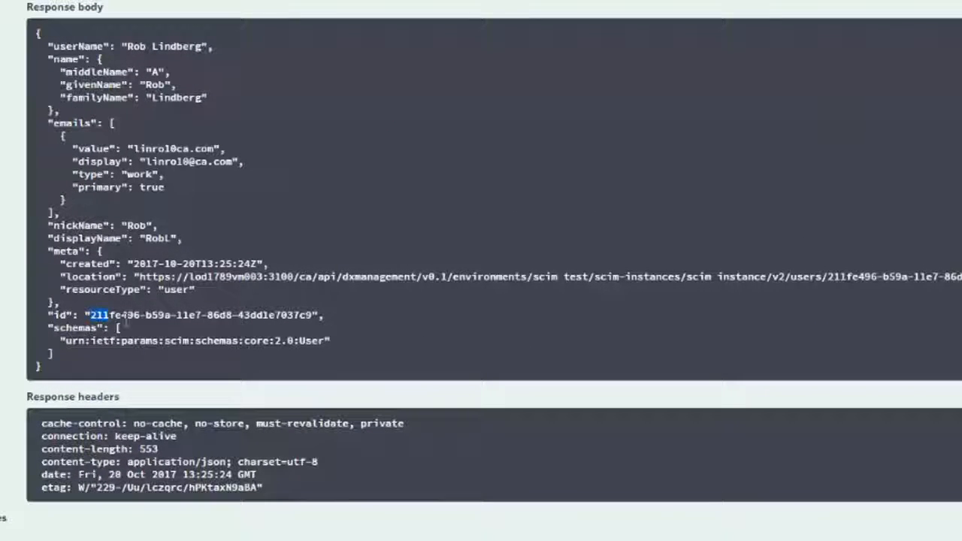
pyautogui.moveTo(88, 316); pyautogui.dragTo(309, 315)
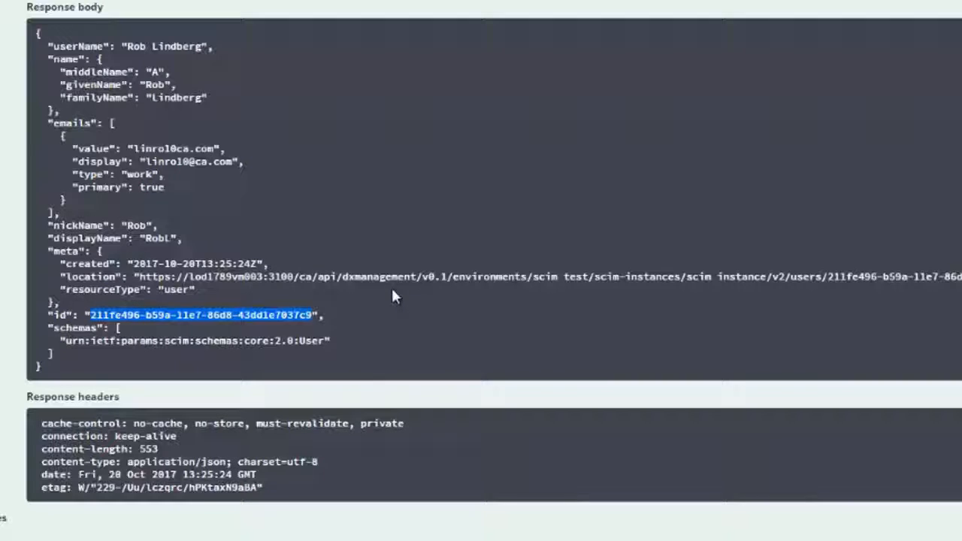
pyautogui.scroll(3)
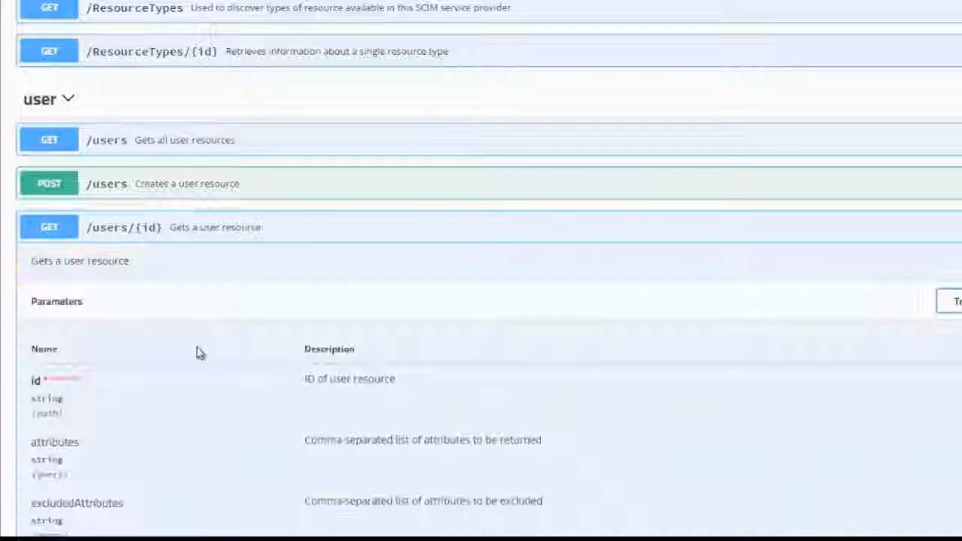
# Step: Begin entering the new user's id in the GET /users/{id} parameter field
pyautogui.scroll(-3)
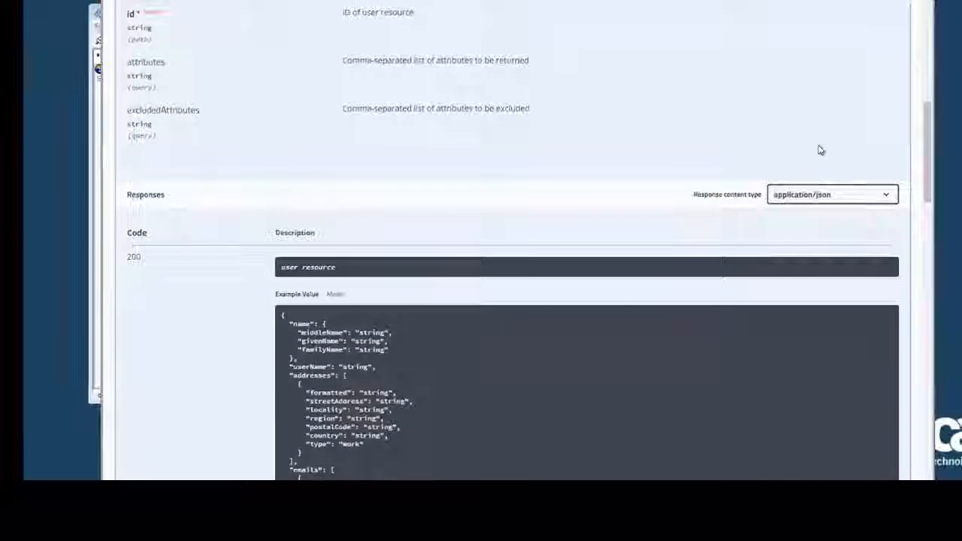
pyautogui.scroll(3)
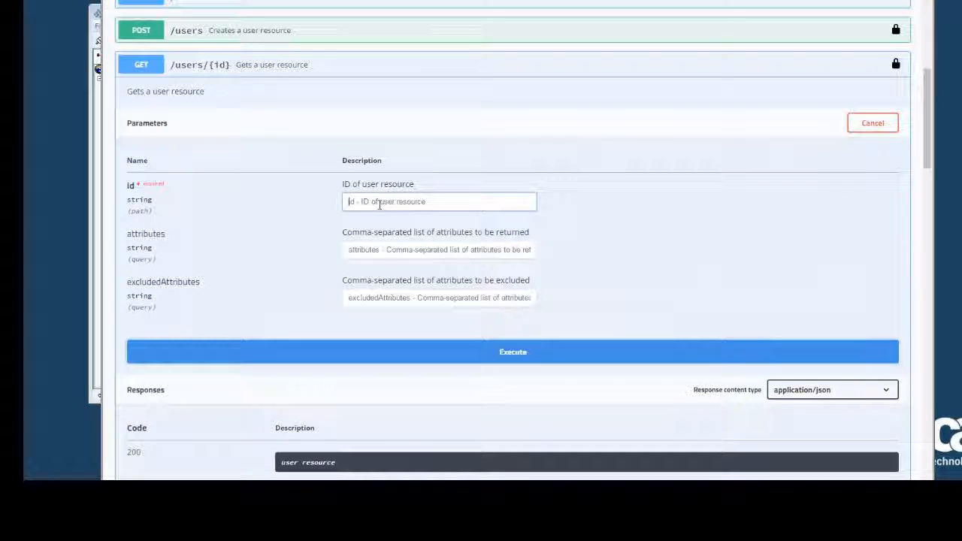
pyautogui.click(512, 352)
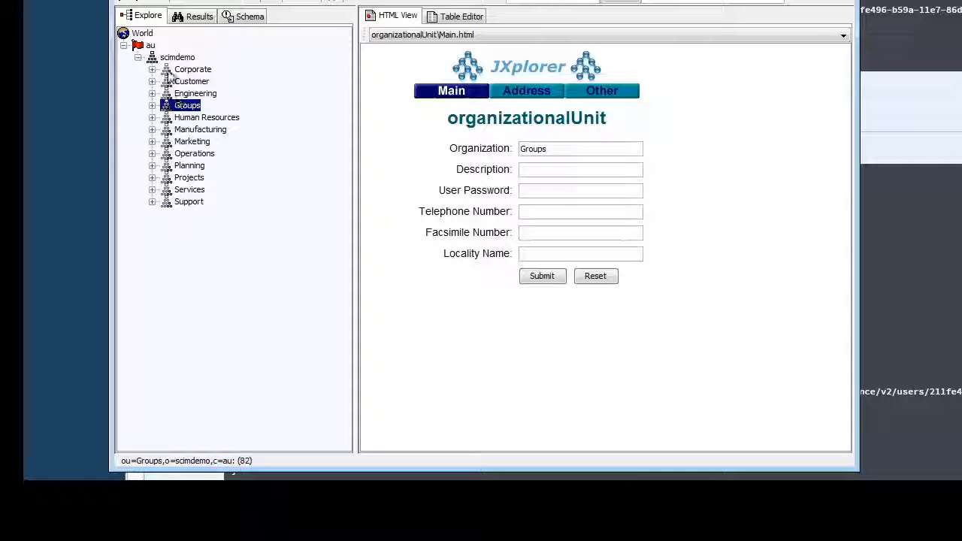
pyautogui.click(192, 69)
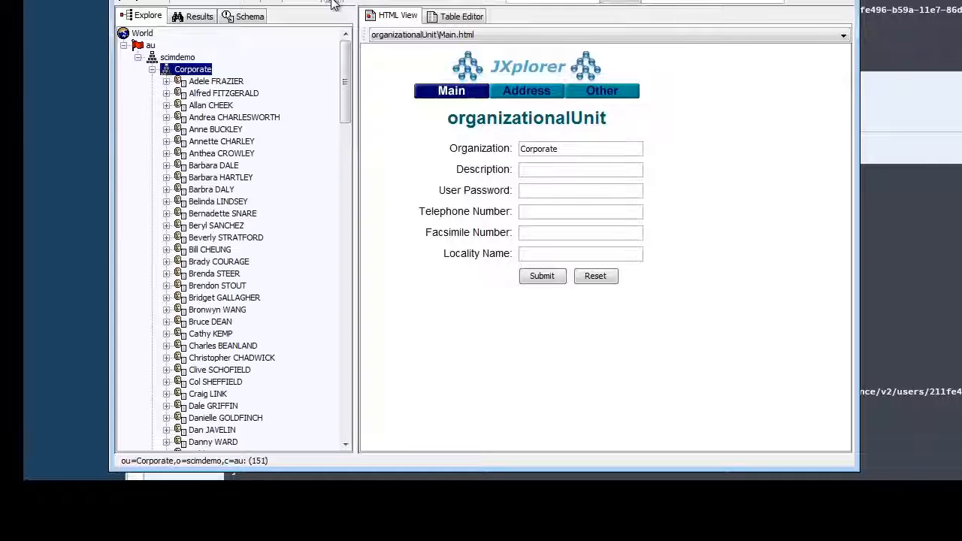
pyautogui.scroll(-3)
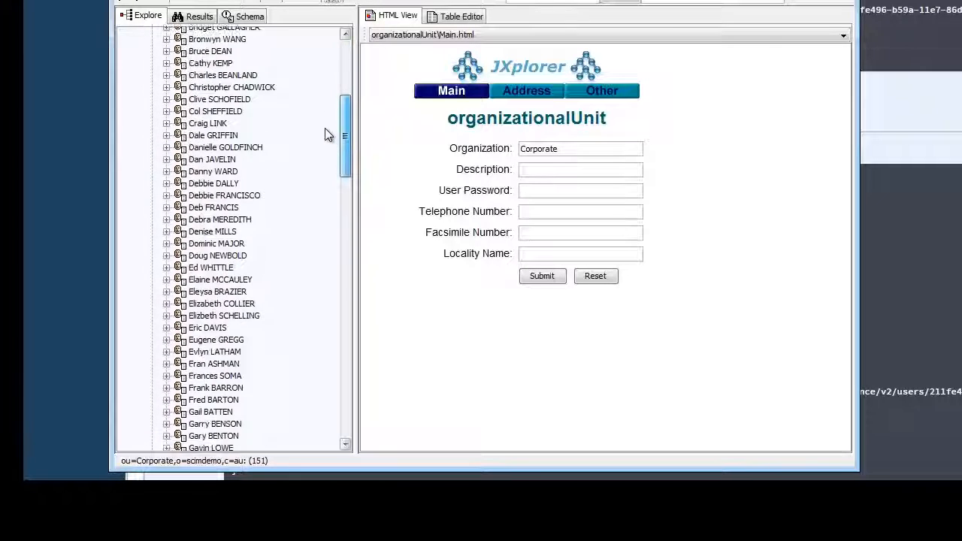
pyautogui.scroll(-3)
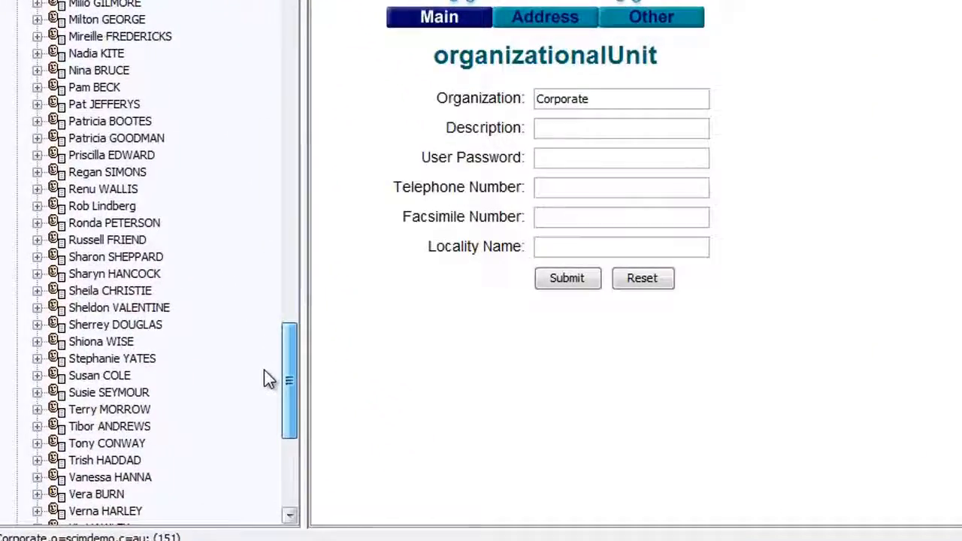
pyautogui.click(102, 206)
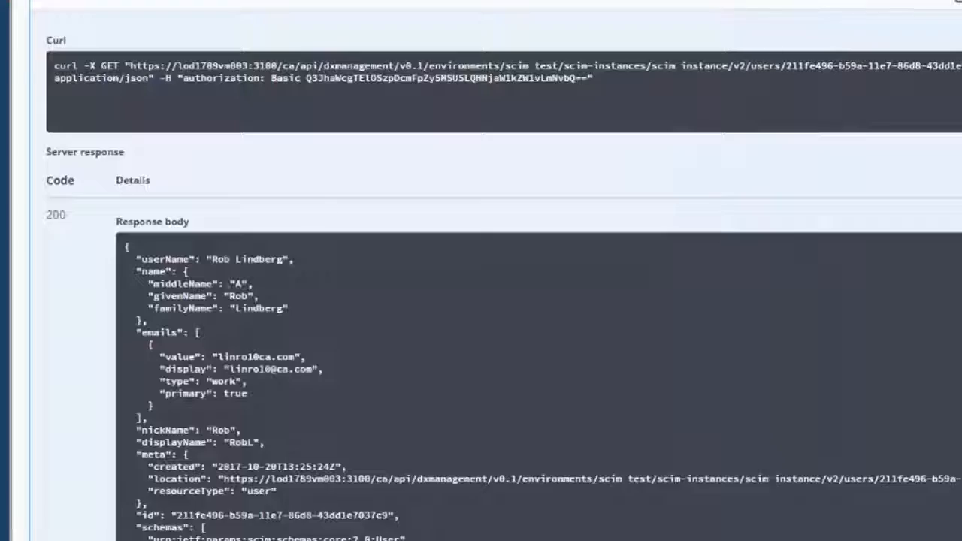
pyautogui.scroll(3)
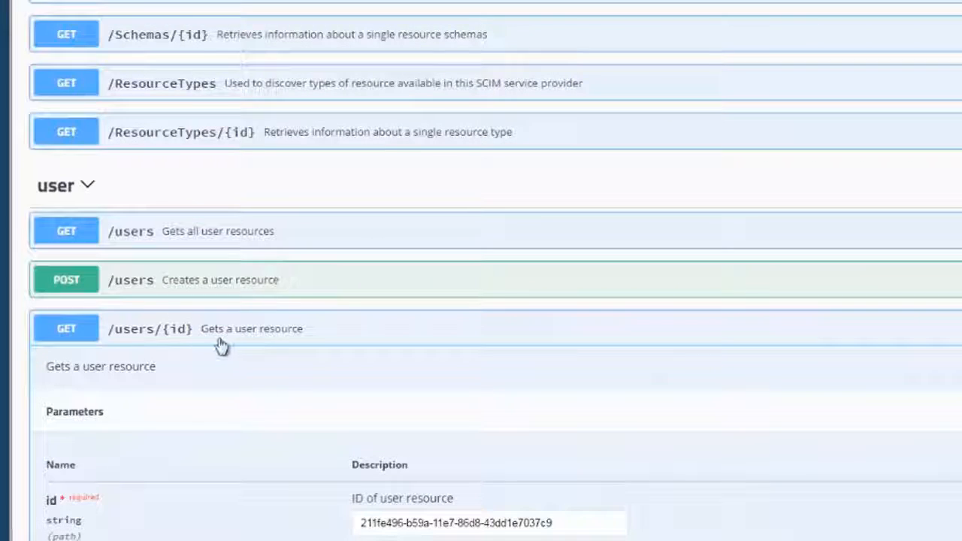
pyautogui.click(149, 327)
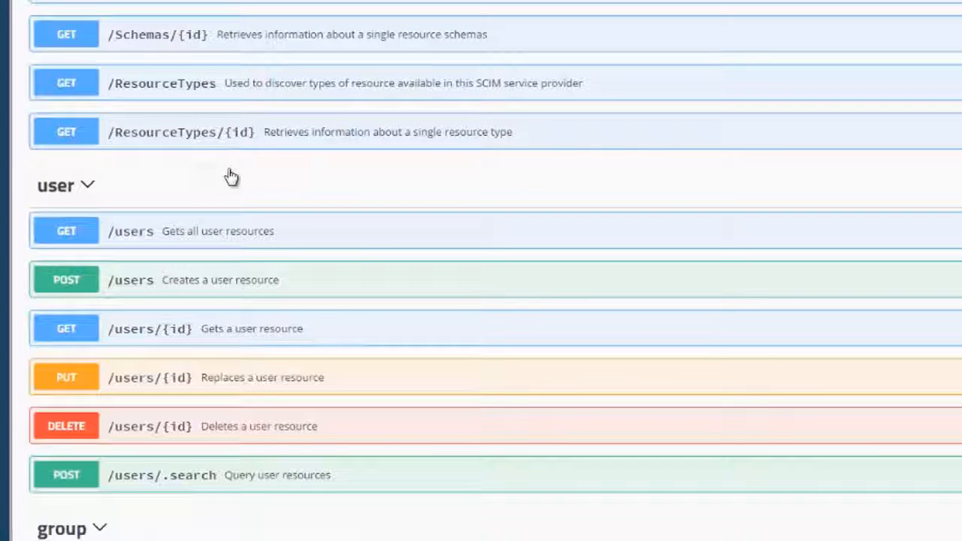
pyautogui.moveTo(22, 207)
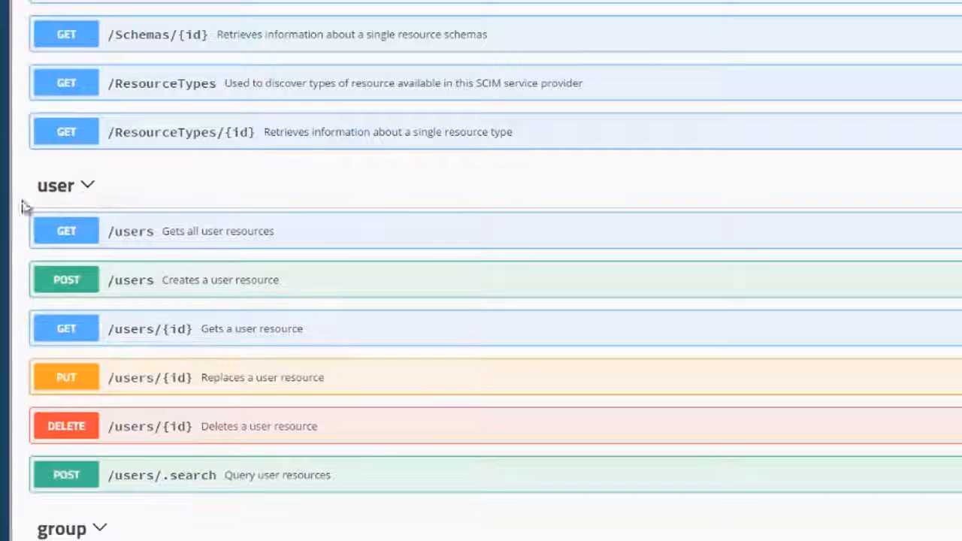
pyautogui.moveTo(197, 402)
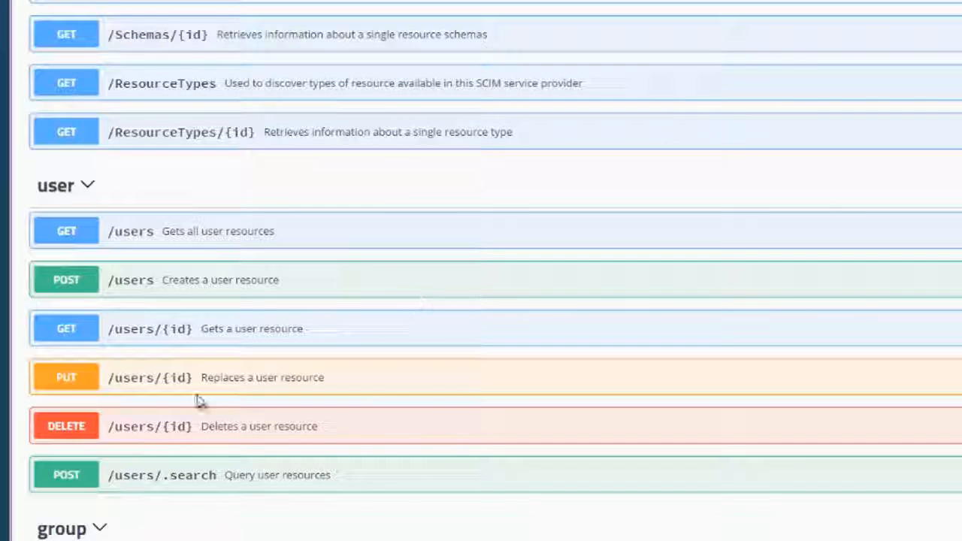
pyautogui.moveTo(396, 295)
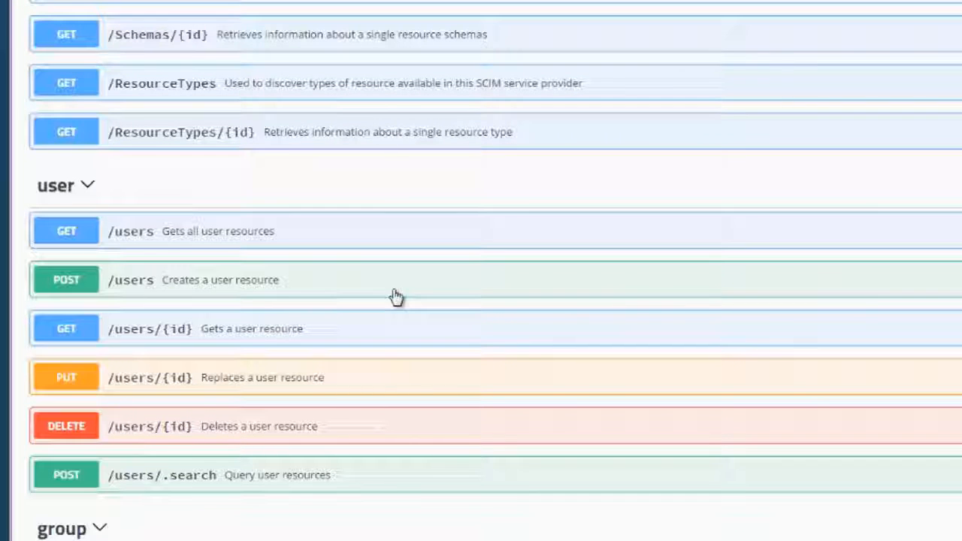
pyautogui.moveTo(519, 293)
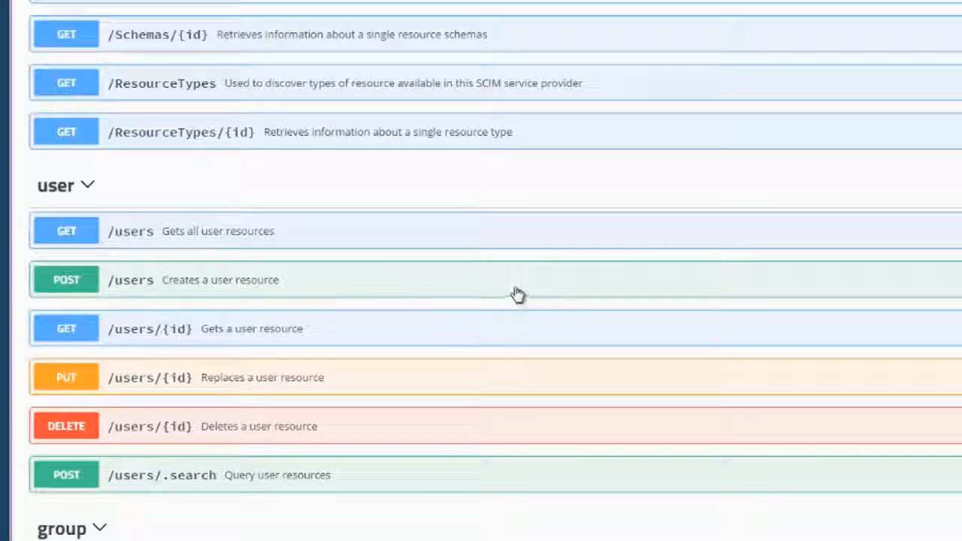
pyautogui.moveTo(532, 525)
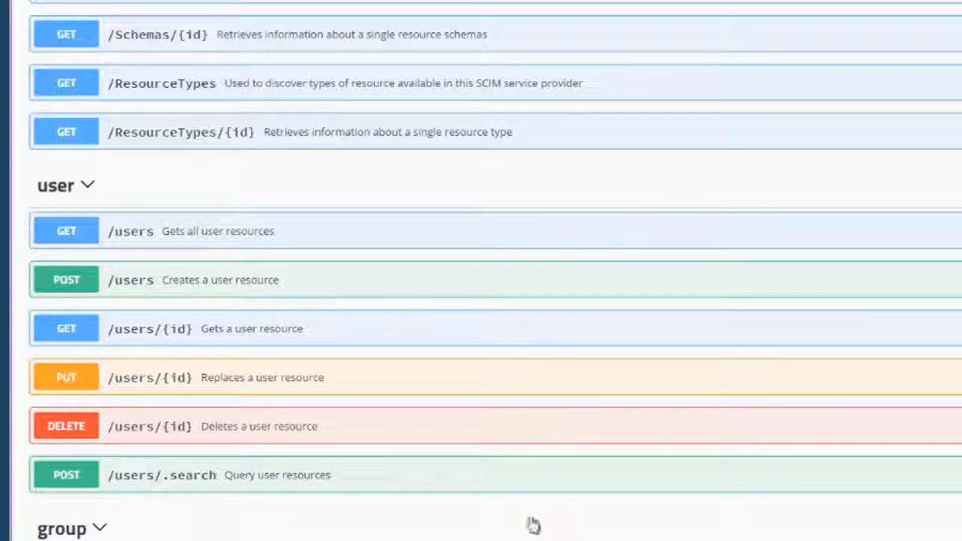